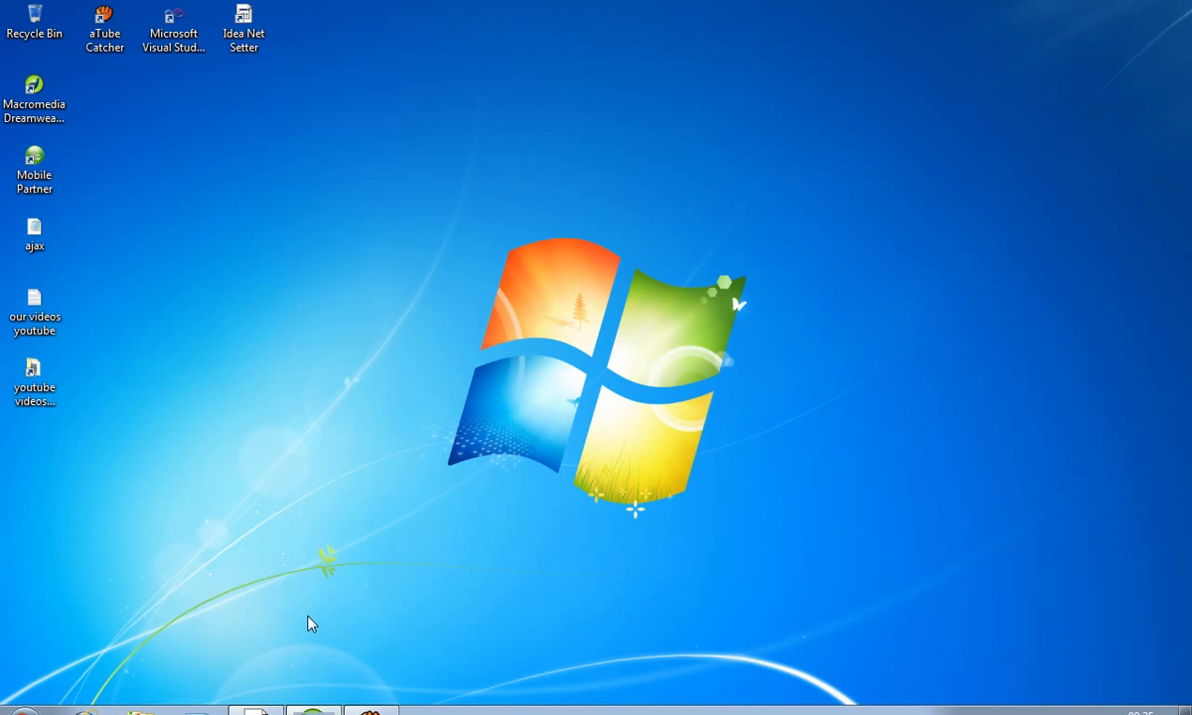
Launch Dreamweaver and start editing inside the body of the blank login.php page
{"action": "double_click", "coordinate": [34, 90]}
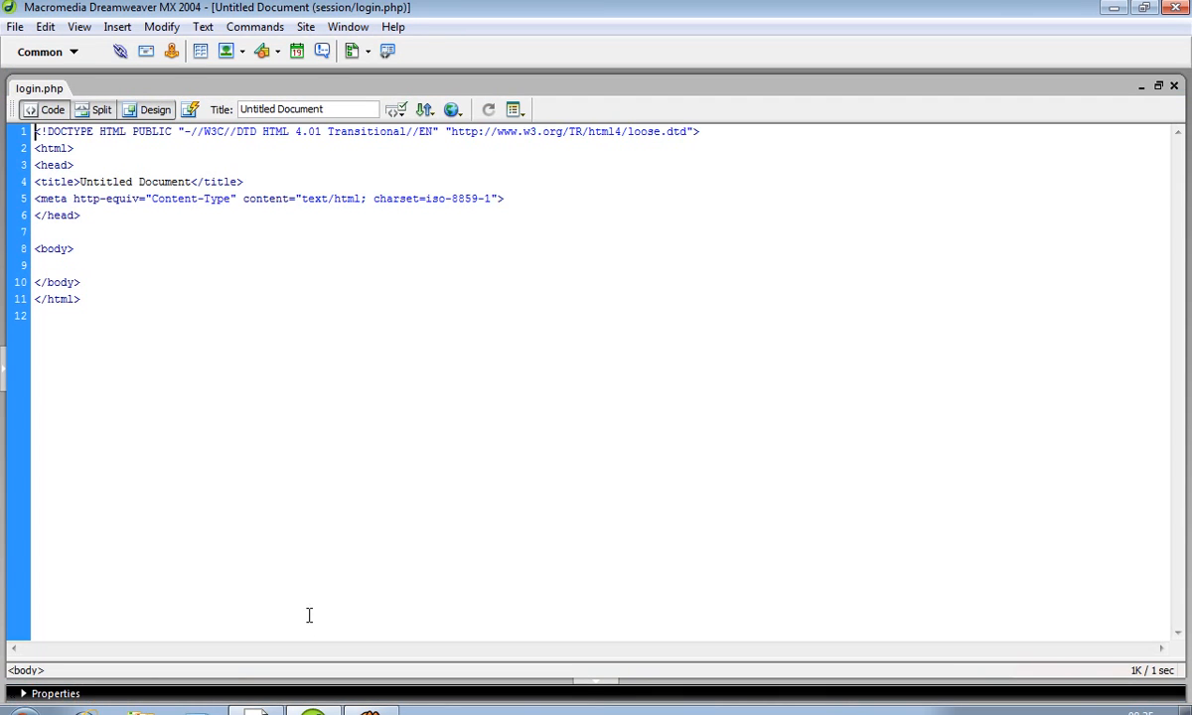
{"action": "left_click", "coordinate": [36, 266]}
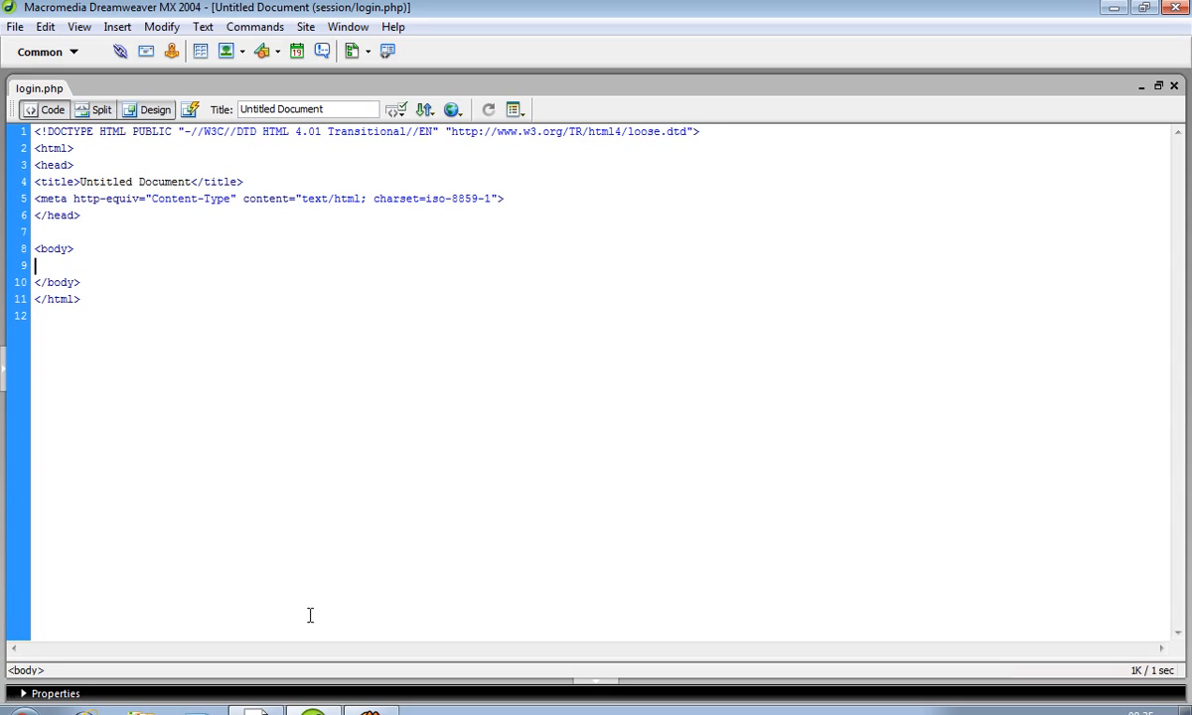
Add a form with method post containing text inputs text1 and text2
{"action": "type", "text": "<form name=\"form1\" action=\""}
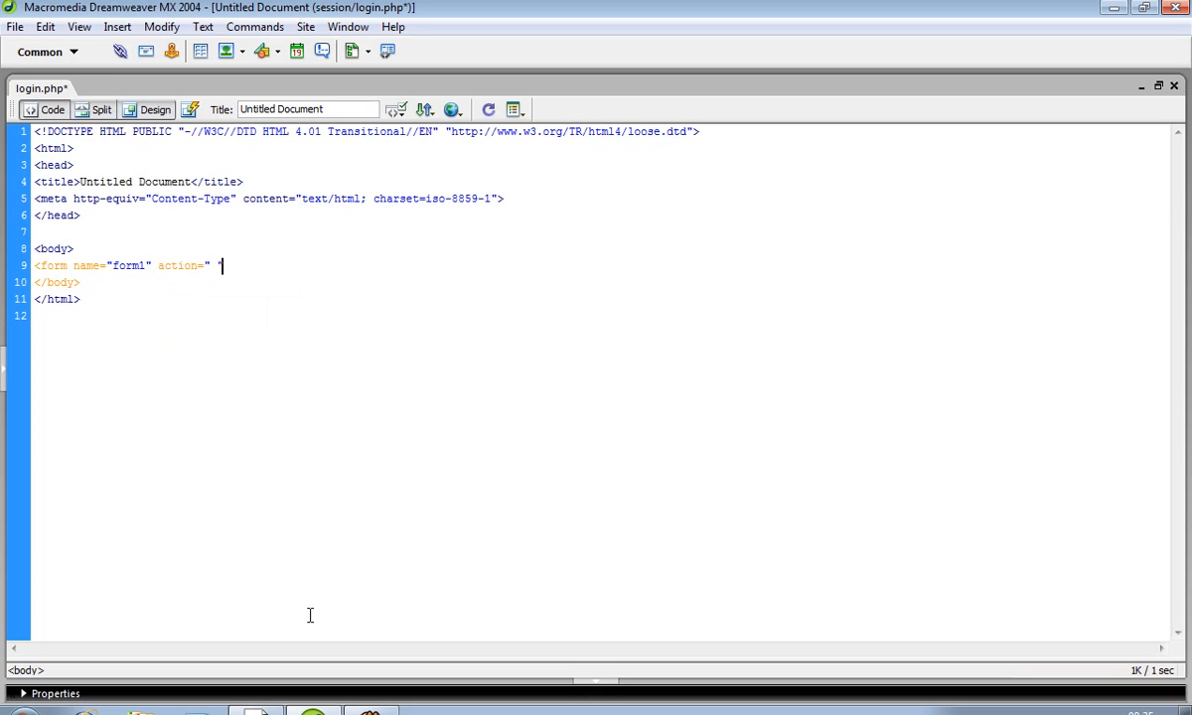
{"action": "type", "text": "\""}
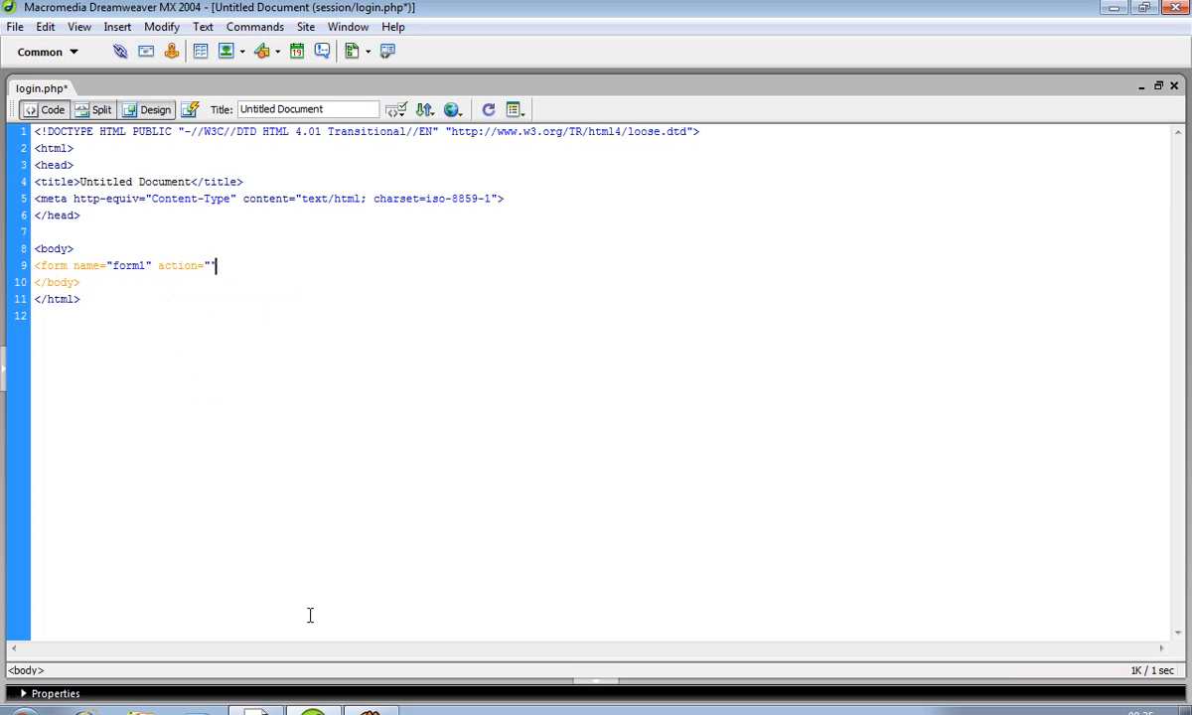
{"action": "type", "text": "method=\"post\">"}
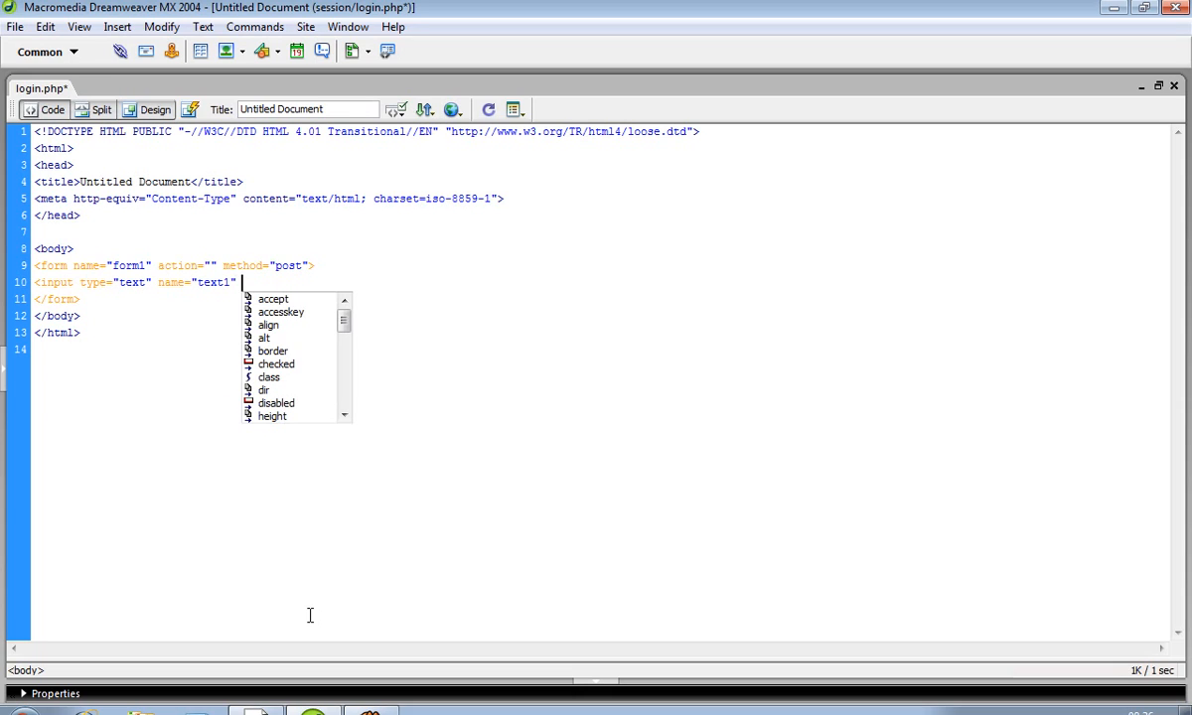
{"action": "type", "text": "<br>"}
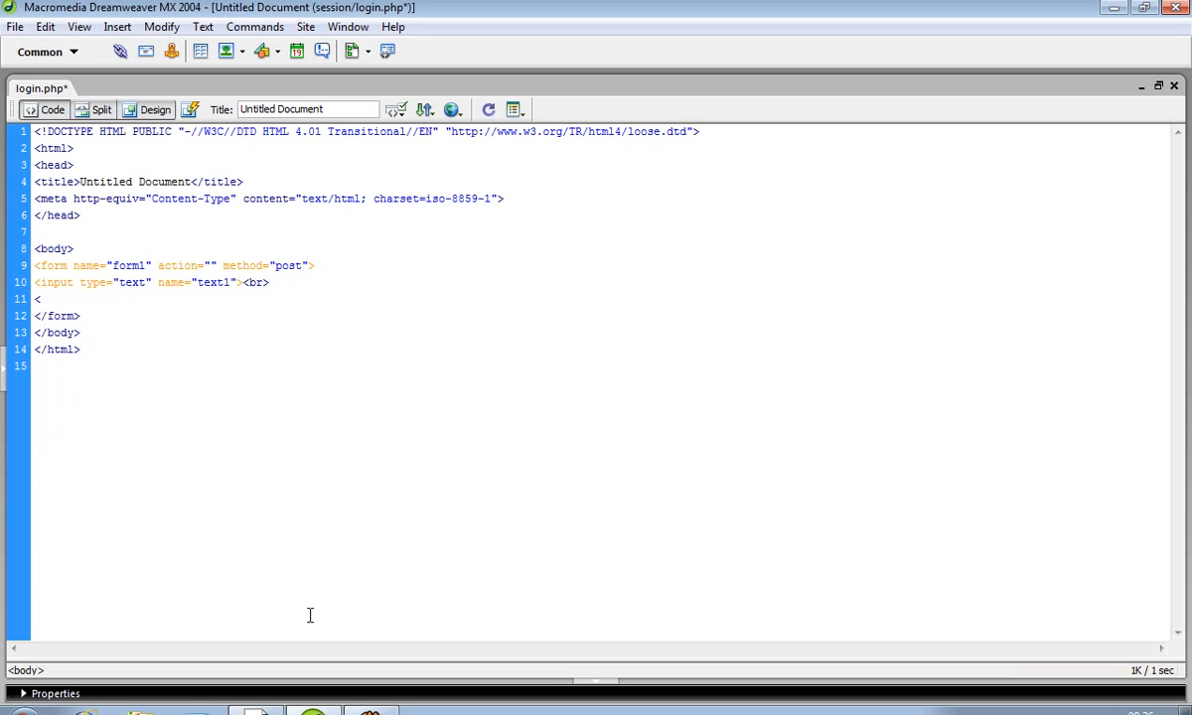
{"action": "type", "text": "<input type=\"text\" name=\""}
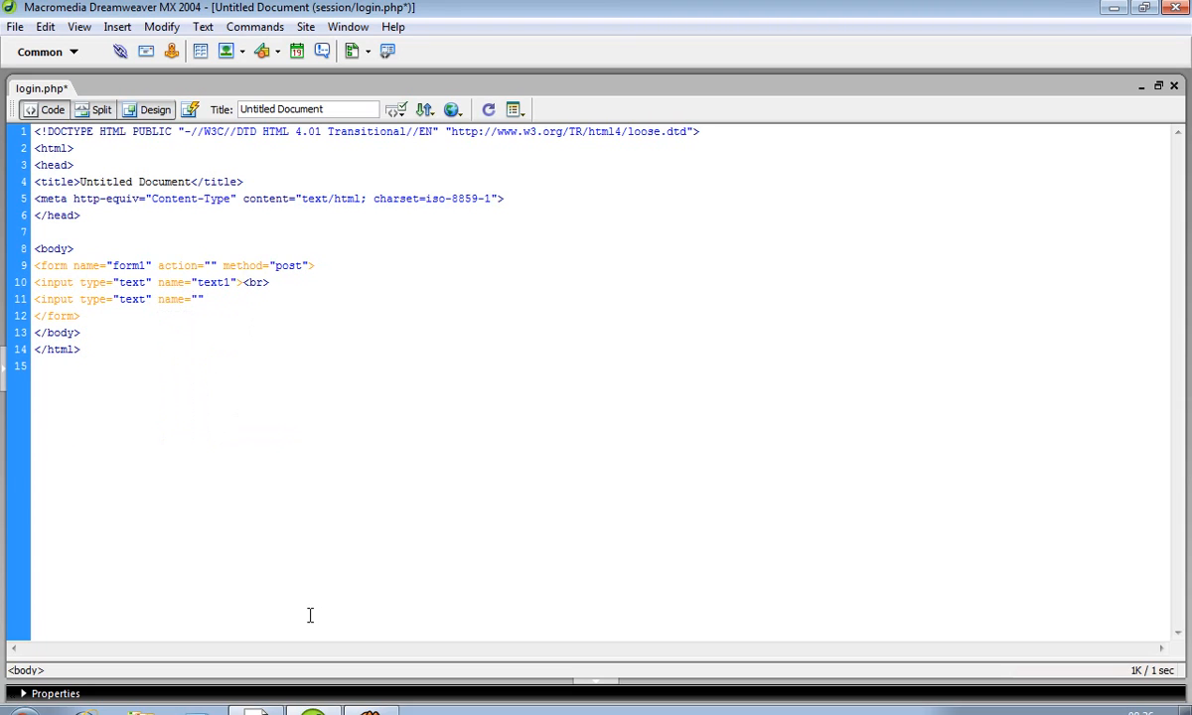
{"action": "type", "text": "text2"}
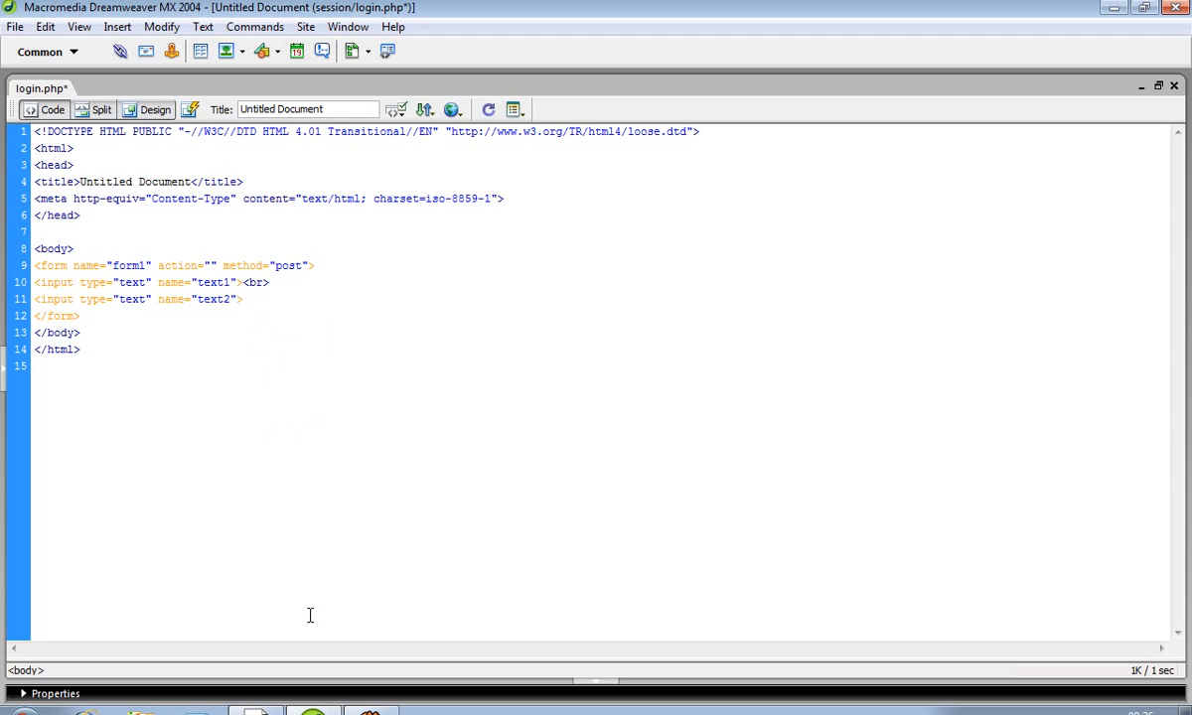
Label the fields Enter Username and Enter Password and add a submit1 input with value login
{"action": "type", "text": "<br>"}
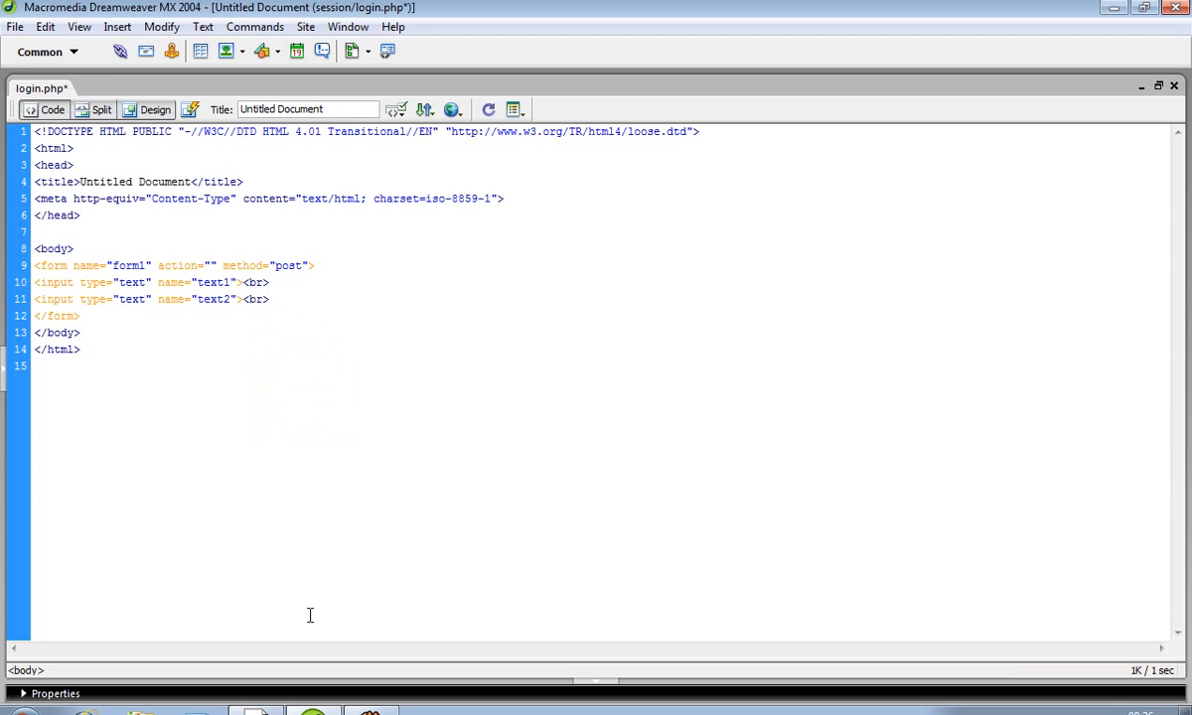
{"action": "type", "text": "Enter"}
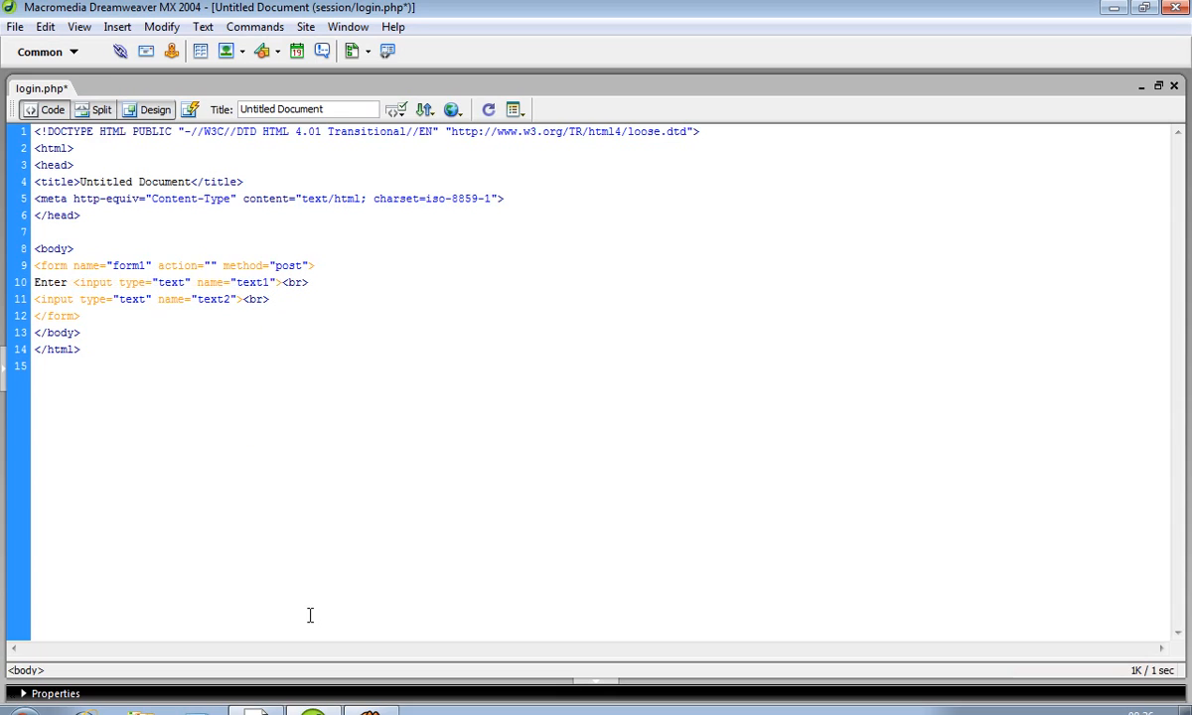
{"action": "type", "text": "Username"}
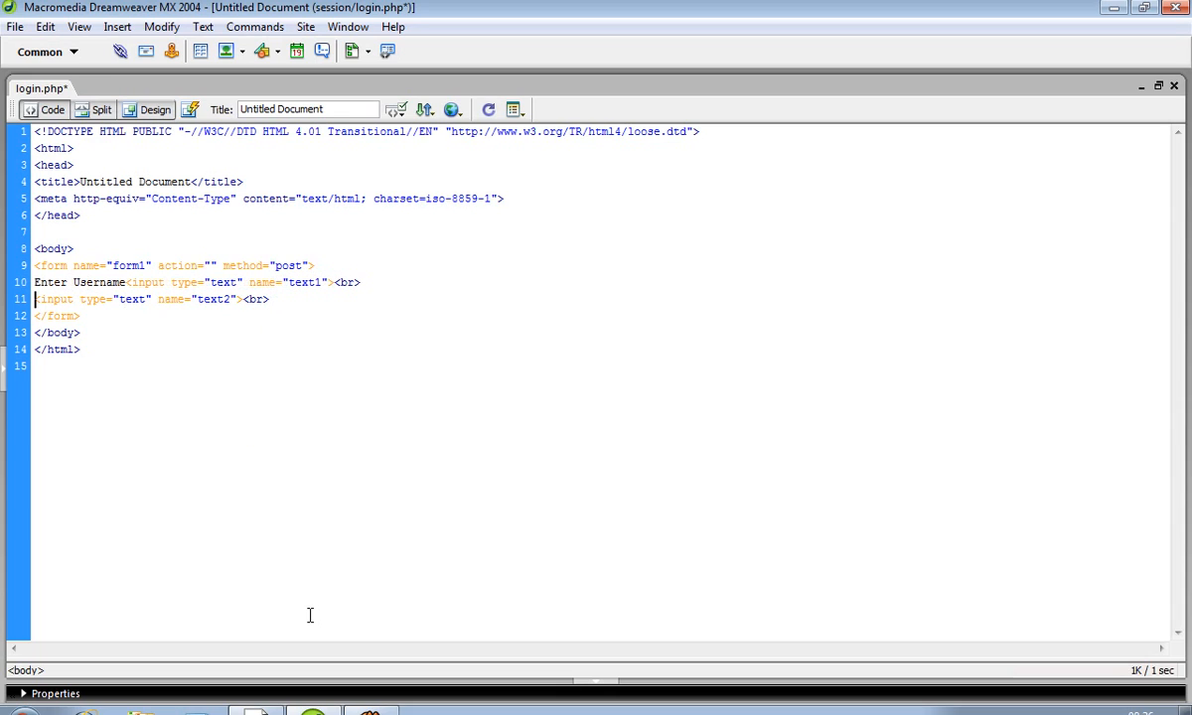
{"action": "type", "text": "Enter Passwrod"}
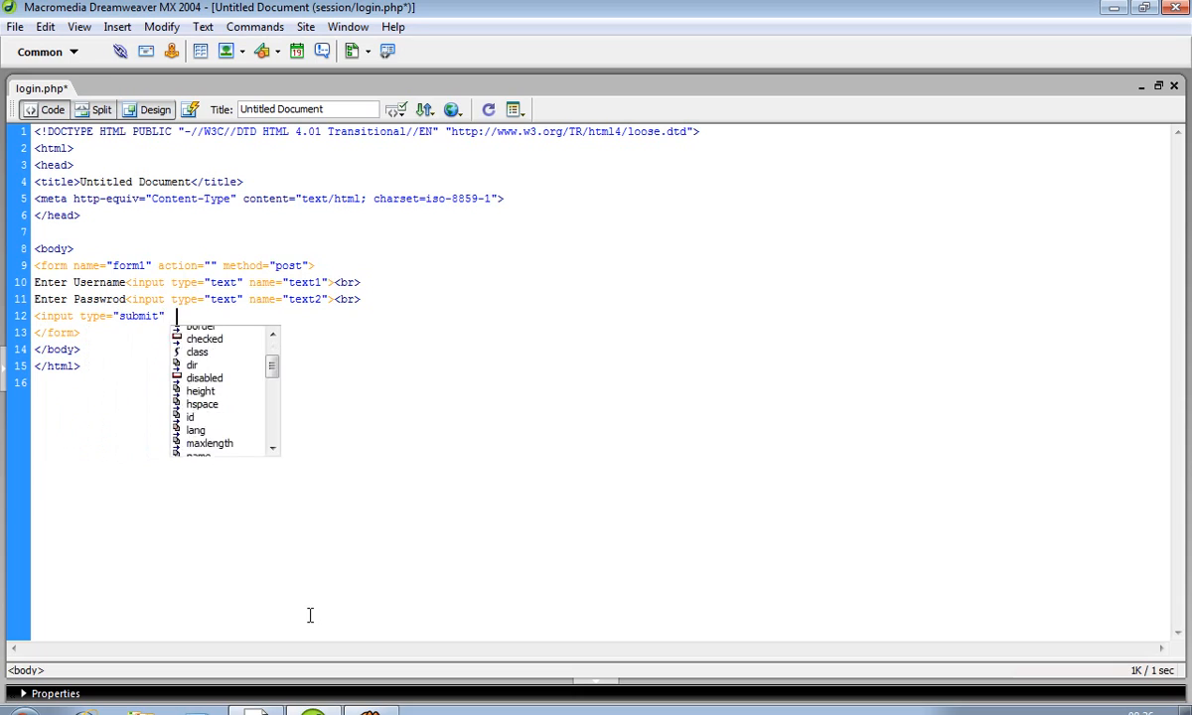
{"action": "type", "text": "name=\"submit1\""}
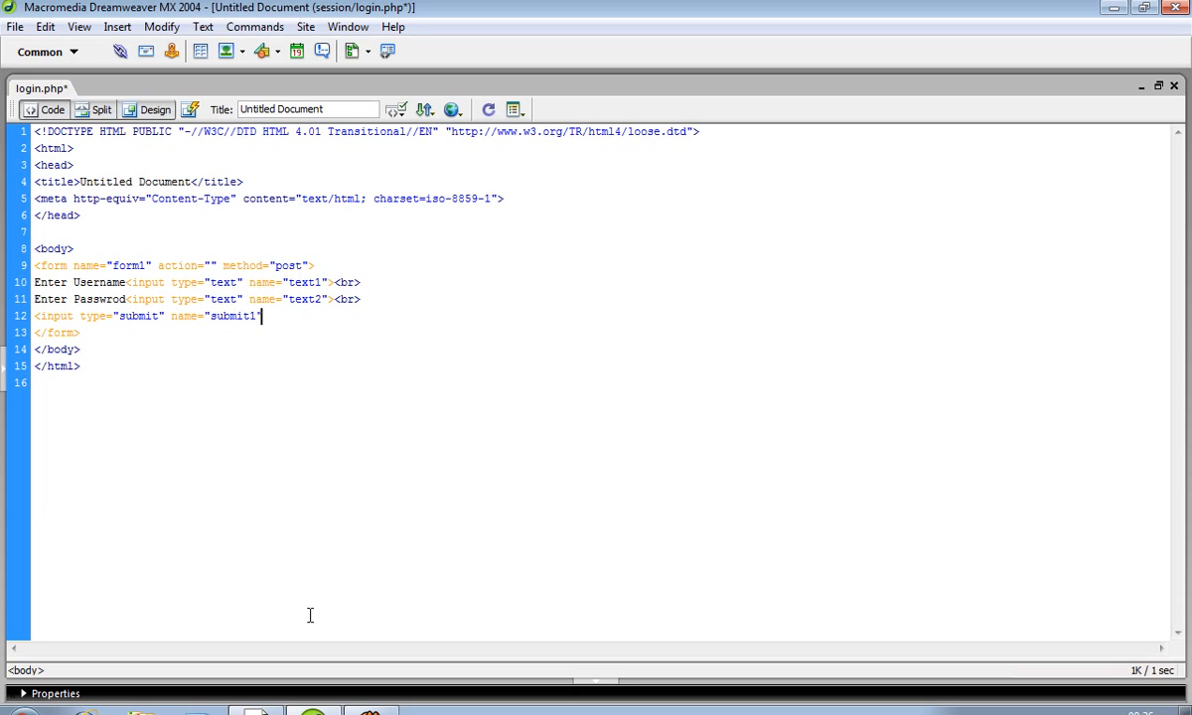
{"action": "type", "text": "value=\"logi\""}
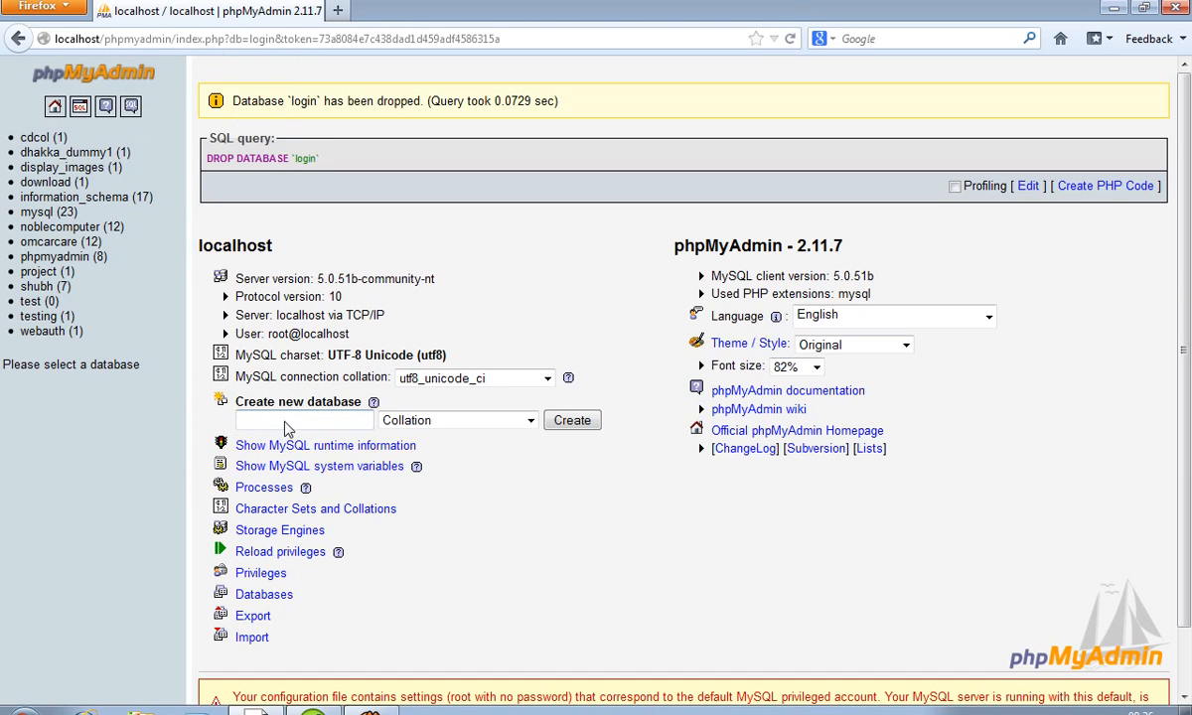
Create a new database named login in phpMyAdmin
{"action": "type", "text": "login"}
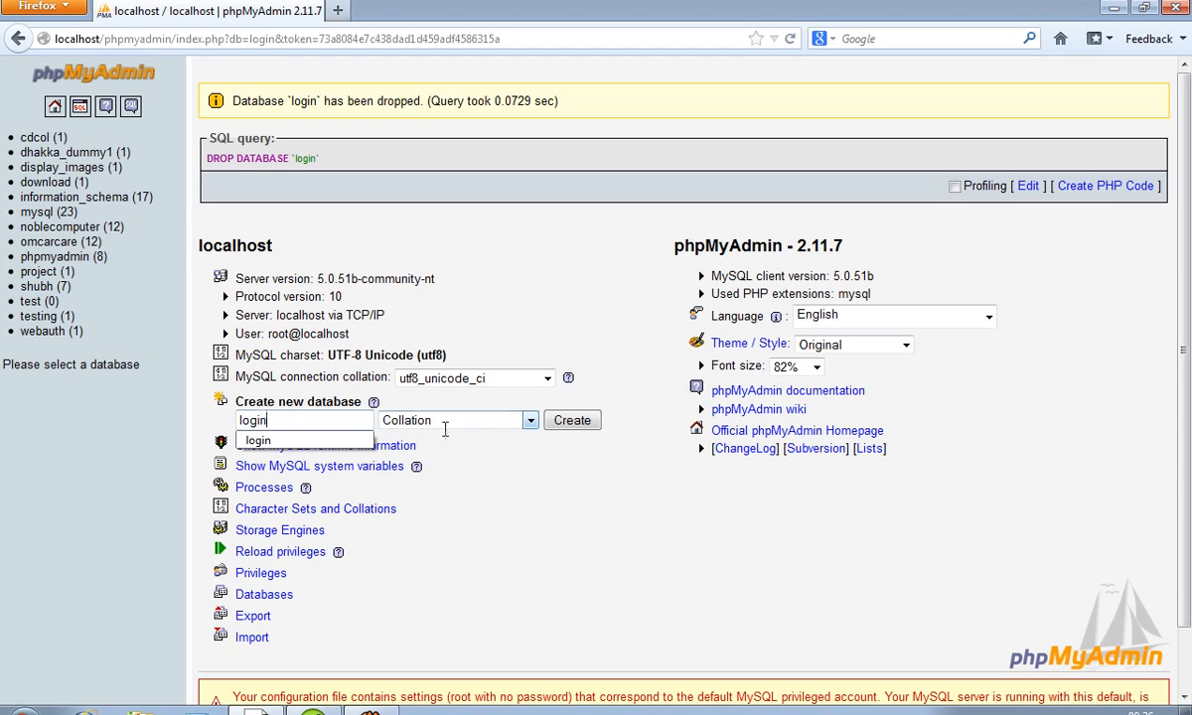
{"action": "left_click", "coordinate": [572, 419]}
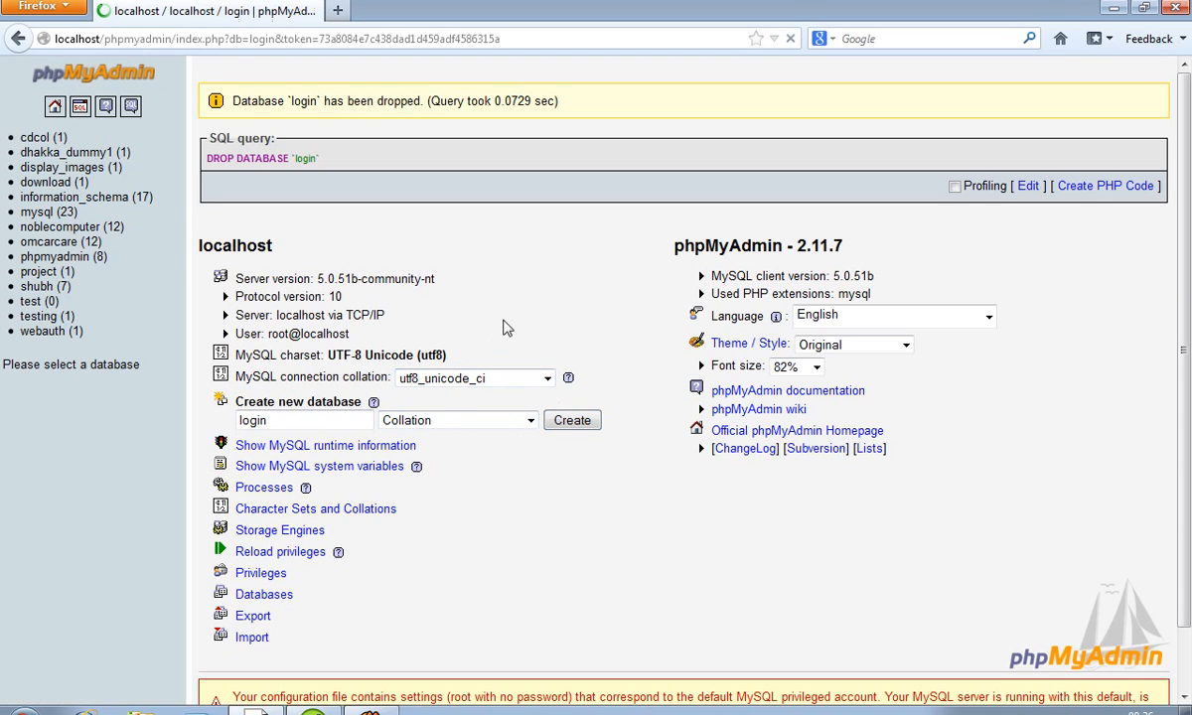
{"action": "left_click", "coordinate": [572, 419]}
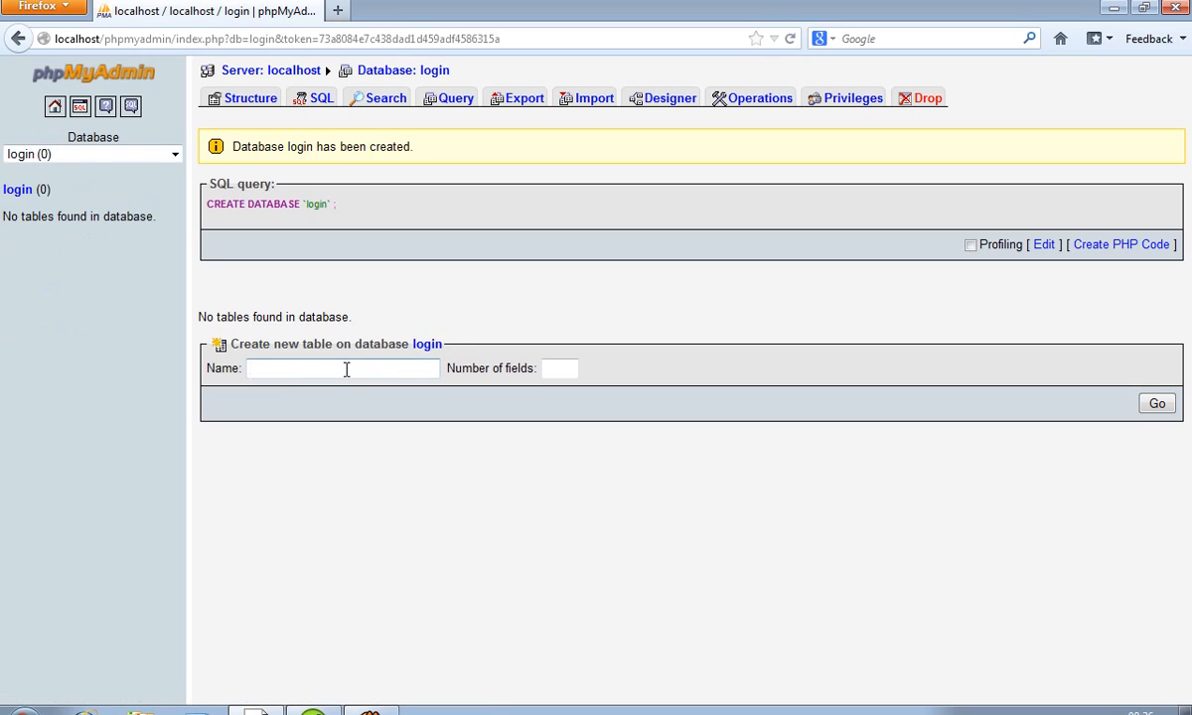
Begin a new table named table1 with 2 fields in the login database
{"action": "type", "text": "table1"}
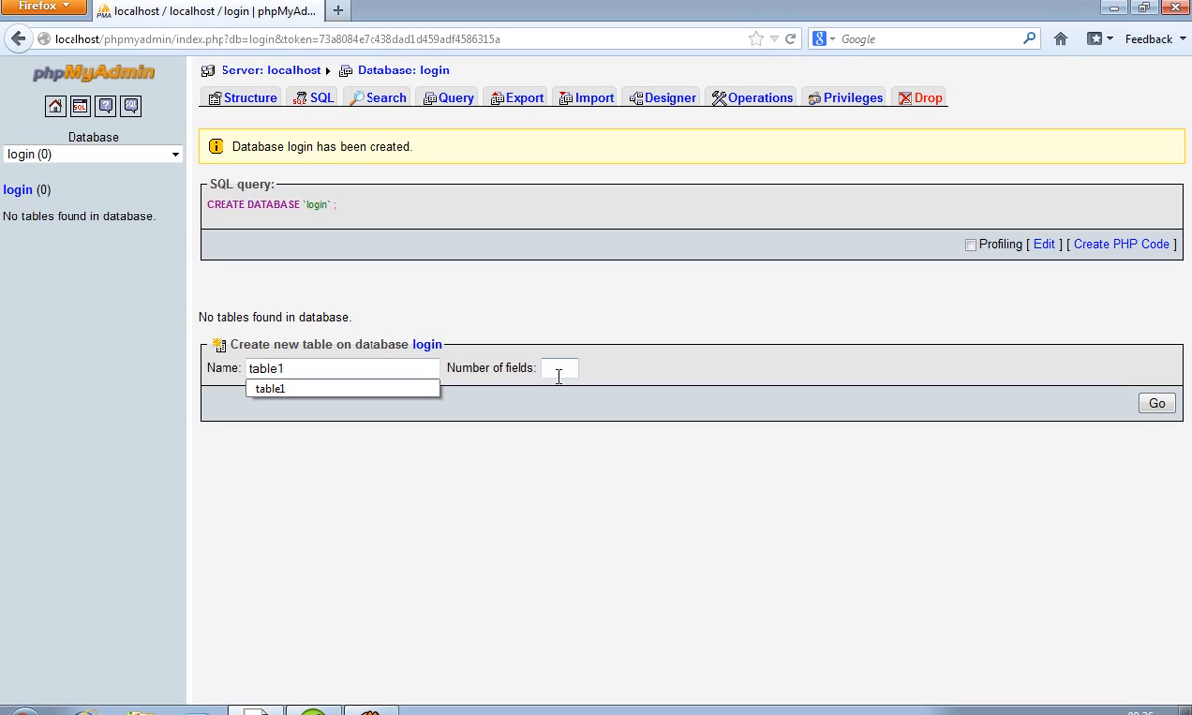
{"action": "type", "text": "2"}
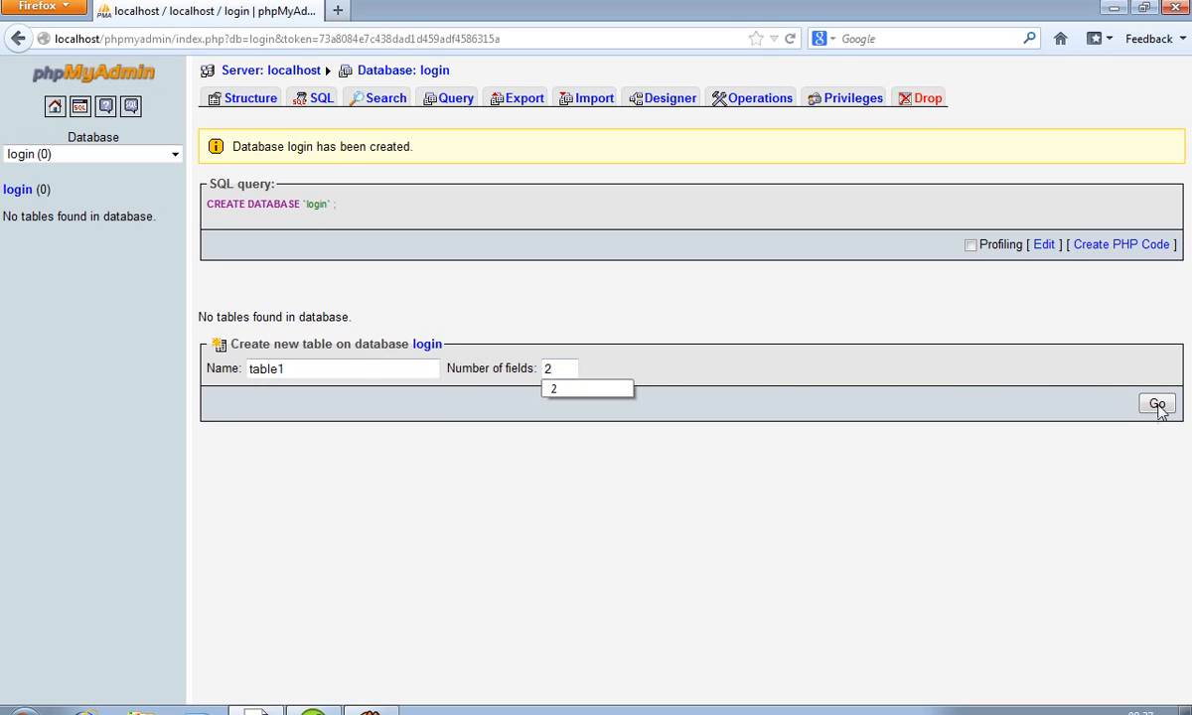
{"action": "left_click", "coordinate": [1156, 403]}
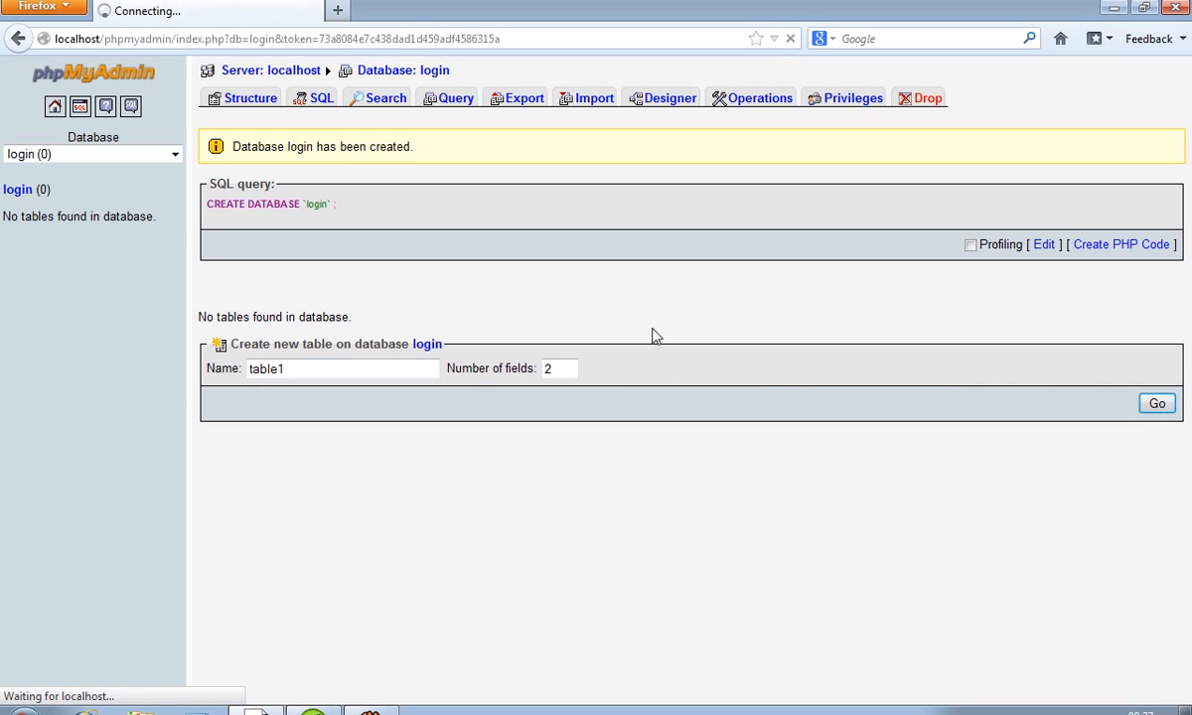
Define table1 with username and pwd columns, both VARCHAR length 100, and save it
{"action": "left_click", "coordinate": [1156, 403]}
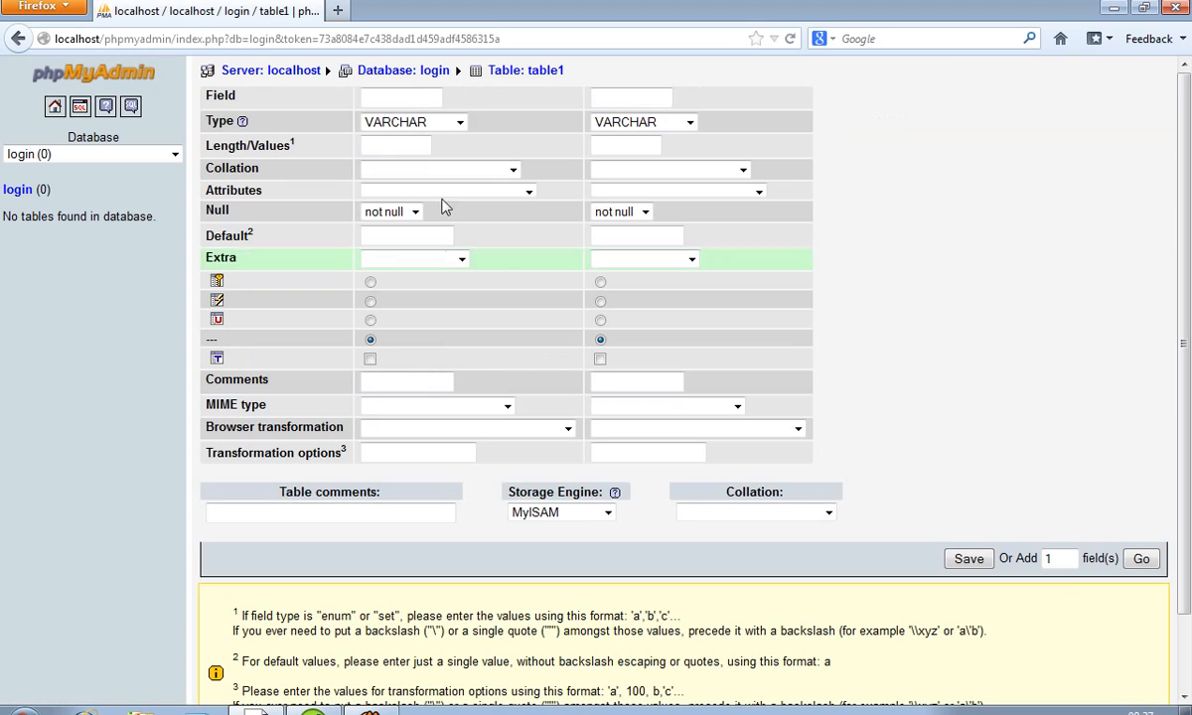
{"action": "type", "text": "username"}
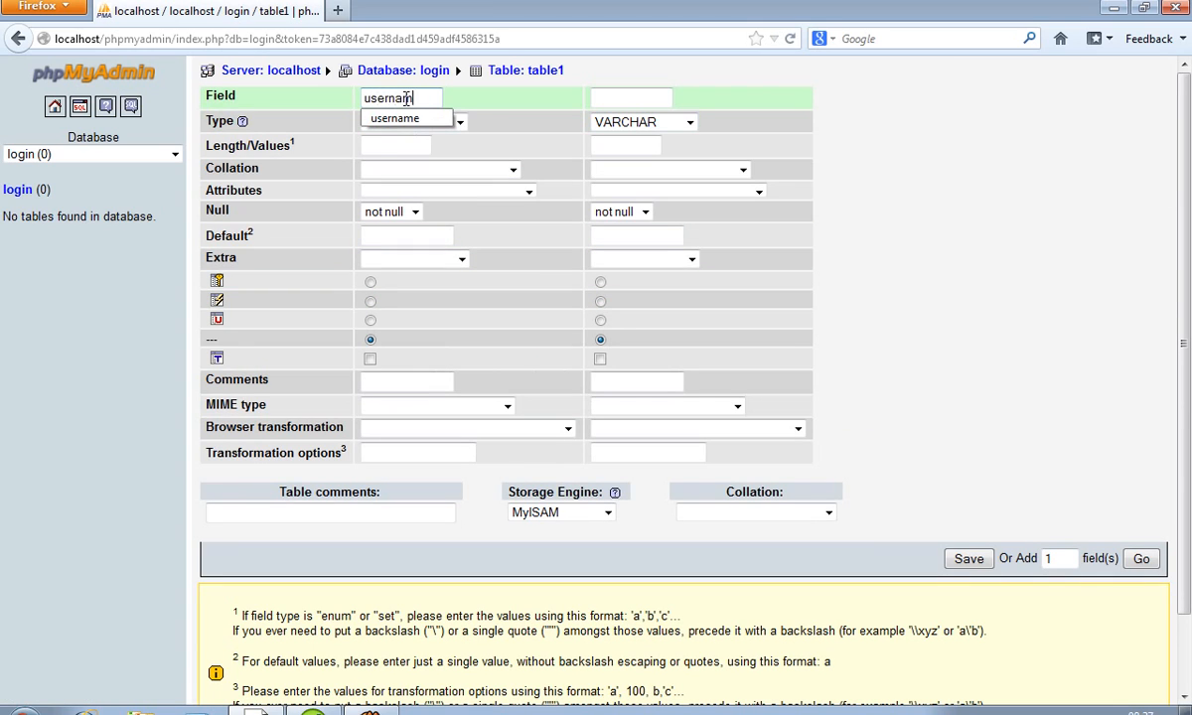
{"action": "type", "text": "pwd"}
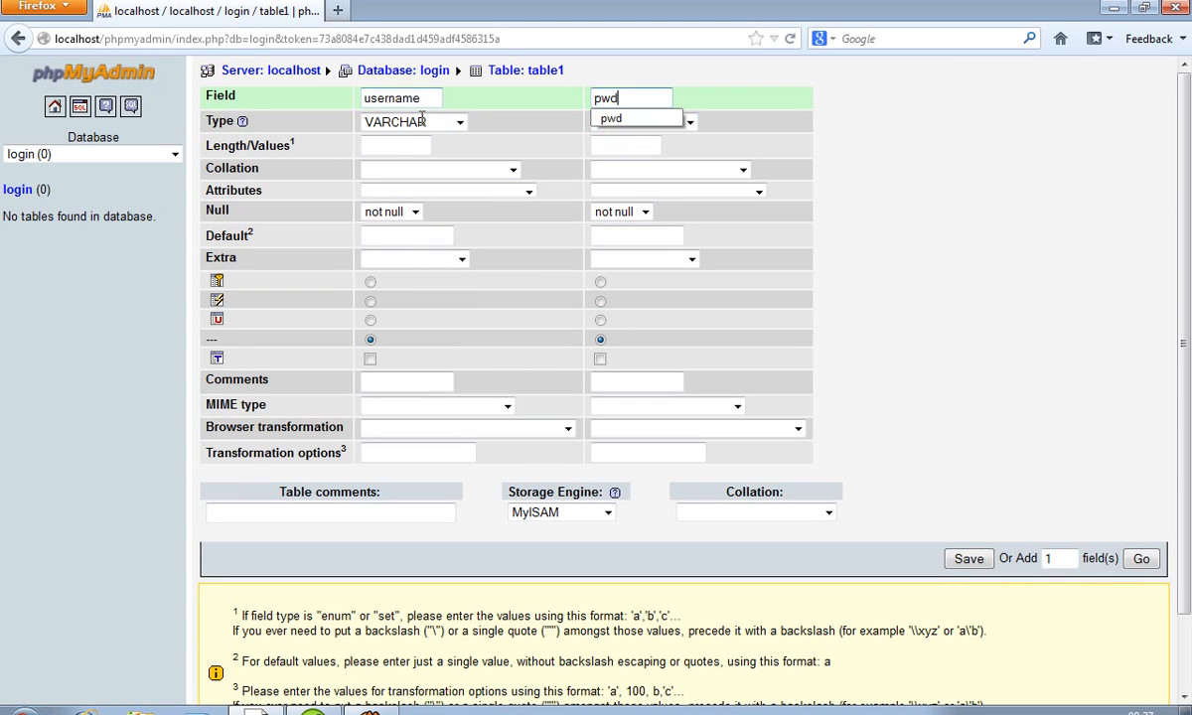
{"action": "type", "text": "100"}
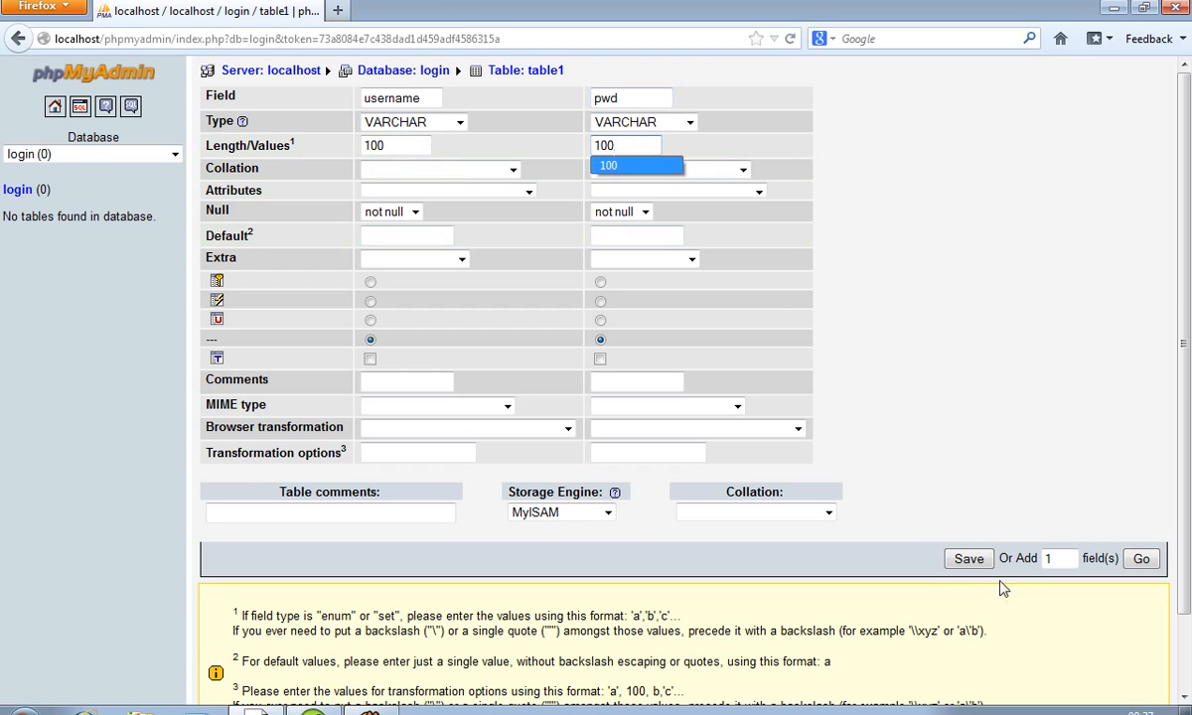
{"action": "left_click", "coordinate": [968, 558]}
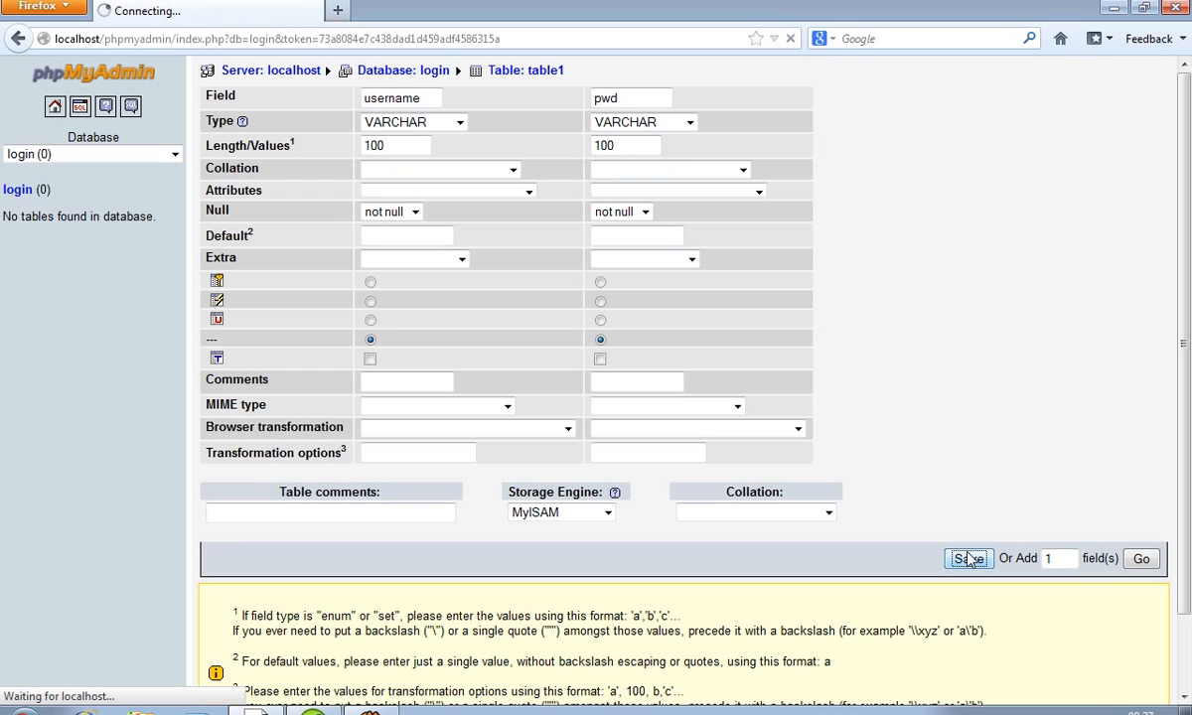
{"action": "left_click", "coordinate": [968, 556]}
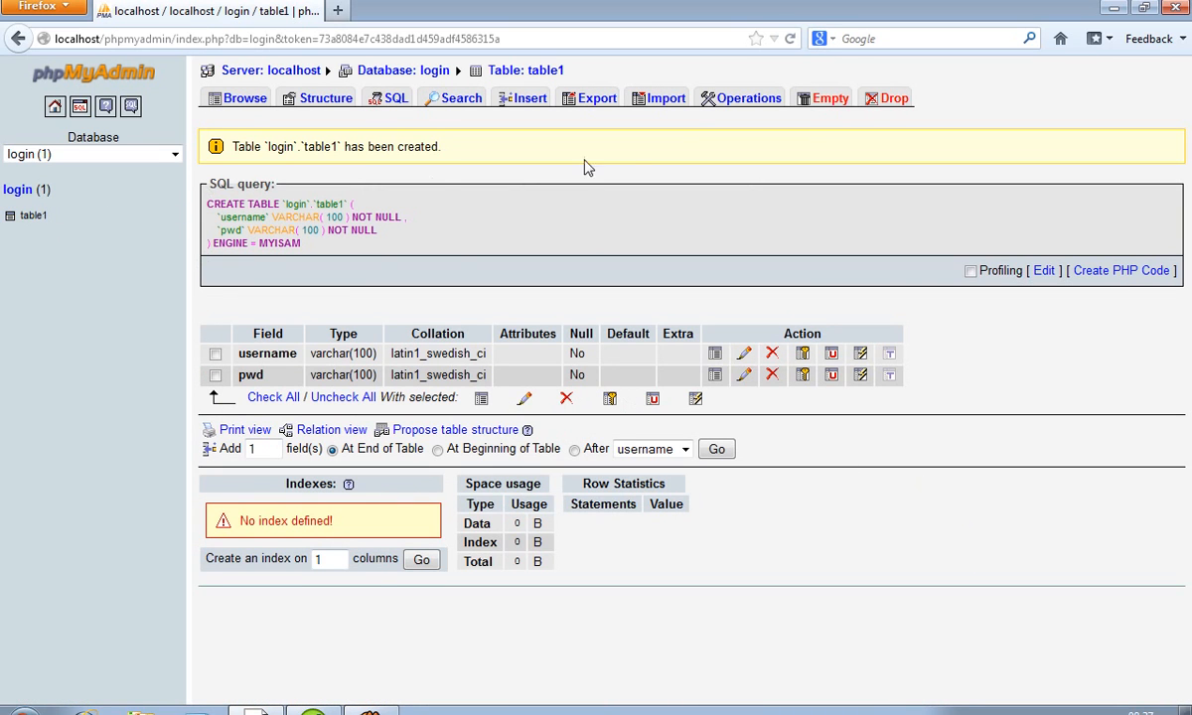
{"action": "left_click", "coordinate": [521, 97]}
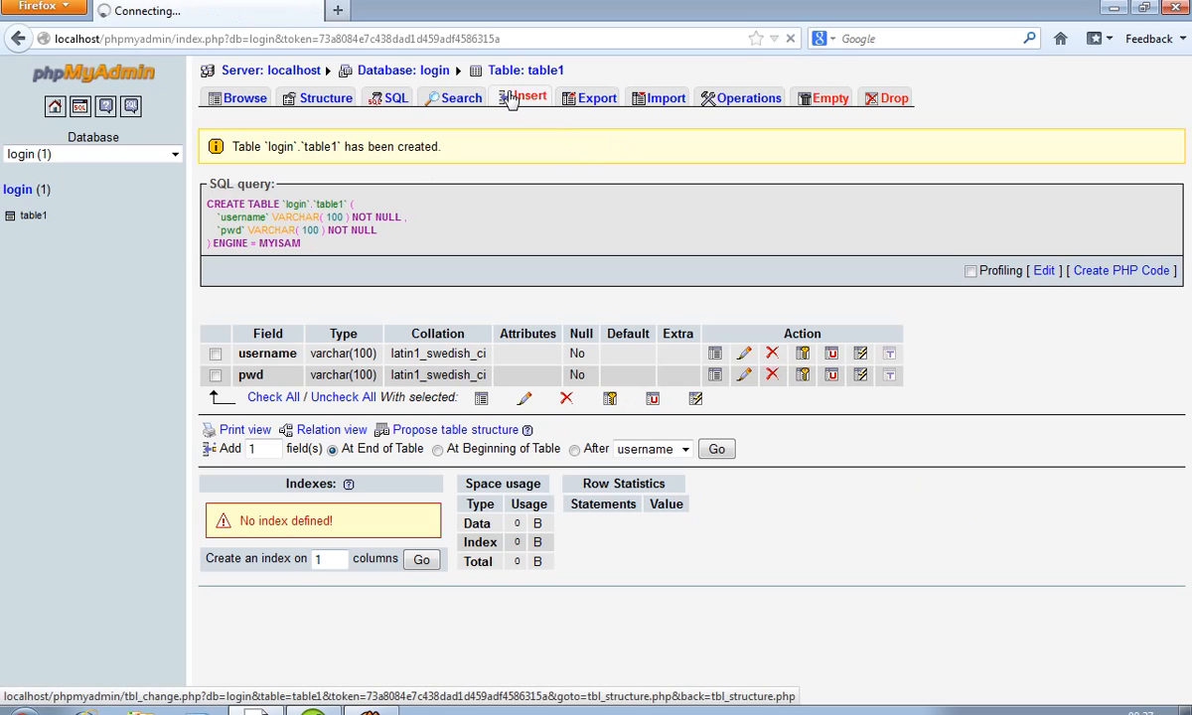
{"action": "left_click", "coordinate": [521, 98]}
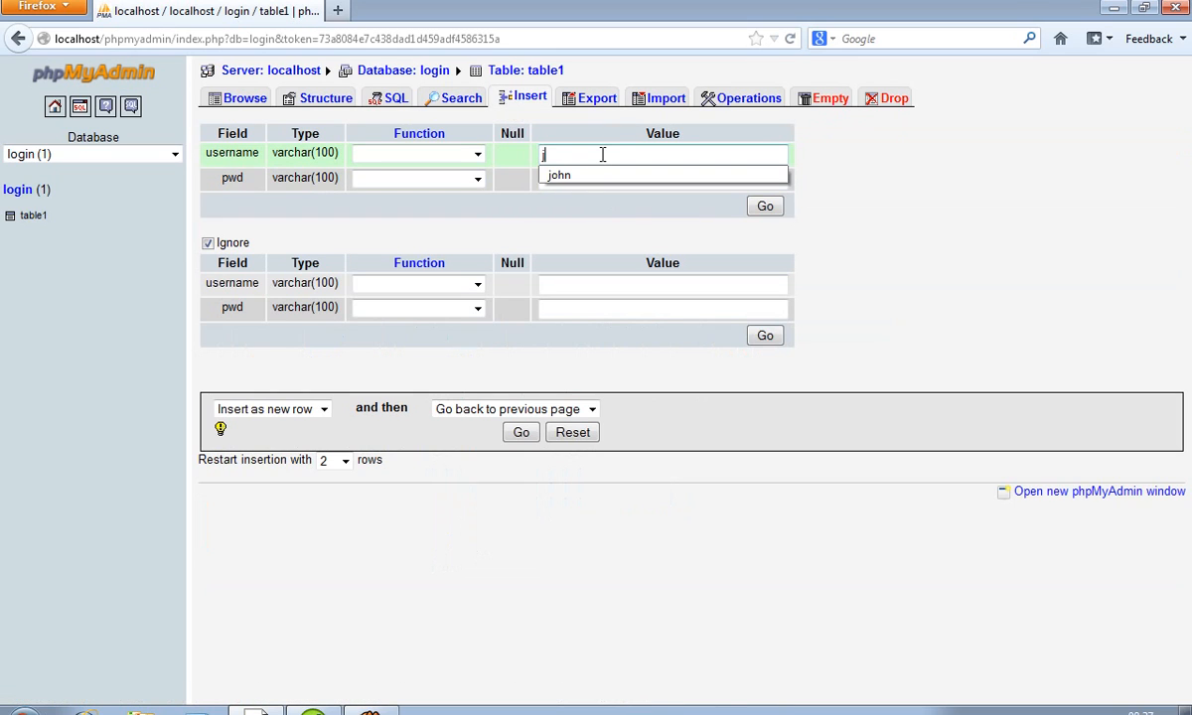
{"action": "left_click", "coordinate": [663, 179]}
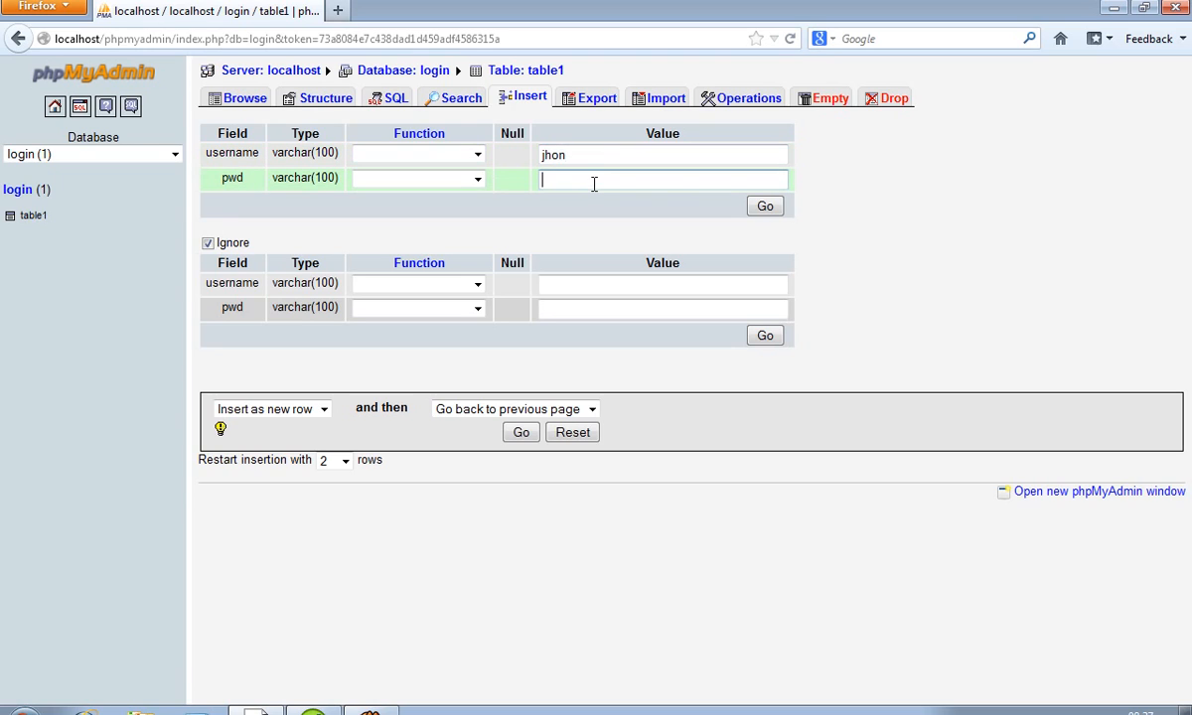
{"action": "type", "text": "usa"}
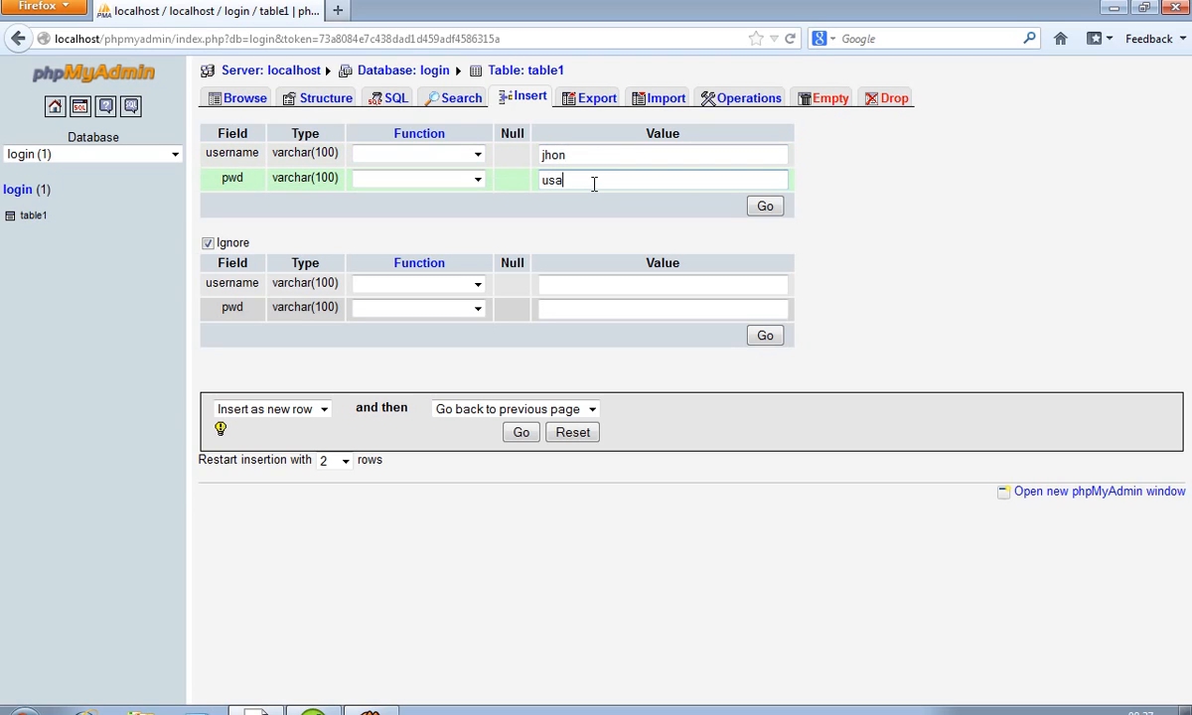
{"action": "left_click", "coordinate": [765, 204]}
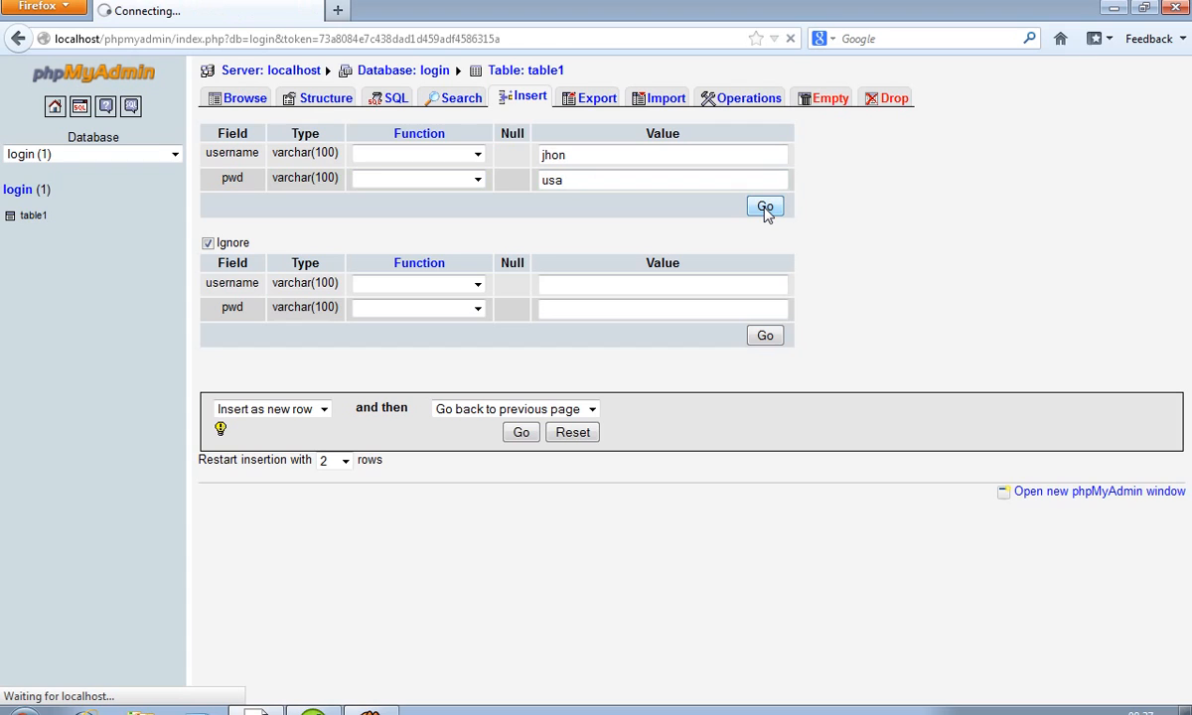
{"action": "left_click", "coordinate": [765, 205]}
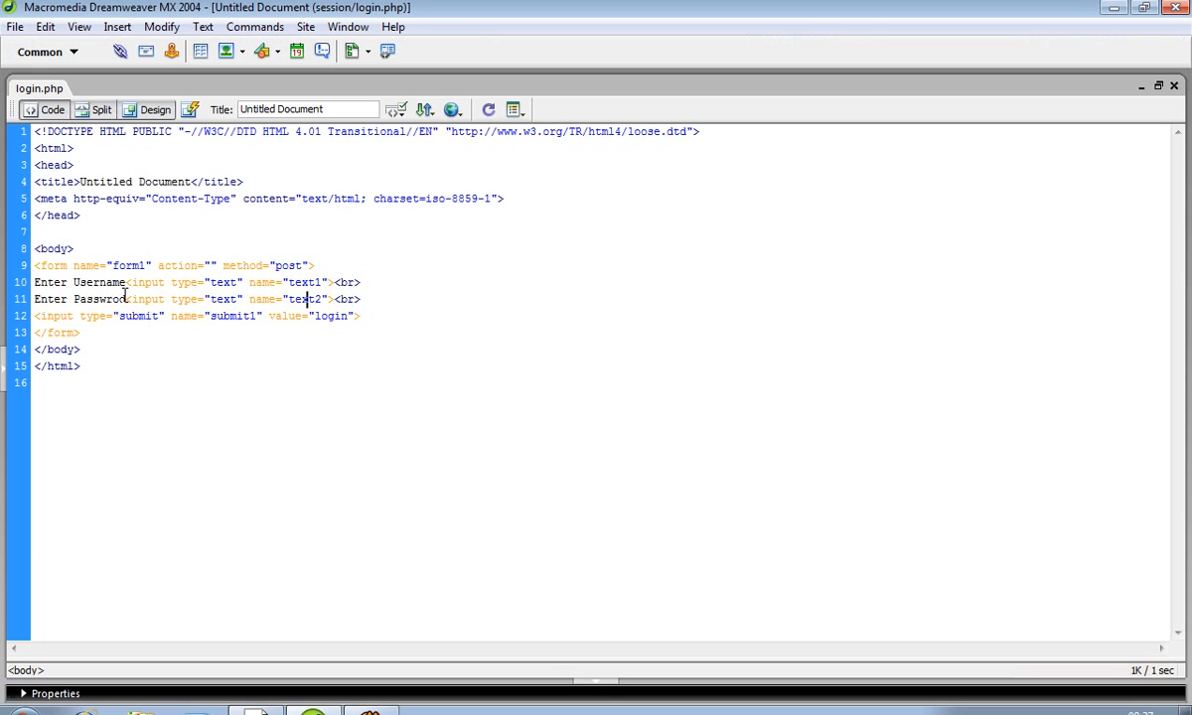
Switch to the browser, confirm the inserted row, and start a new tab for localhost
{"action": "key", "text": "Backspace"}
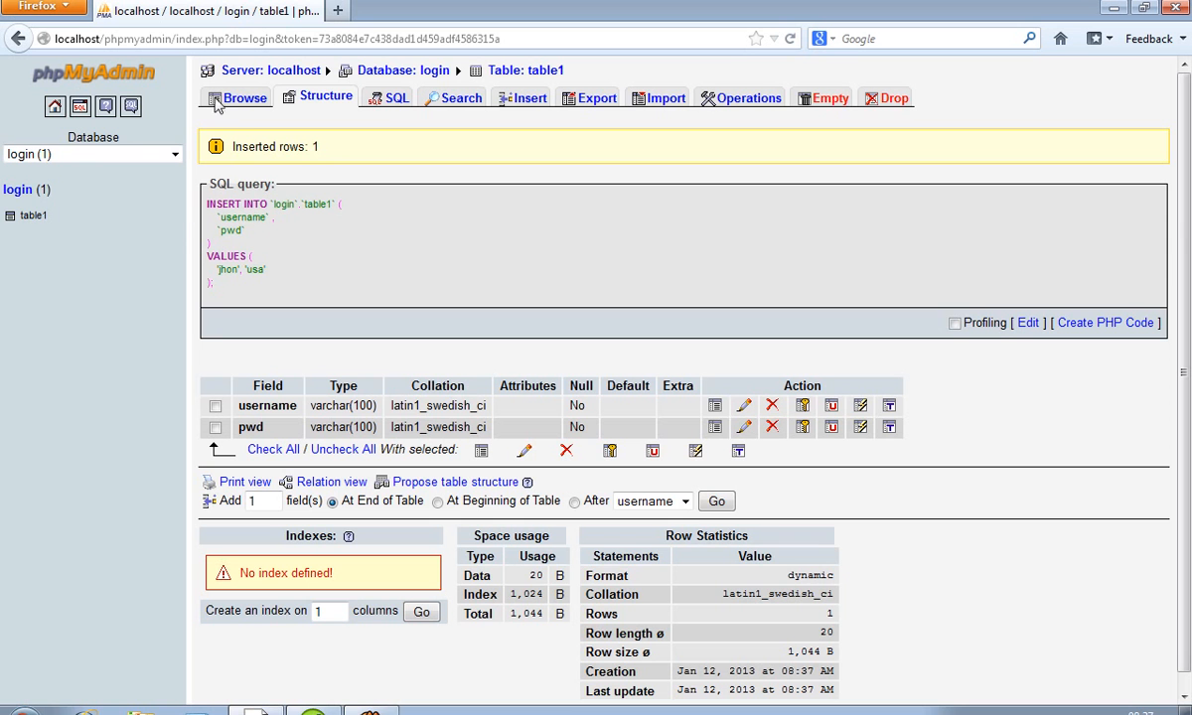
{"action": "left_click", "coordinate": [571, 12]}
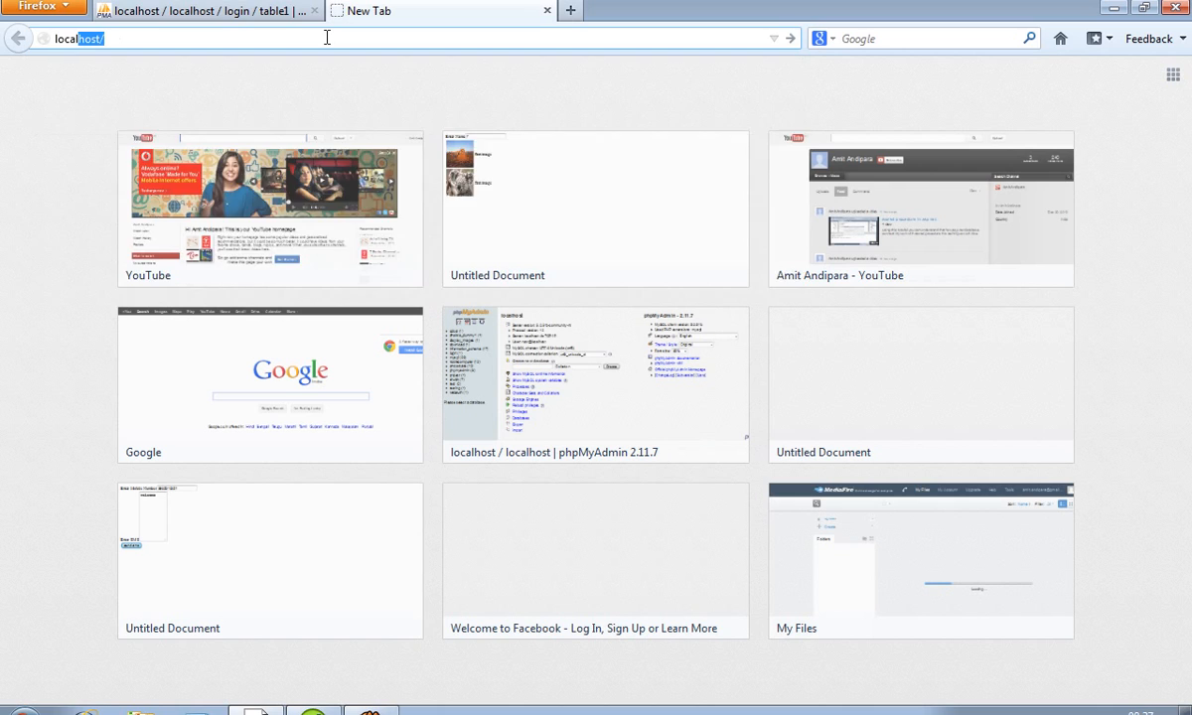
Load localhost/session/login.php in Firefox from the address suggestion
{"action": "type", "text": "ses"}
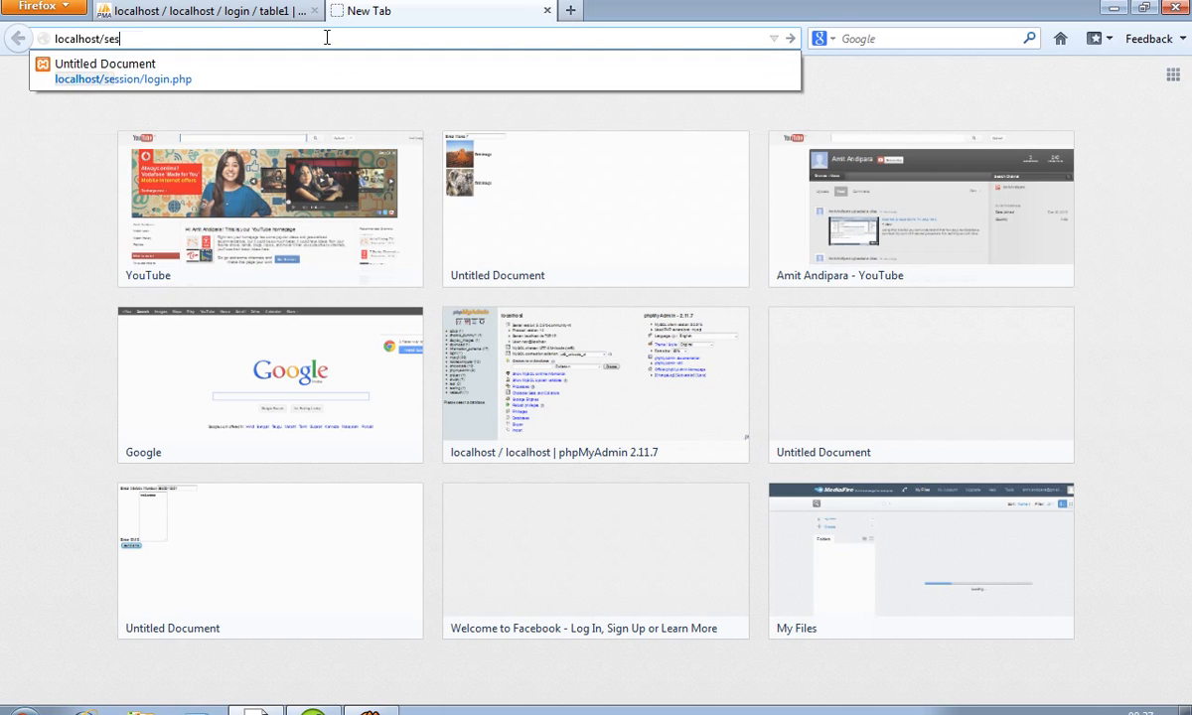
{"action": "left_click", "coordinate": [122, 79]}
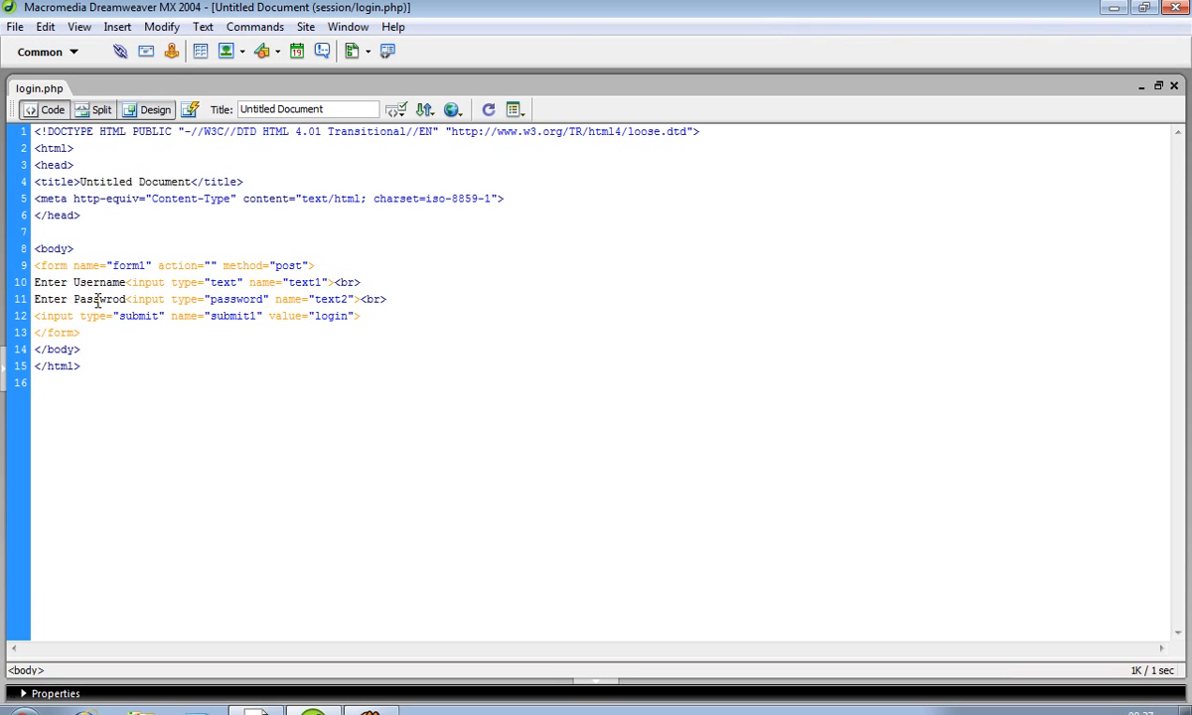
Below the form, begin a PHP block with if(isset($_POST["submit1"])) {
{"action": "left_click", "coordinate": [80, 333]}
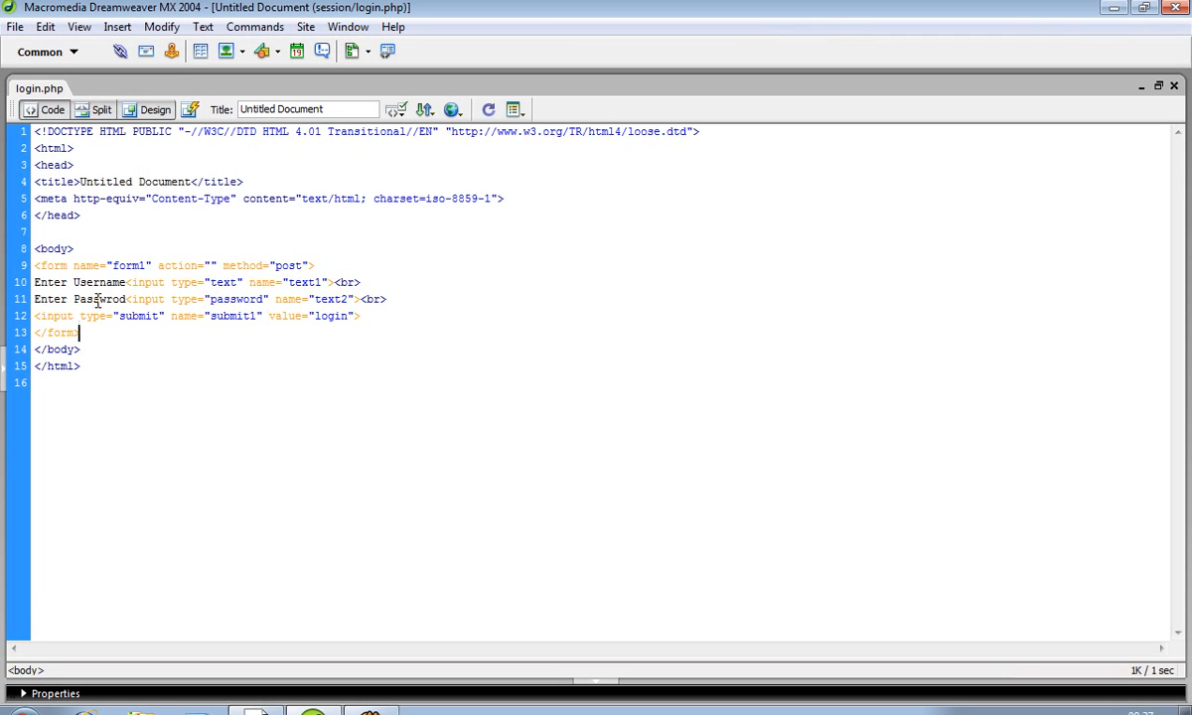
{"action": "key", "text": "Enter"}
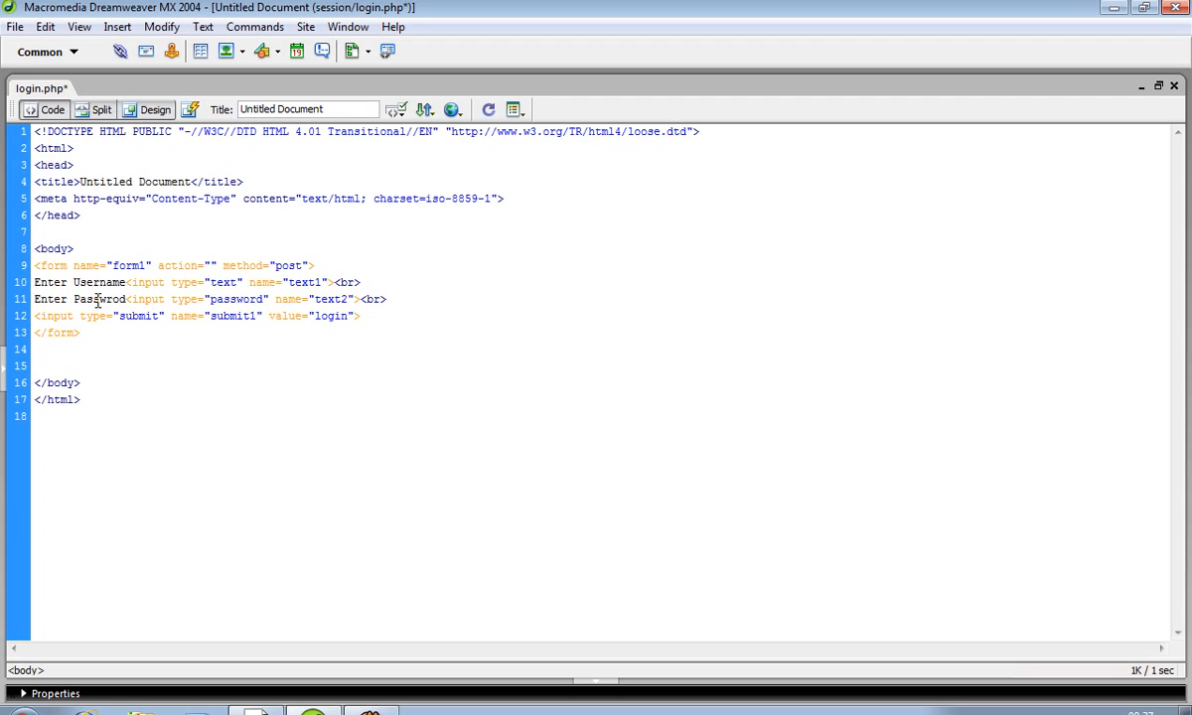
{"action": "type", "text": "<?php"}
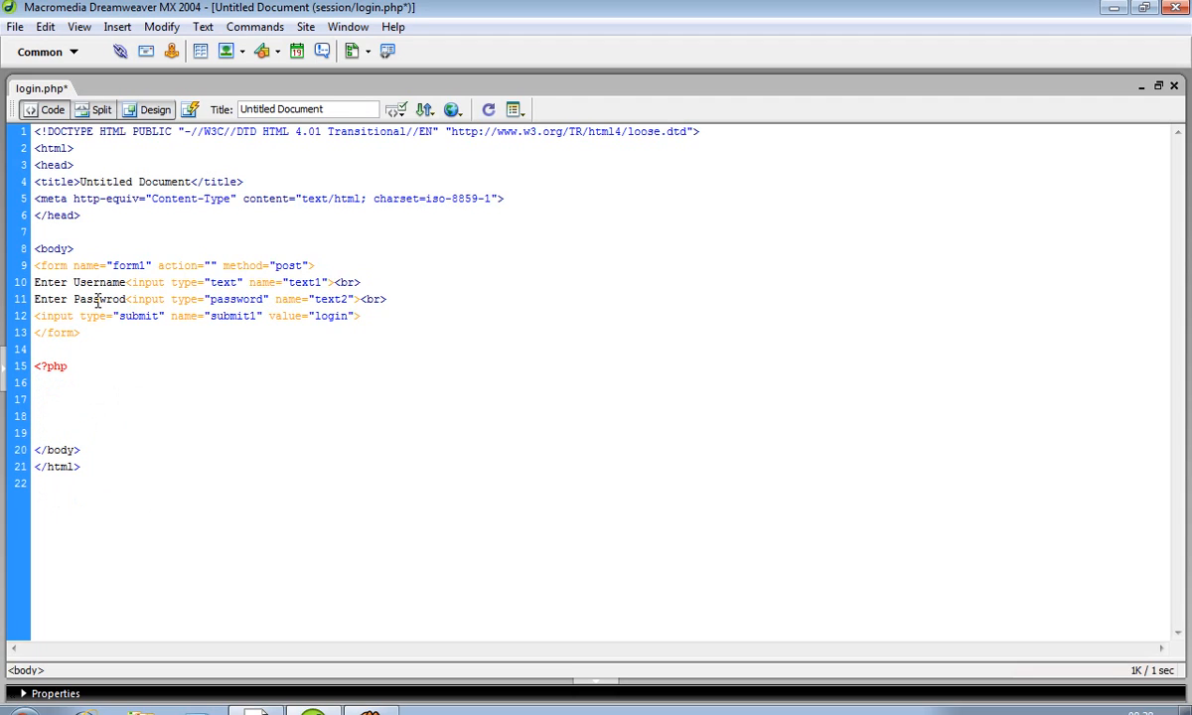
{"action": "type", "text": "if(i"}
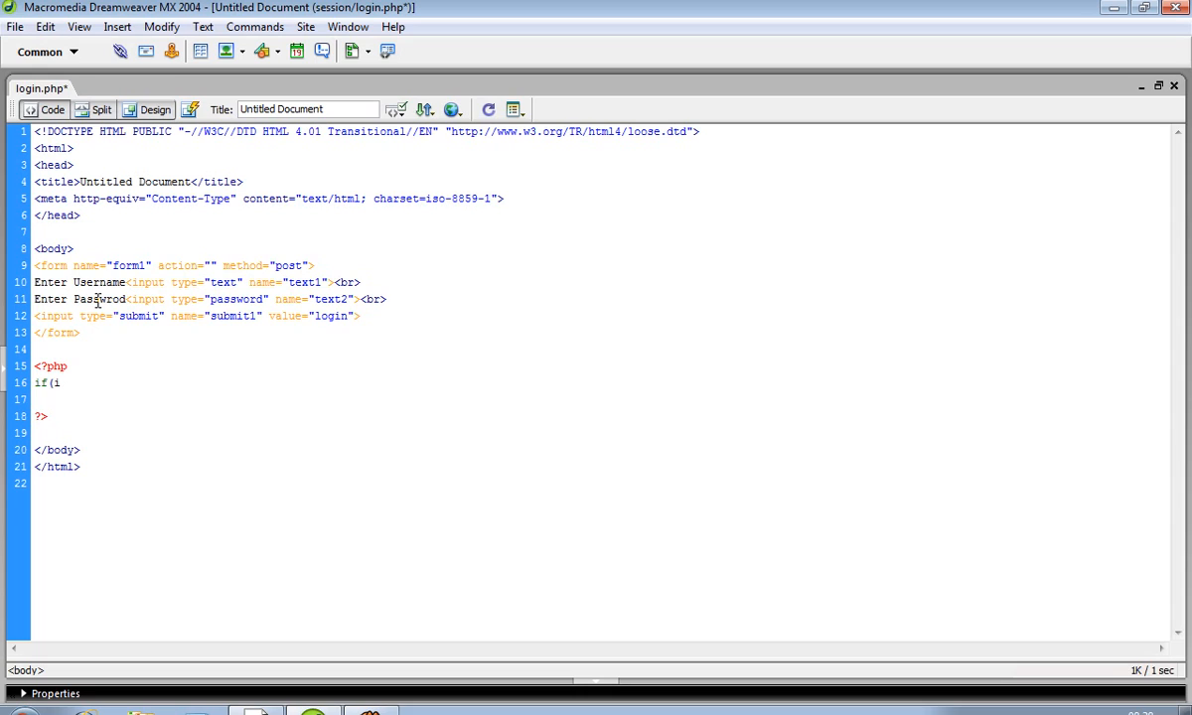
{"action": "type", "text": "sset($_p"}
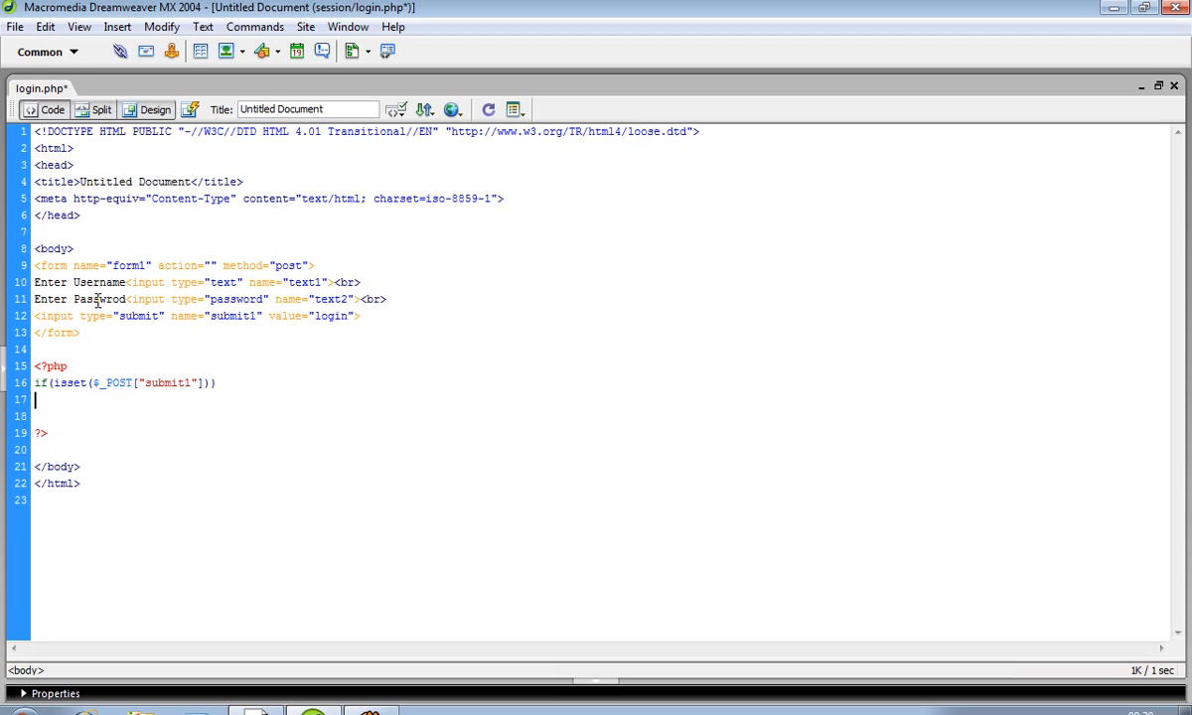
{"action": "type", "text": "{"}
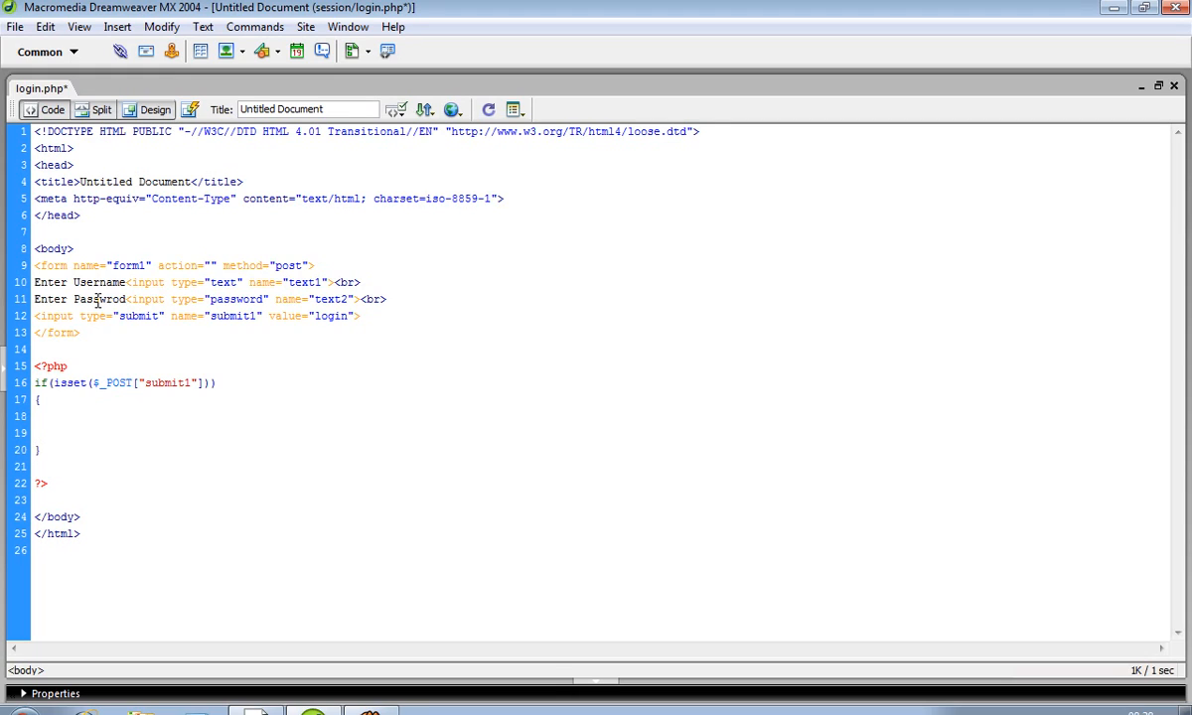
Connect to MySQL on localhost as root and select the login database
{"action": "type", "text": "mysql_connect();"}
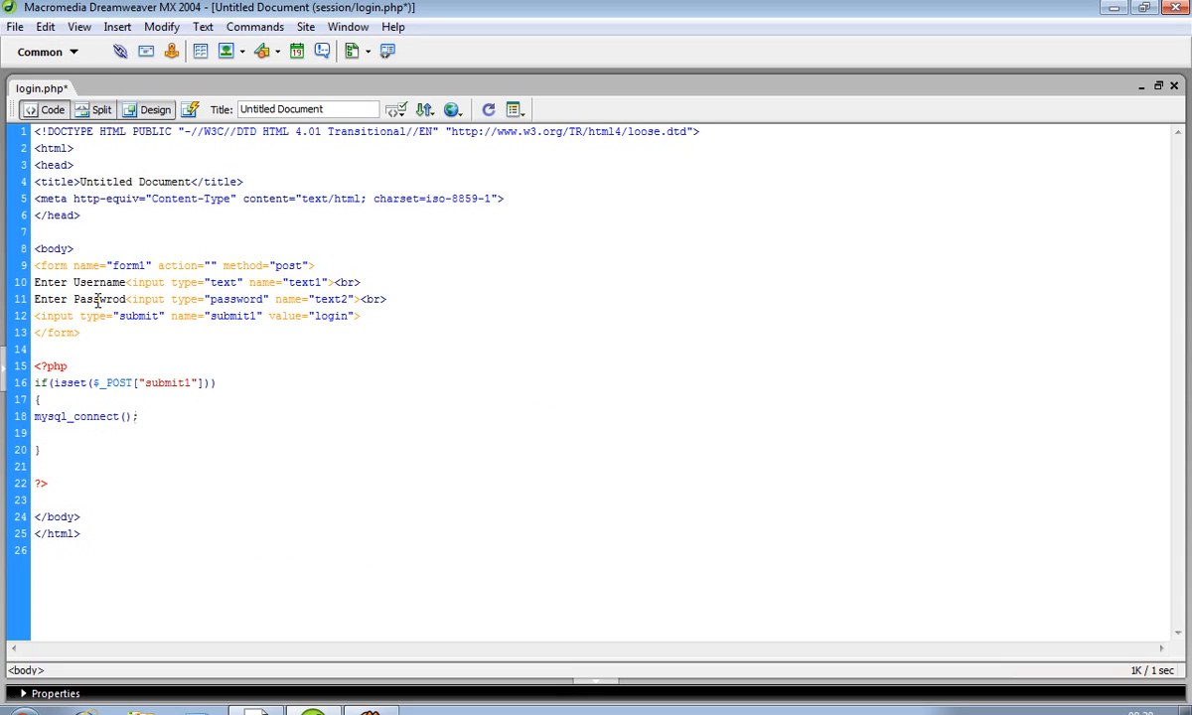
{"action": "type", "text": "\"\",\"\",\"\""}
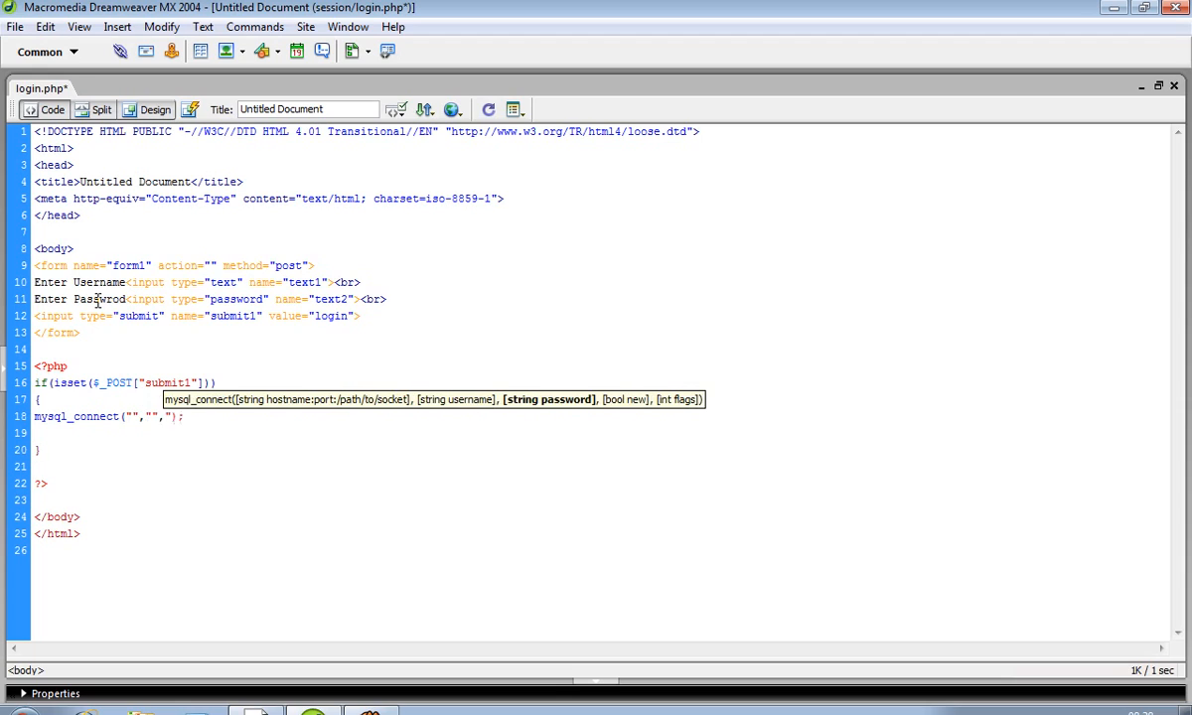
{"action": "type", "text": "localhost"}
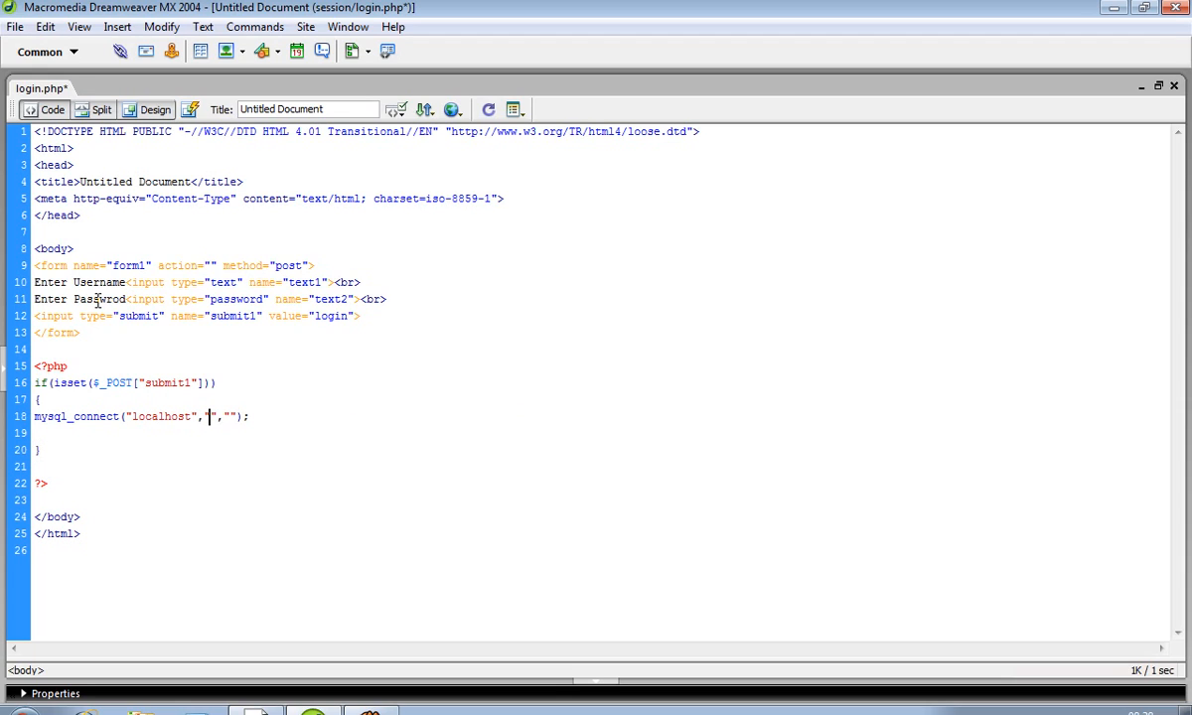
{"action": "type", "text": "root"}
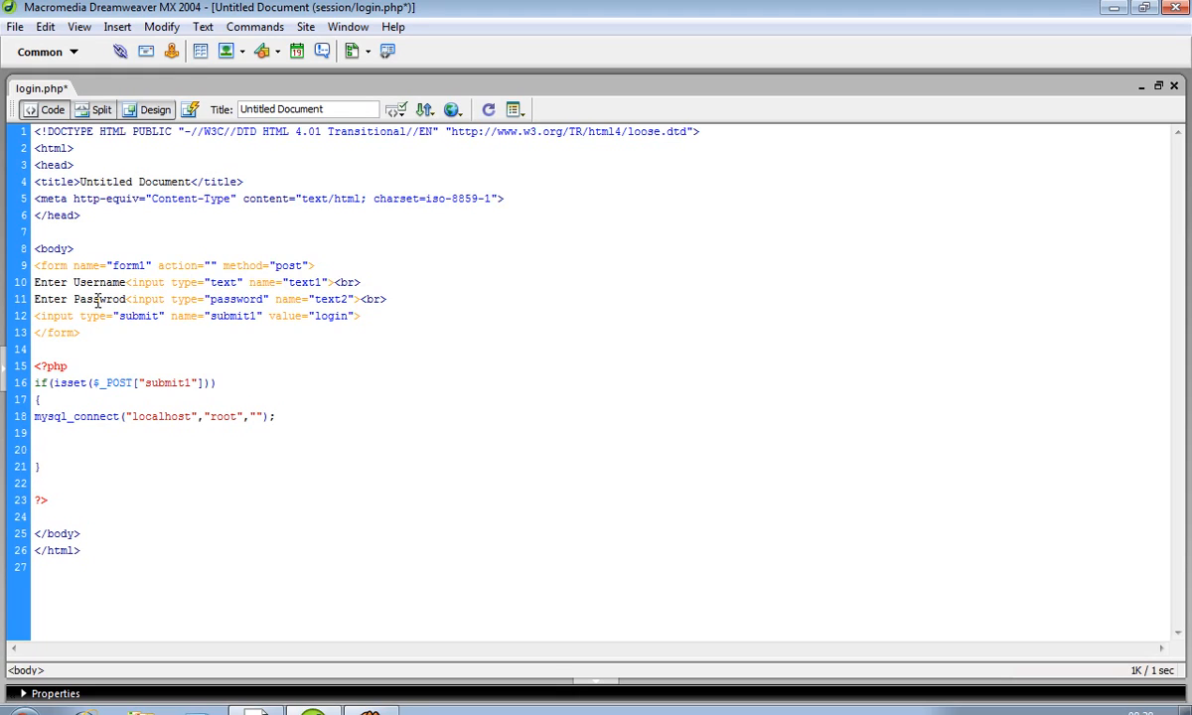
{"action": "type", "text": "mysql_select_d"}
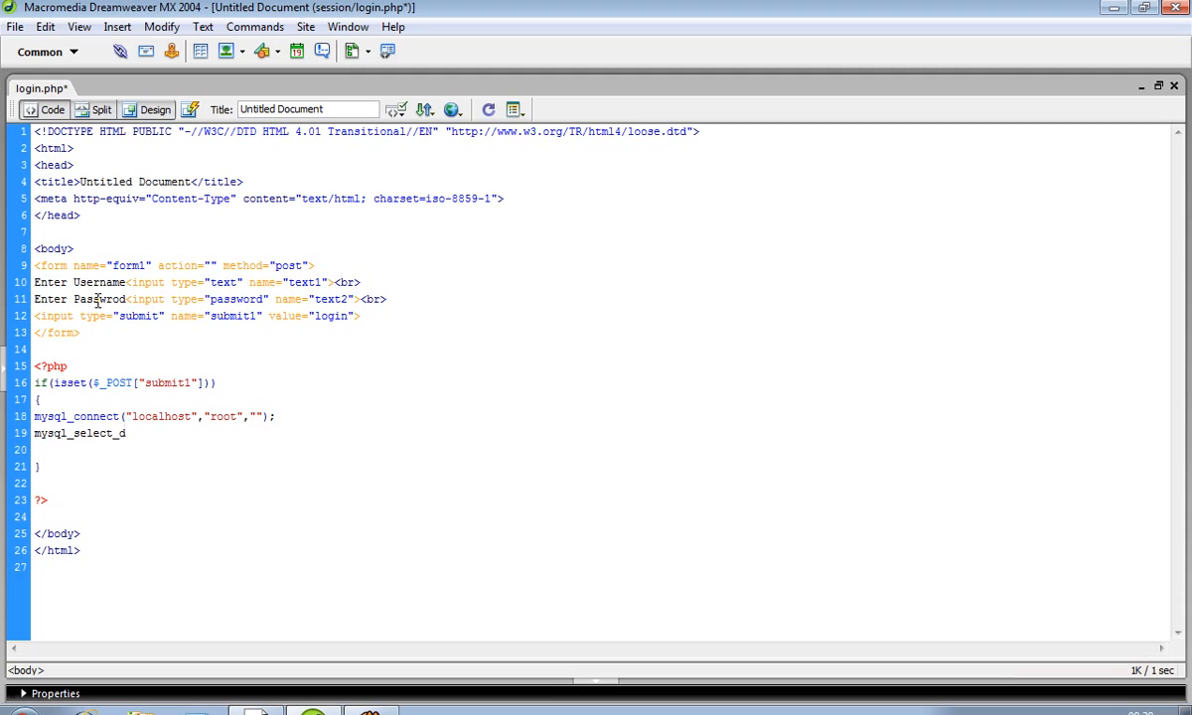
{"action": "type", "text": "b(\"\");"}
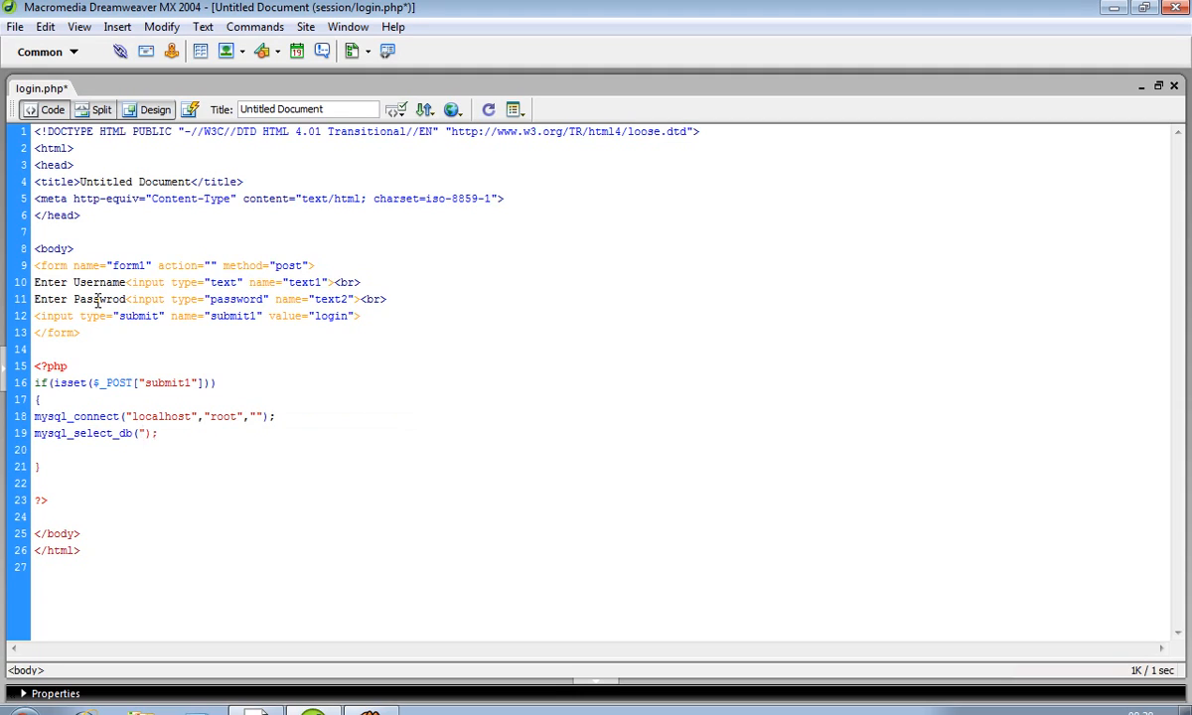
{"action": "type", "text": "logi"}
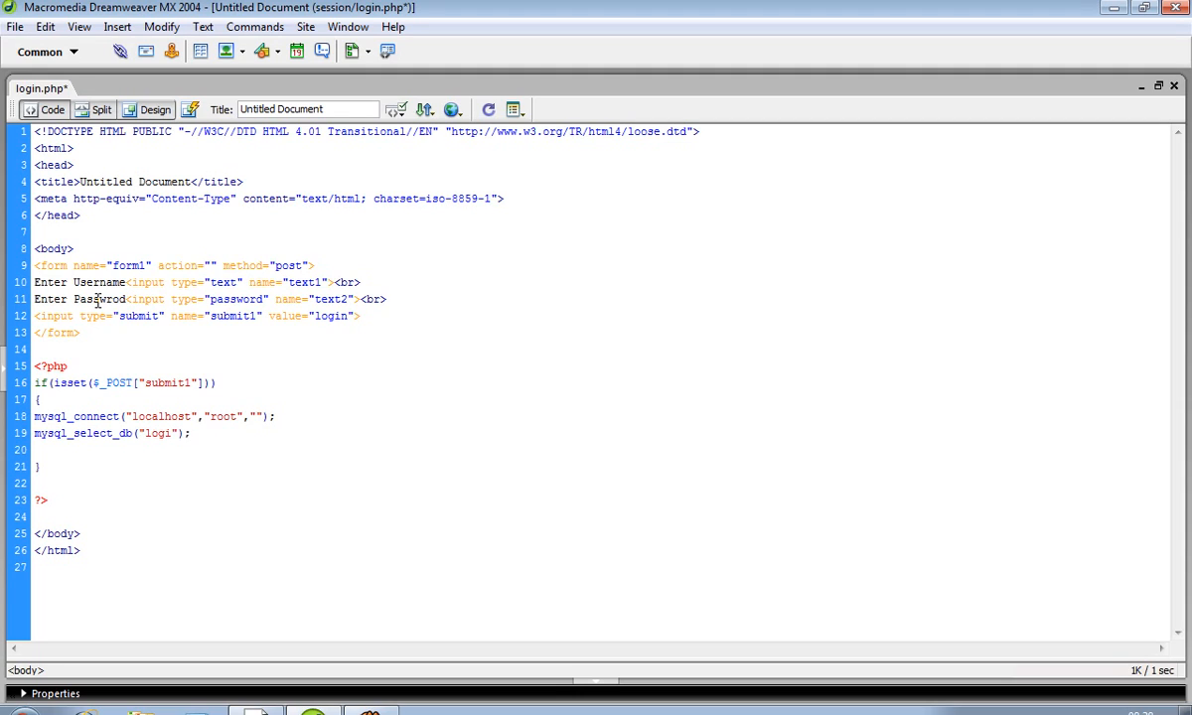
Assign $res a mysql_query selecting from table1 where username and pwd match
{"action": "type", "text": "$res"}
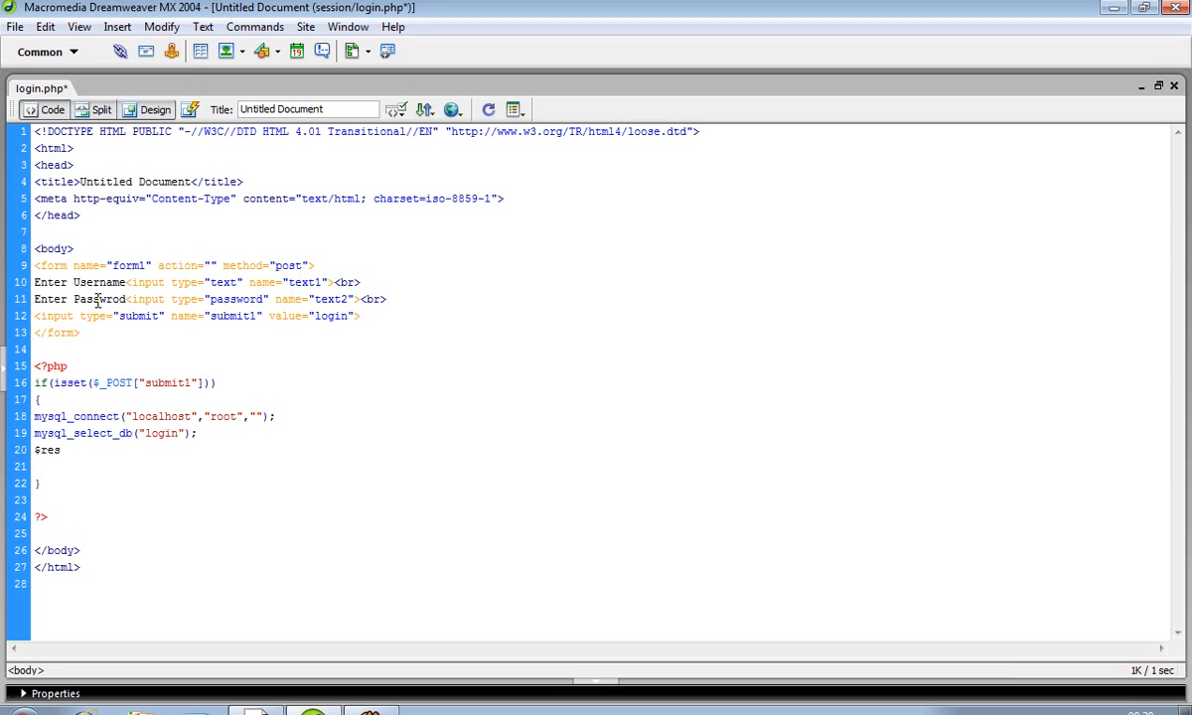
{"action": "type", "text": "="}
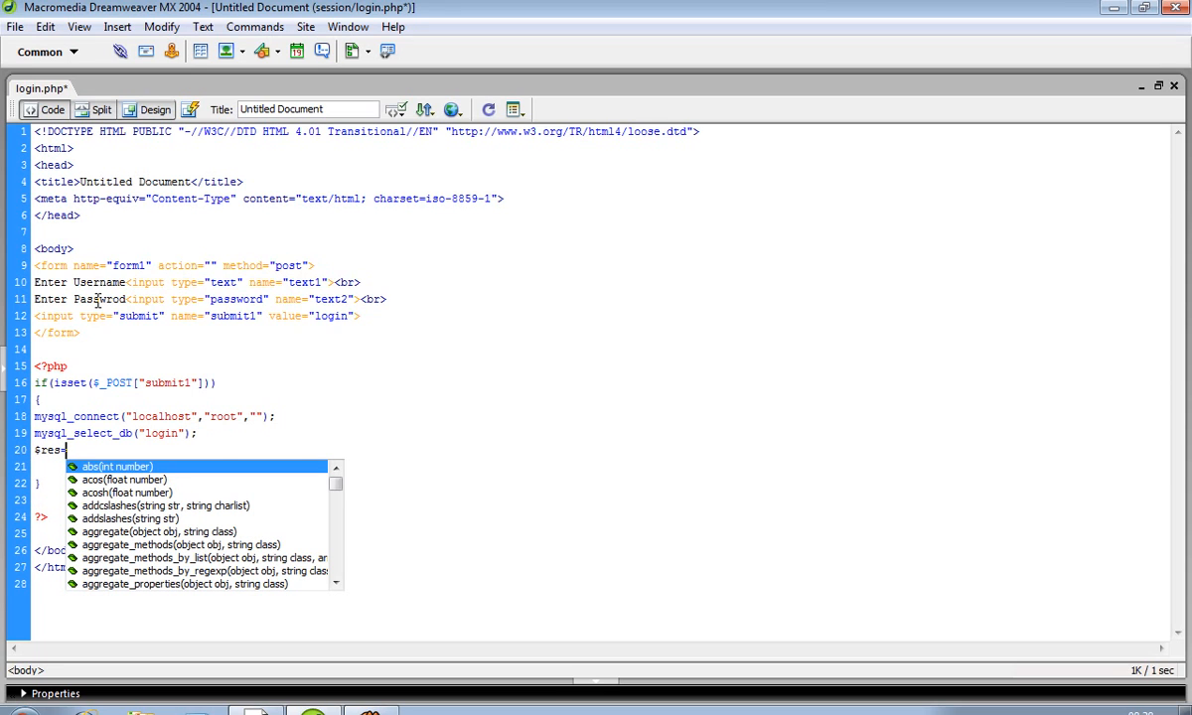
{"action": "type", "text": "mysql_q"}
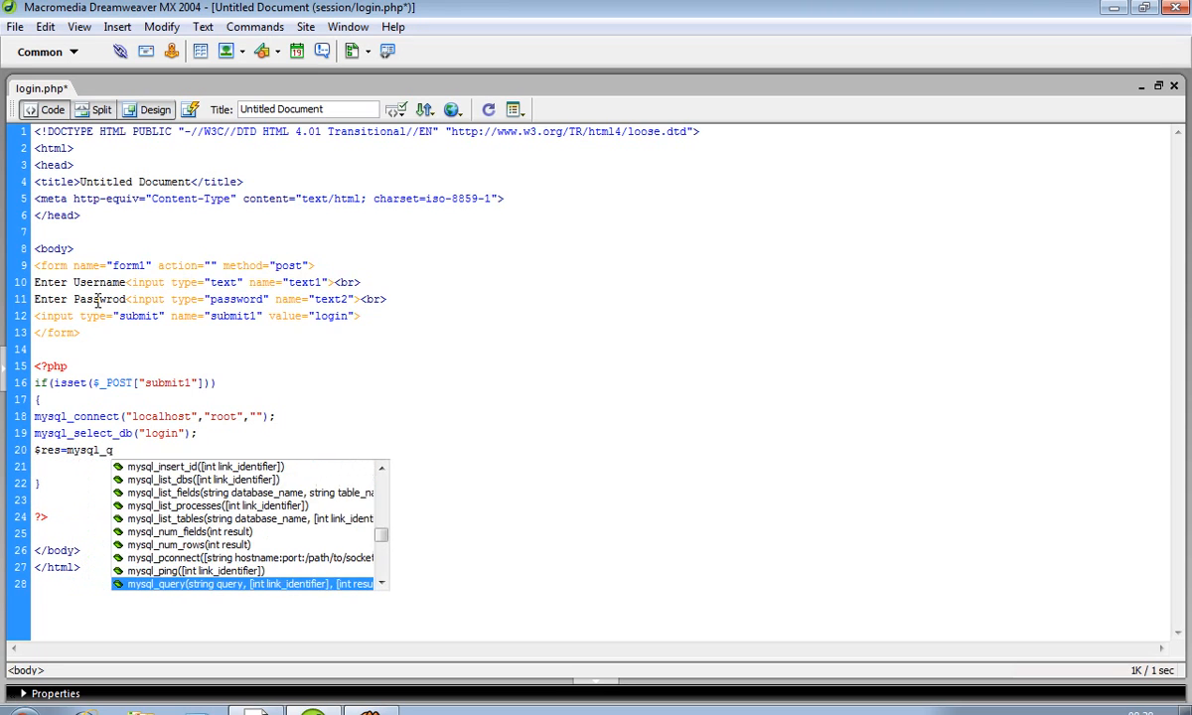
{"action": "left_click", "coordinate": [249, 584]}
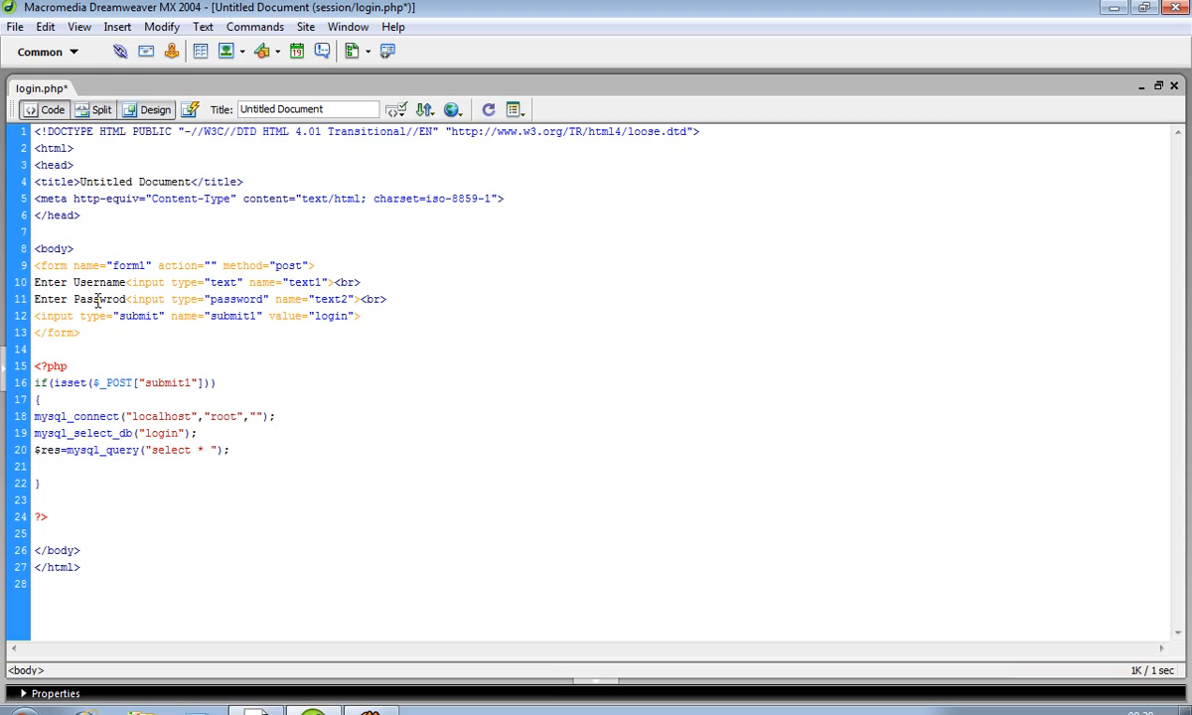
{"action": "type", "text": "from table1 where username"}
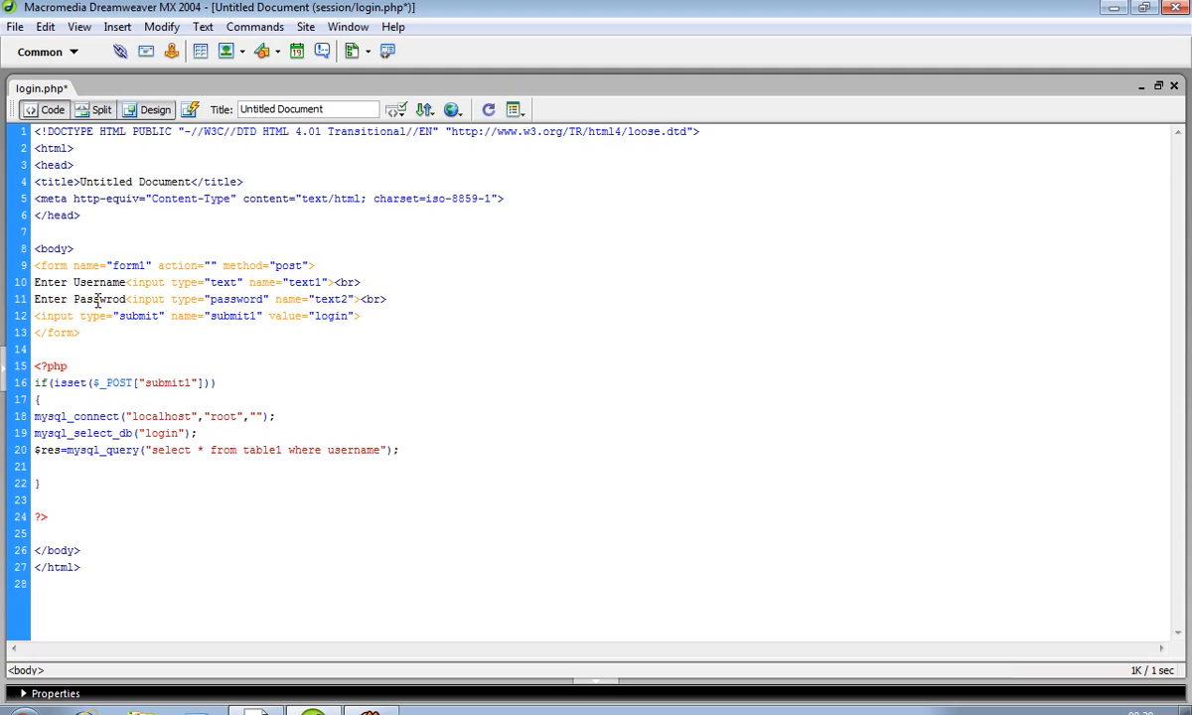
{"action": "type", "text": "='' *"}
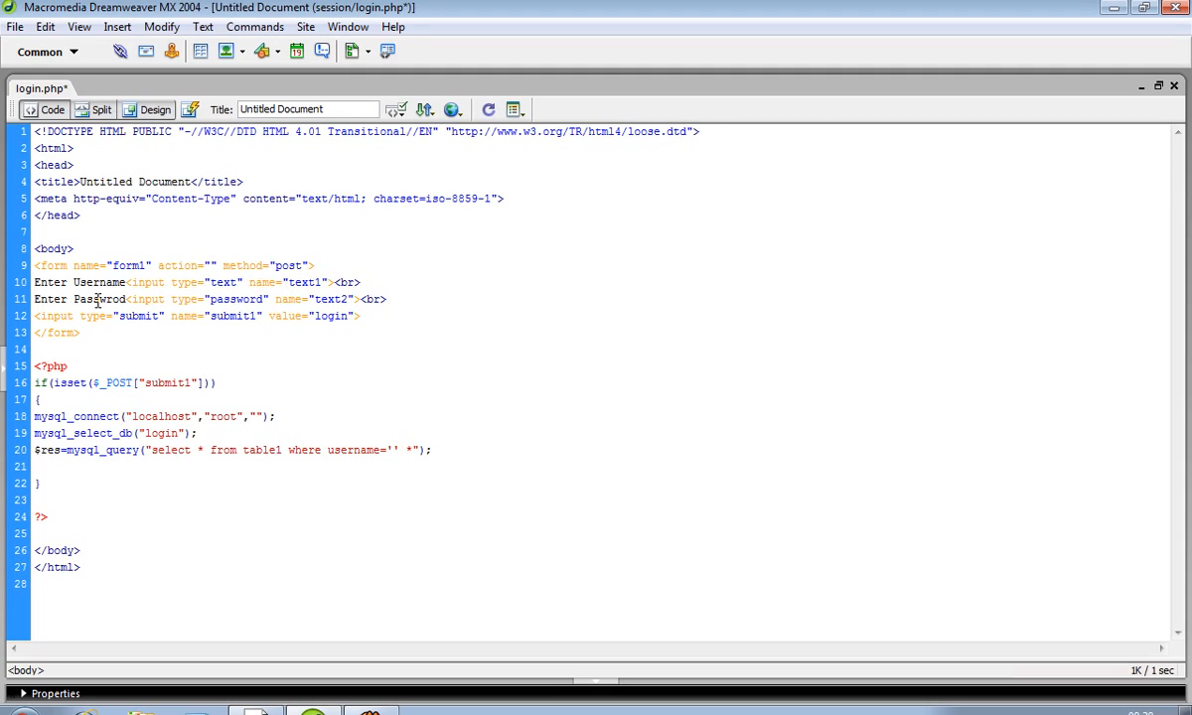
{"action": "type", "text": "&& p"}
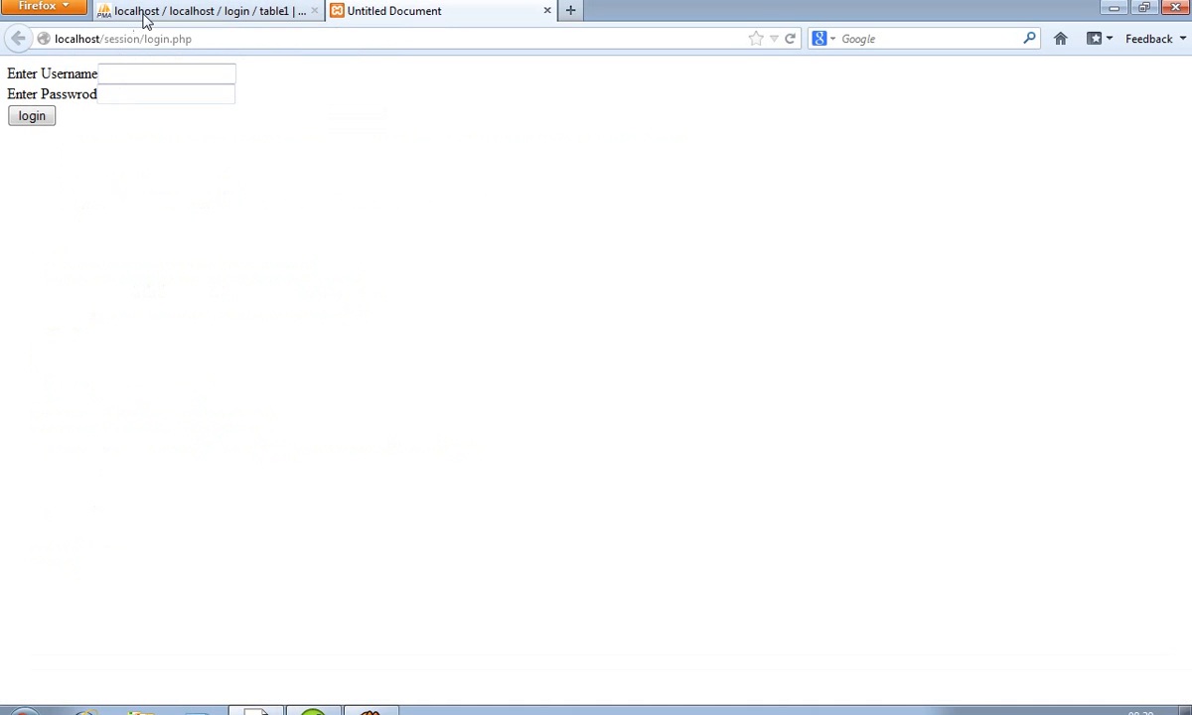
Check table1's column names in the phpMyAdmin tab
{"action": "left_click", "coordinate": [199, 12]}
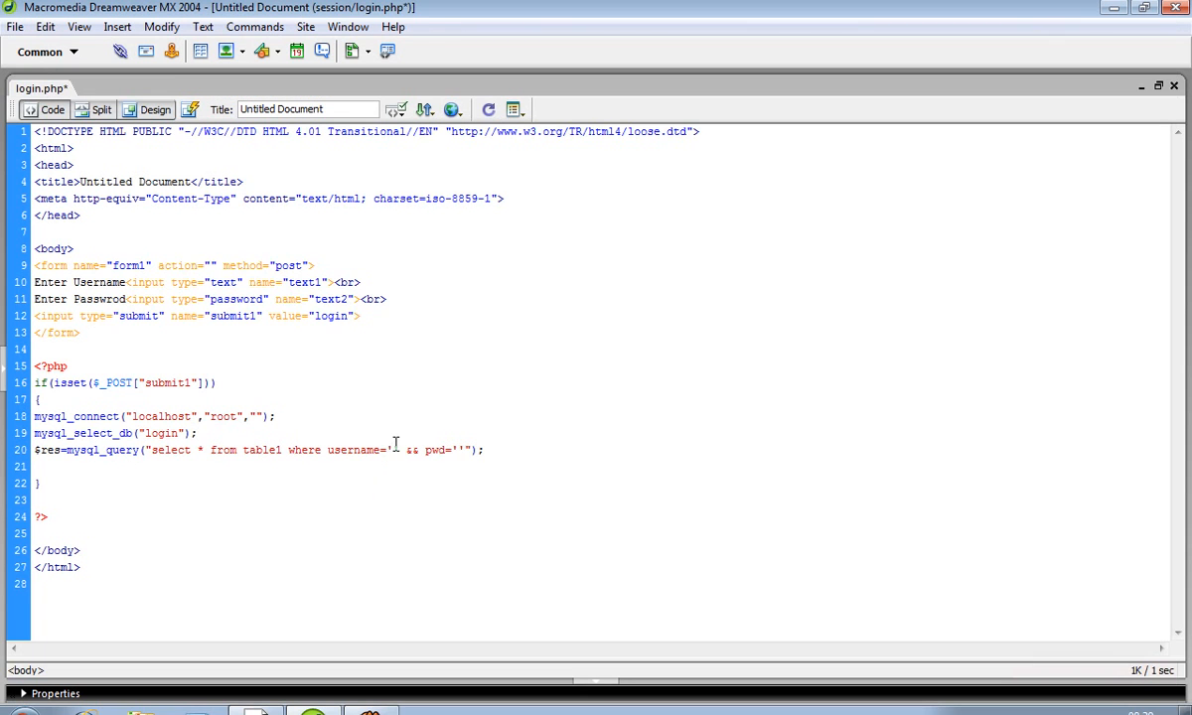
Compare the query against $_POST text values and loop over result rows with while
{"action": "type", "text": "$_POST["}
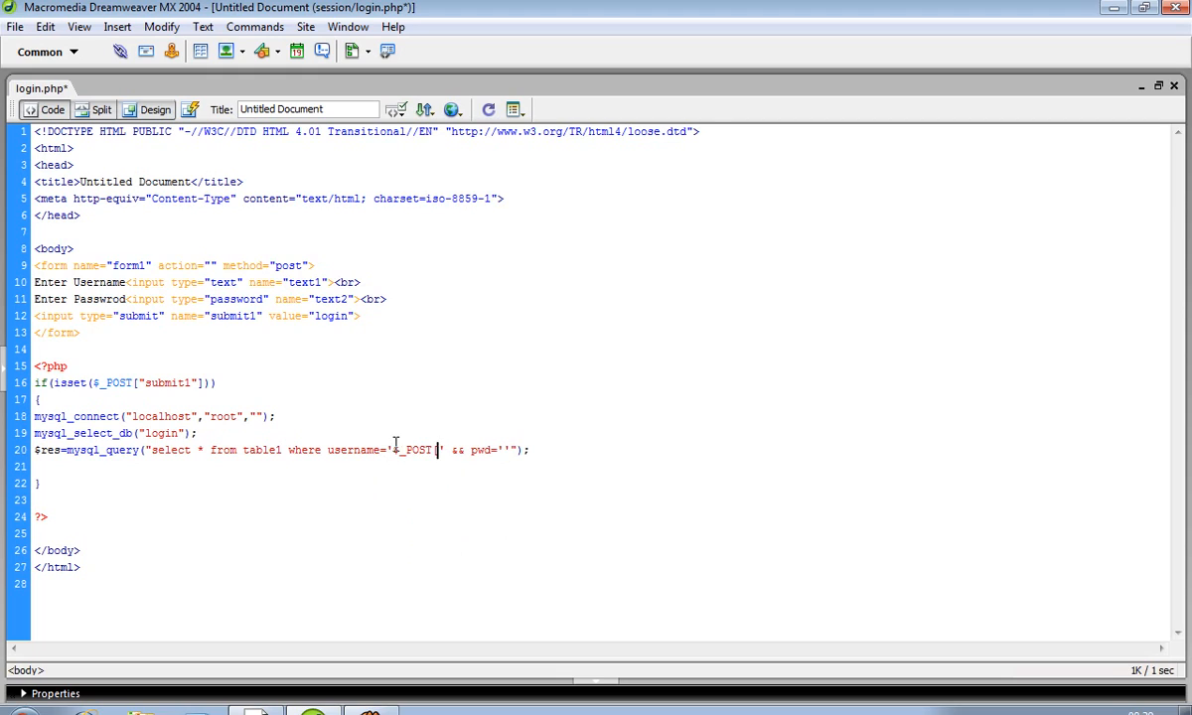
{"action": "type", "text": "text1]"}
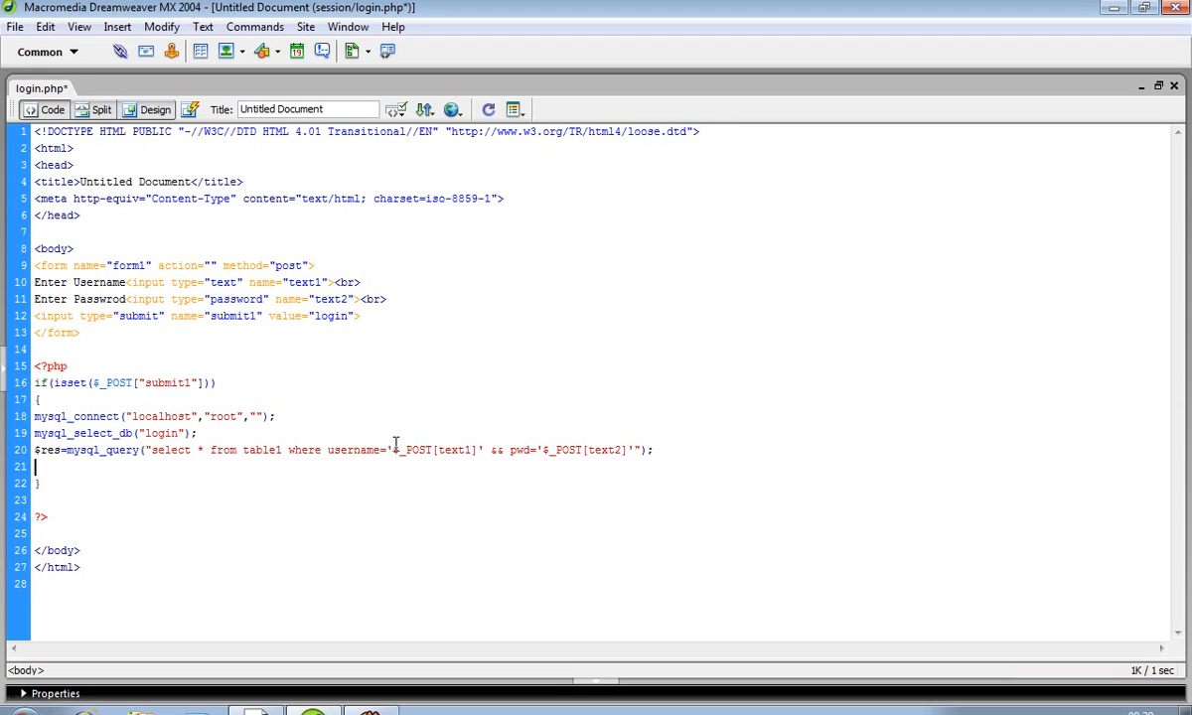
{"action": "type", "text": "whilw()"}
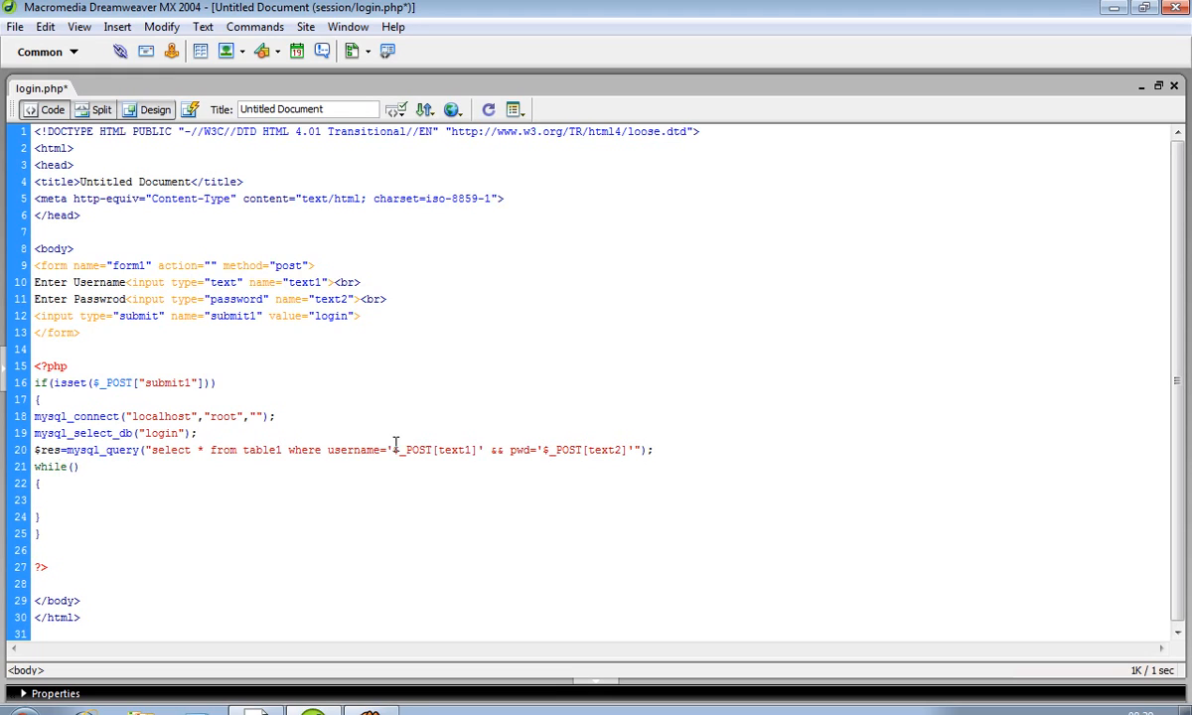
{"action": "type", "text": "$"}
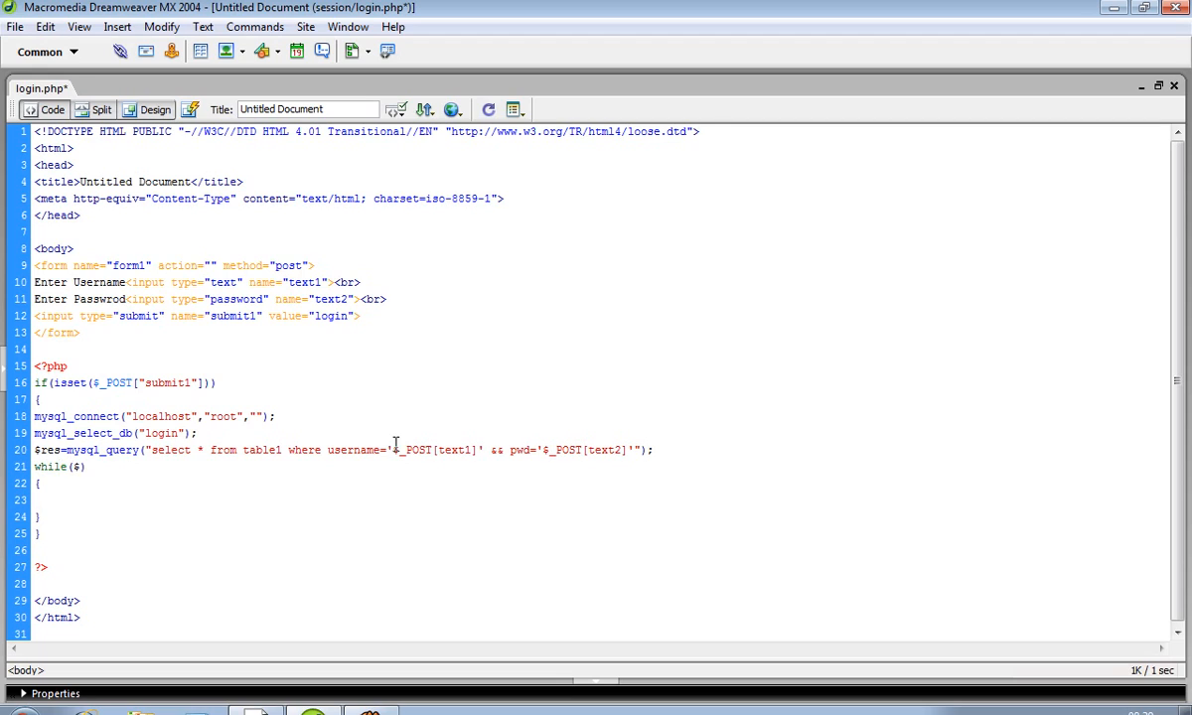
{"action": "type", "text": "ro1"}
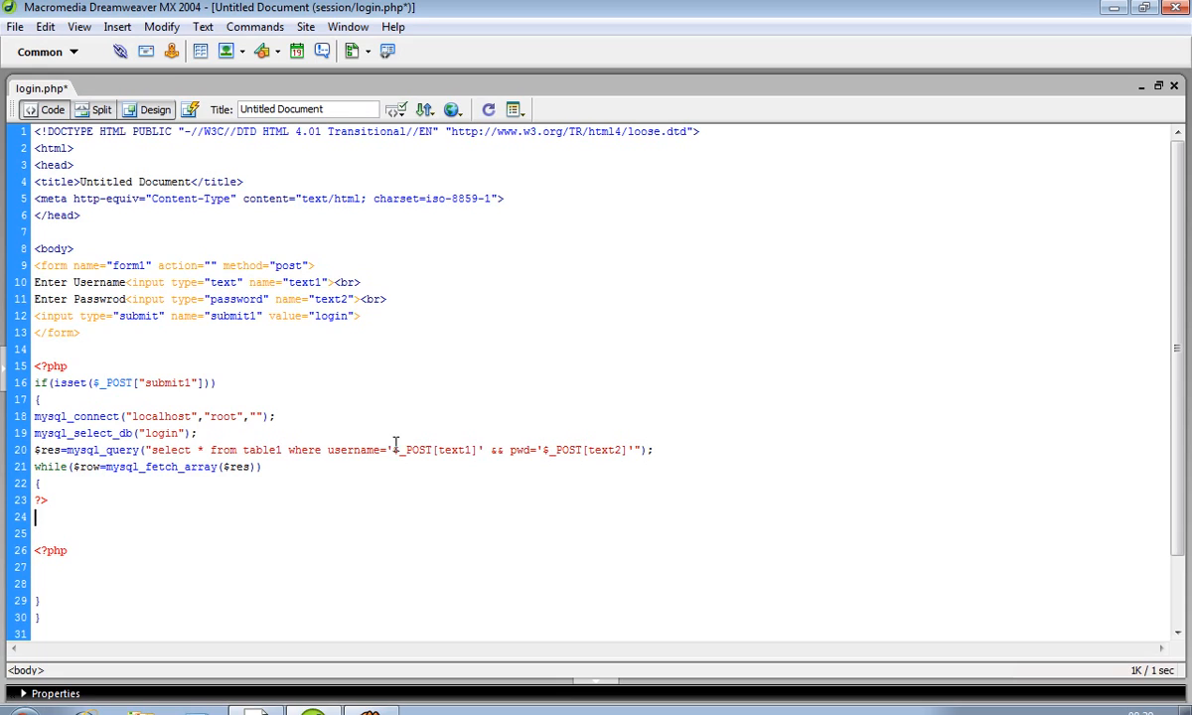
Add a script block that sets window.location to inbox.php for matching logins
{"action": "type", "text": "<script type=\""}
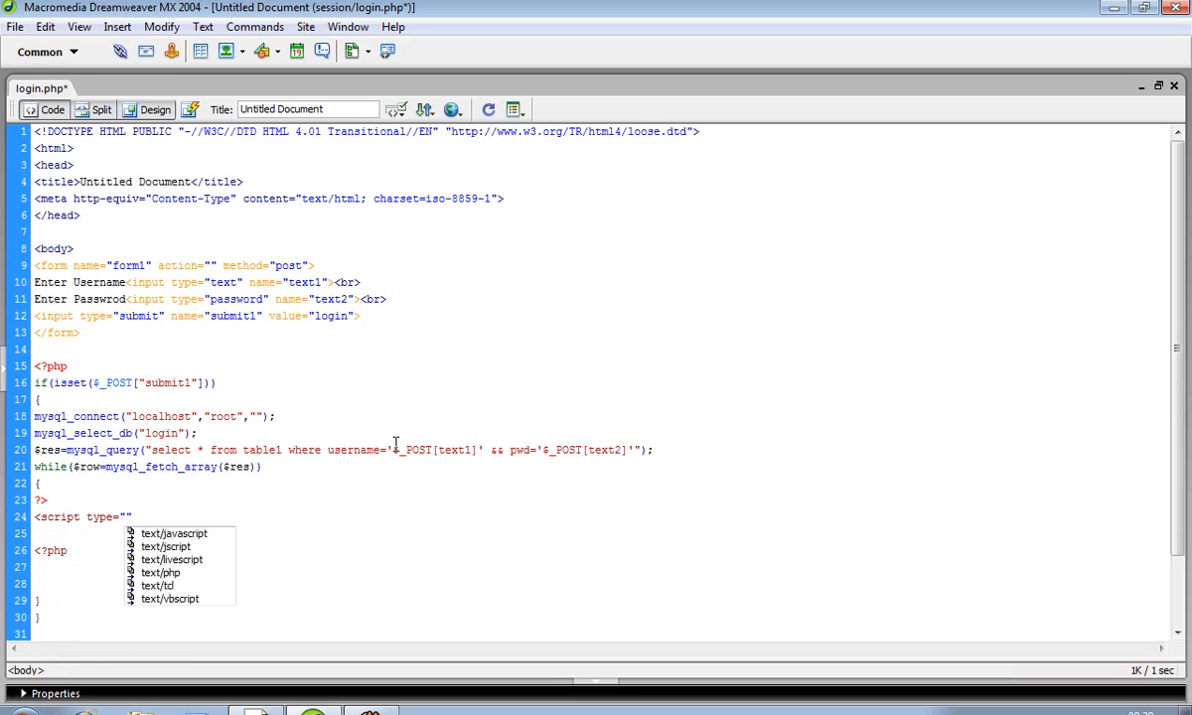
{"action": "left_click", "coordinate": [173, 532]}
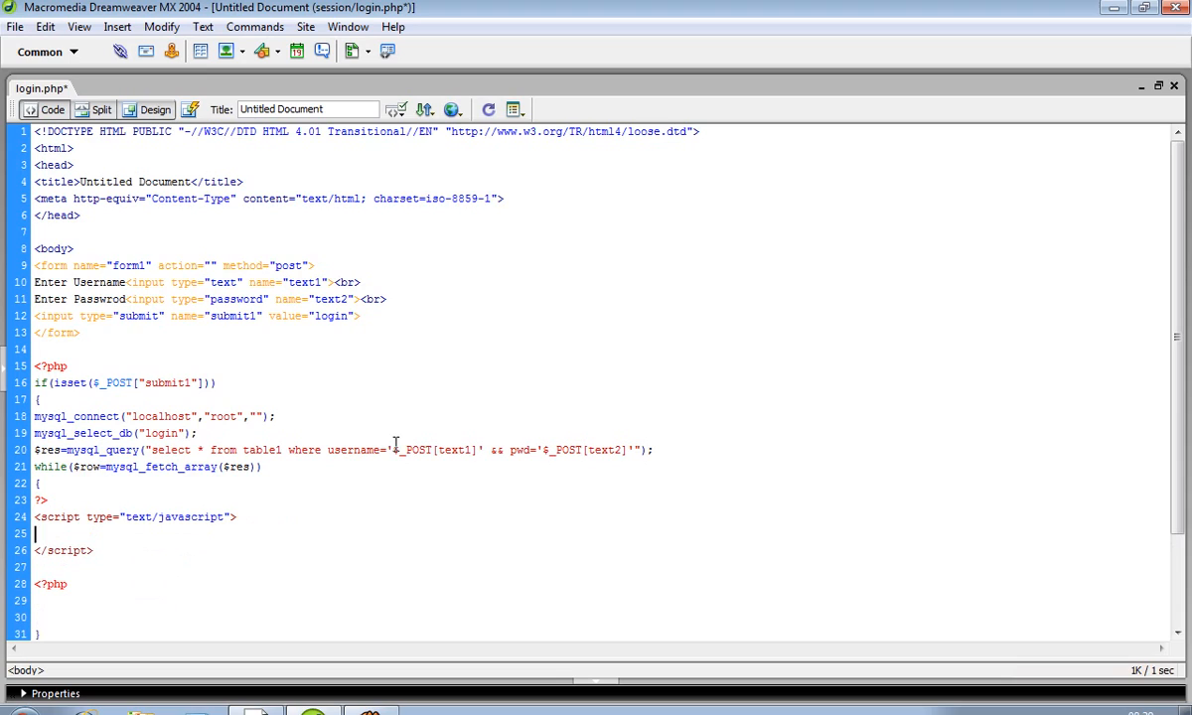
{"action": "type", "text": "window.location"}
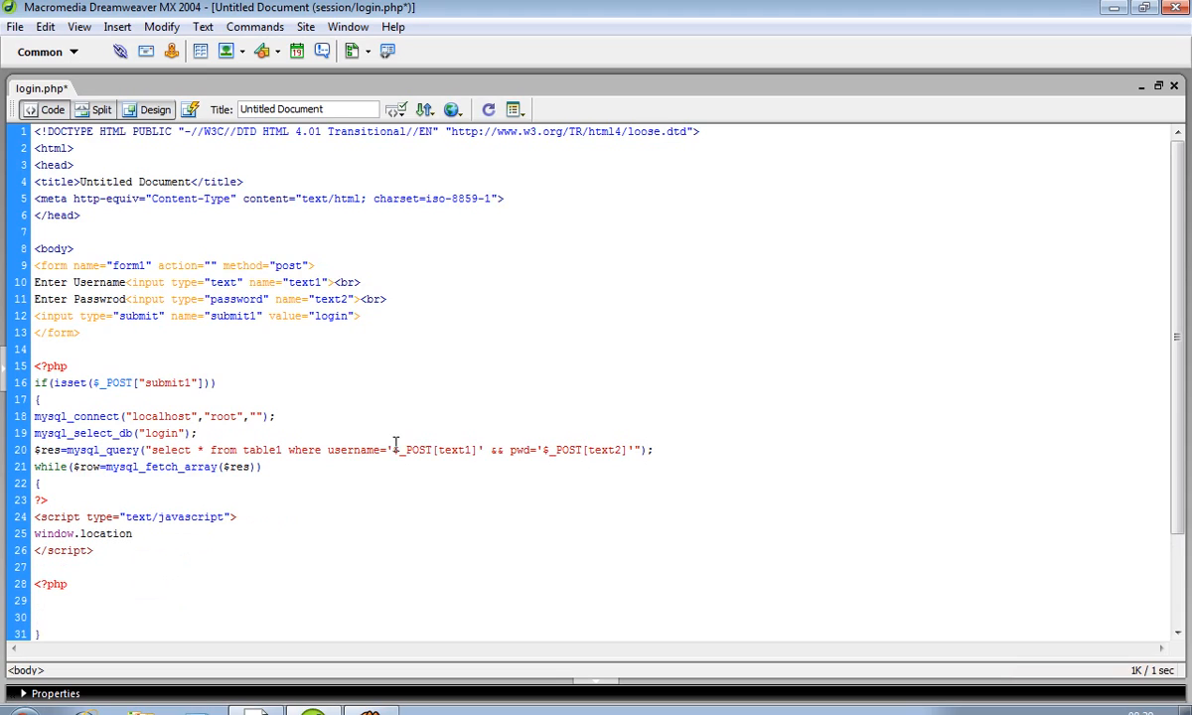
{"action": "type", "text": "=\"\";"}
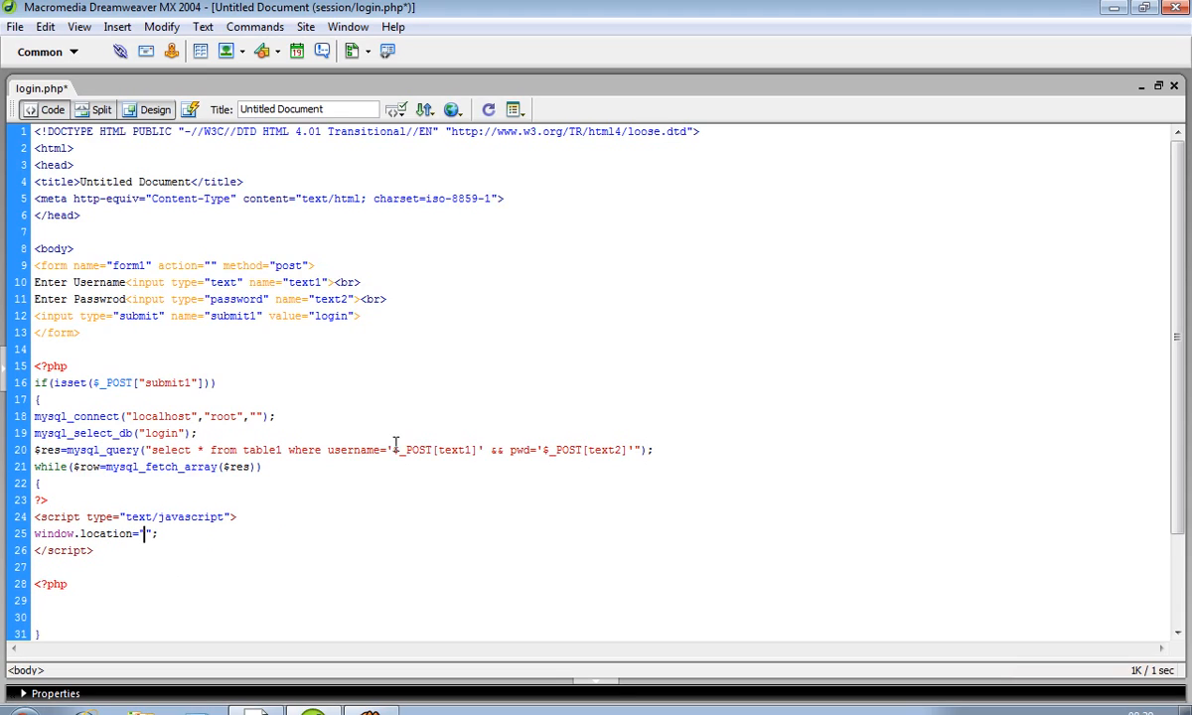
{"action": "type", "text": "inbox.php"}
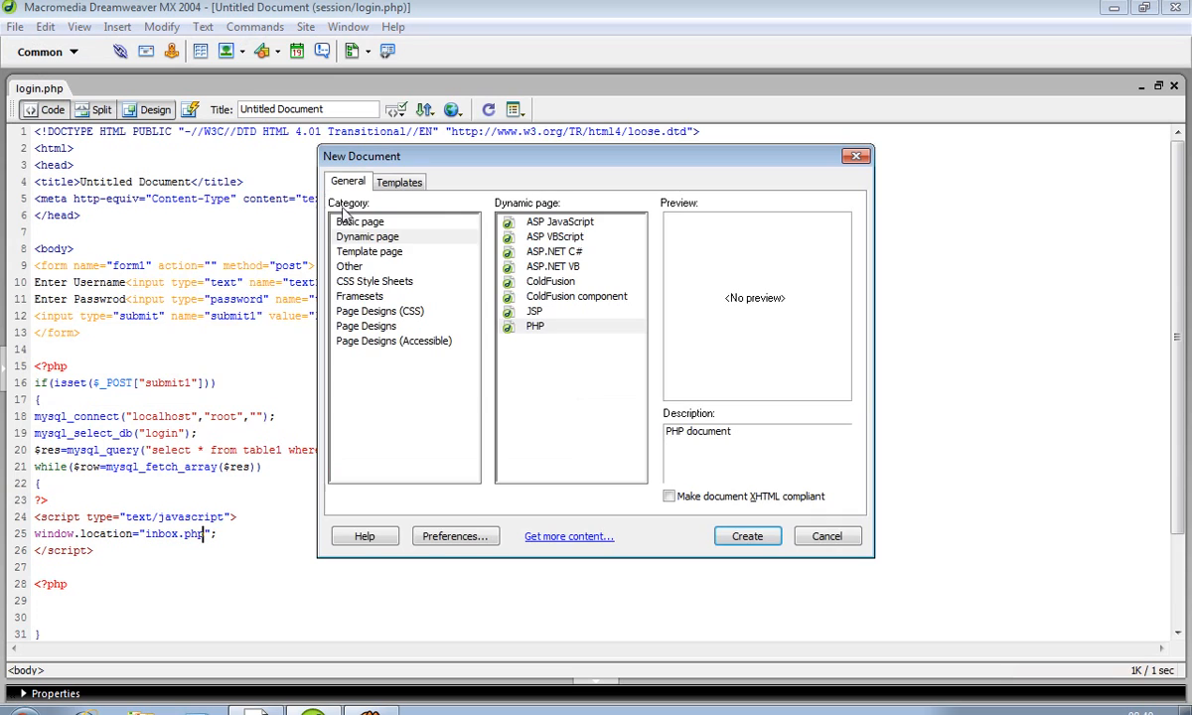
Create a new PHP page with <font size="+3" color="#FF0000">This is inbox page</font>
{"action": "left_click", "coordinate": [534, 326]}
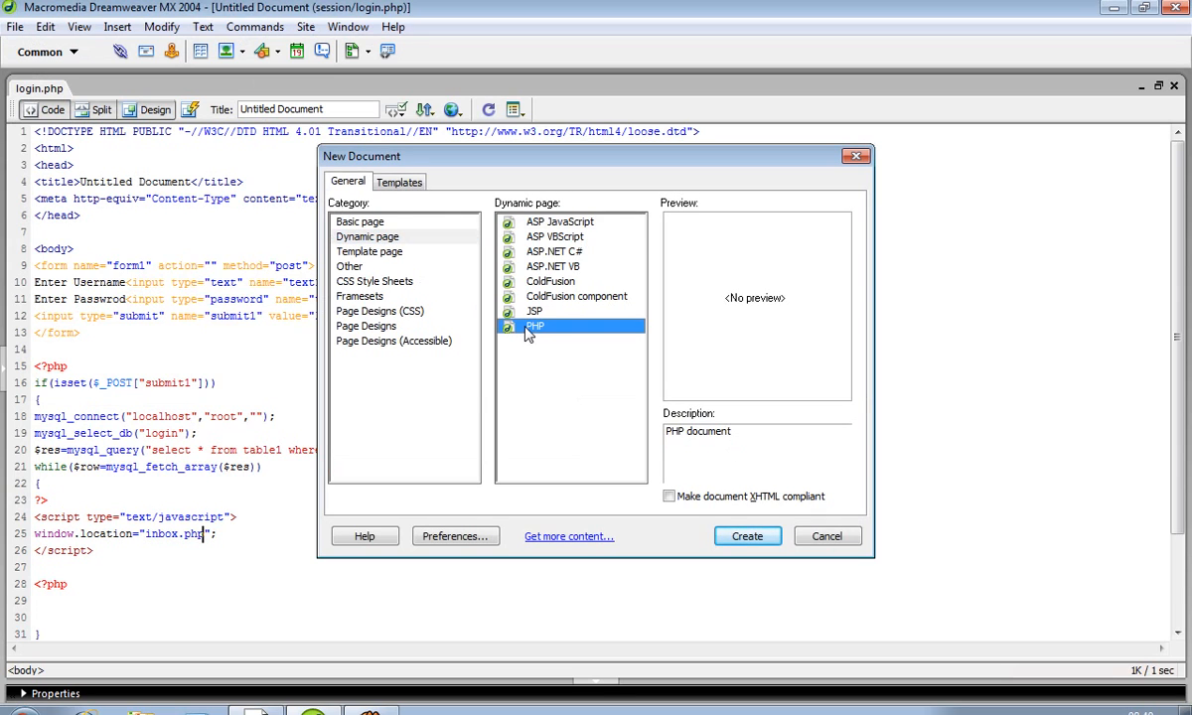
{"action": "left_click", "coordinate": [747, 537]}
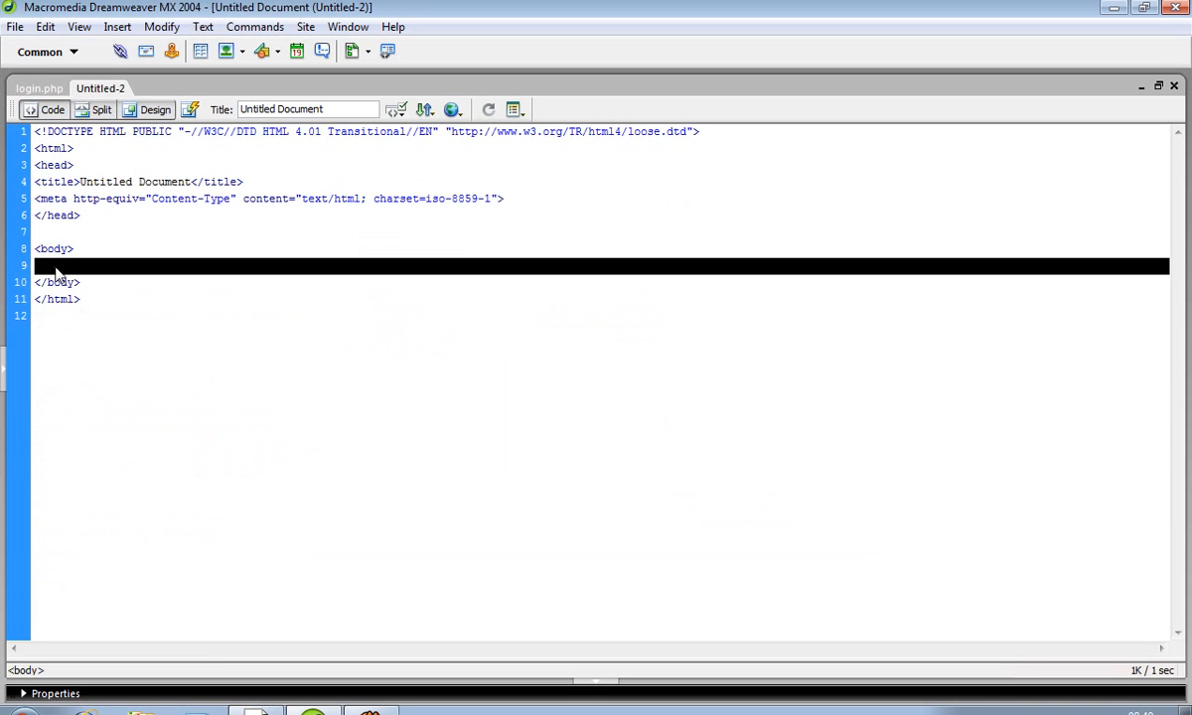
{"action": "type", "text": "<font size=\"+3"}
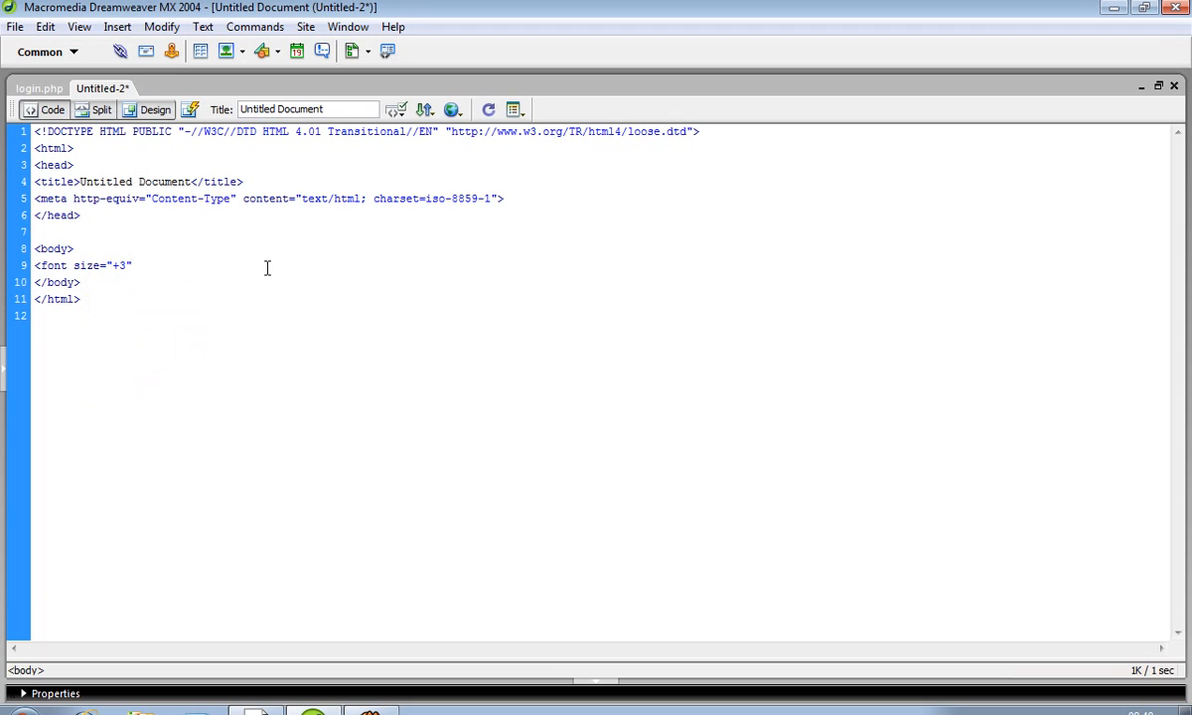
{"action": "type", "text": "co></font>"}
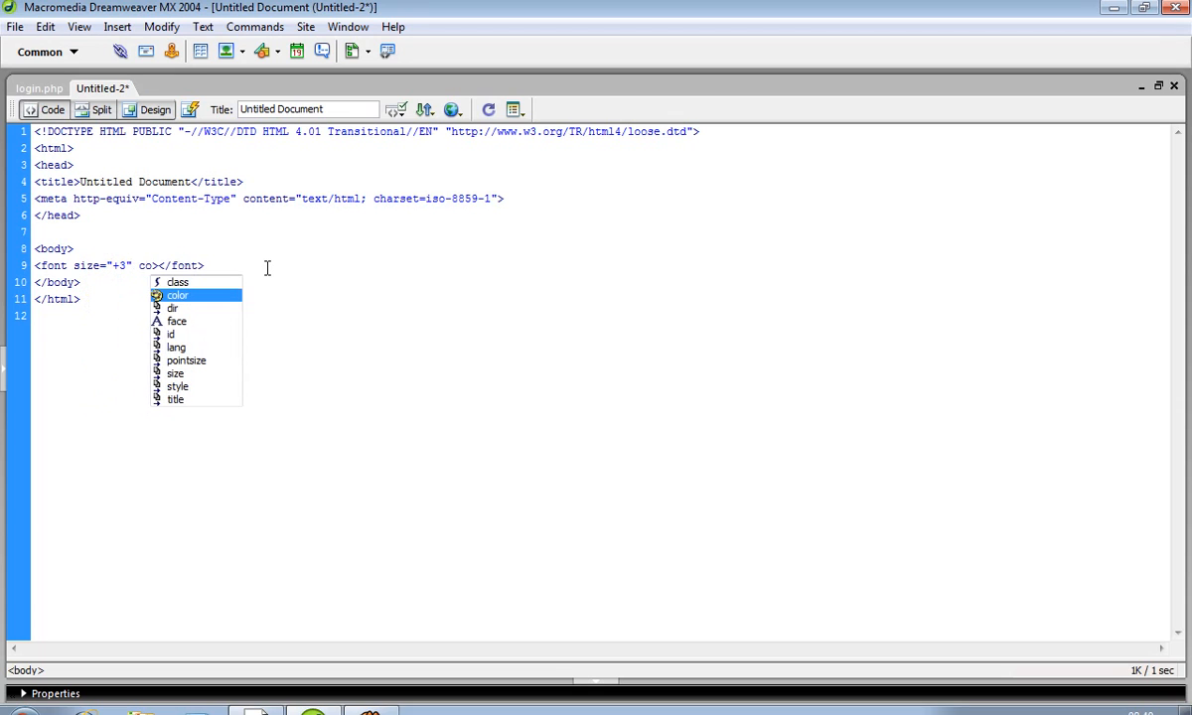
{"action": "left_click", "coordinate": [177, 294]}
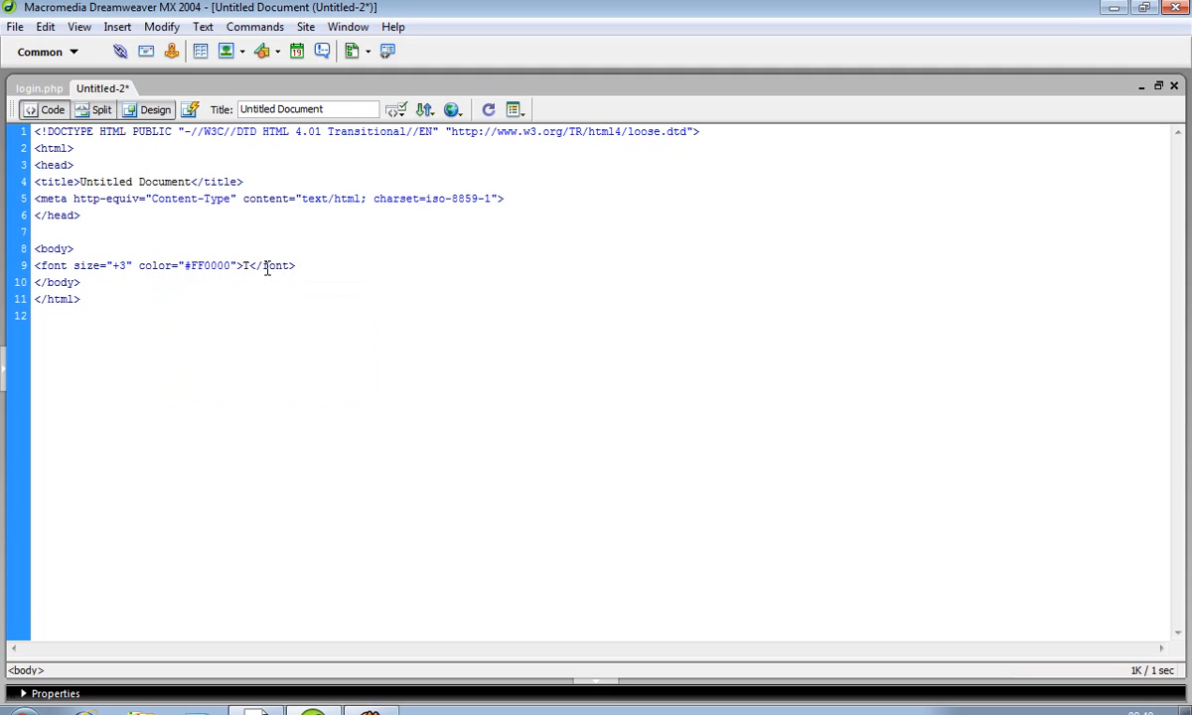
{"action": "type", "text": "his is inb"}
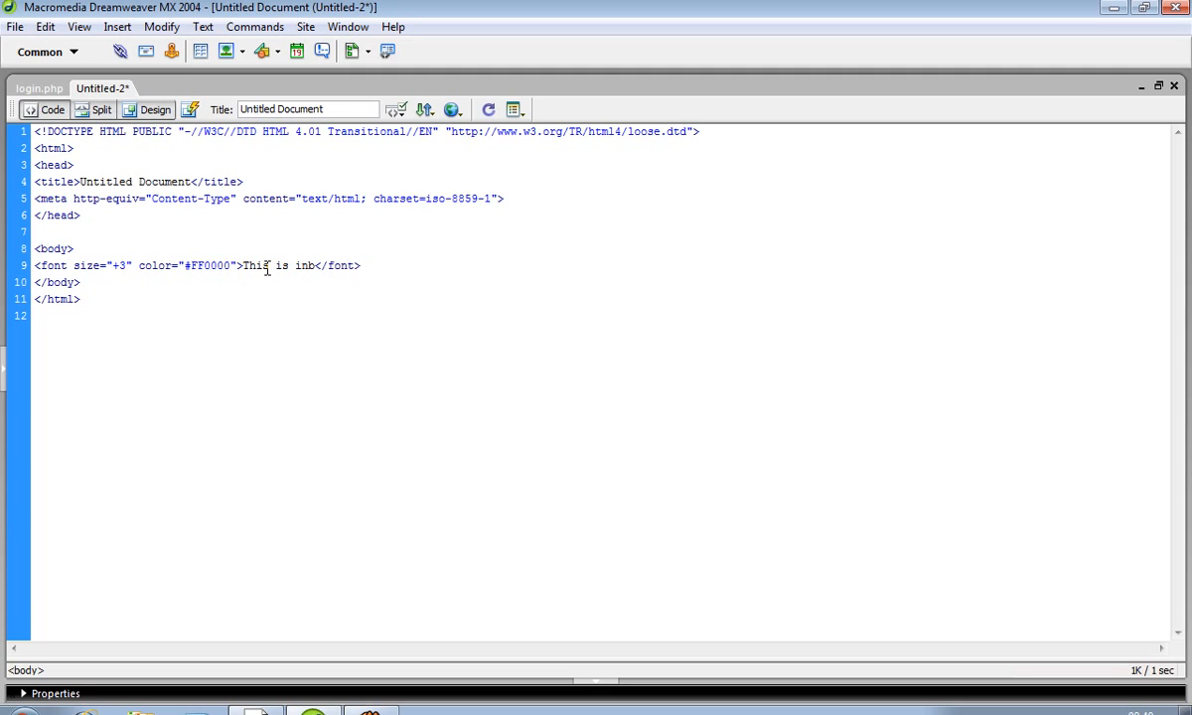
{"action": "type", "text": "ox page"}
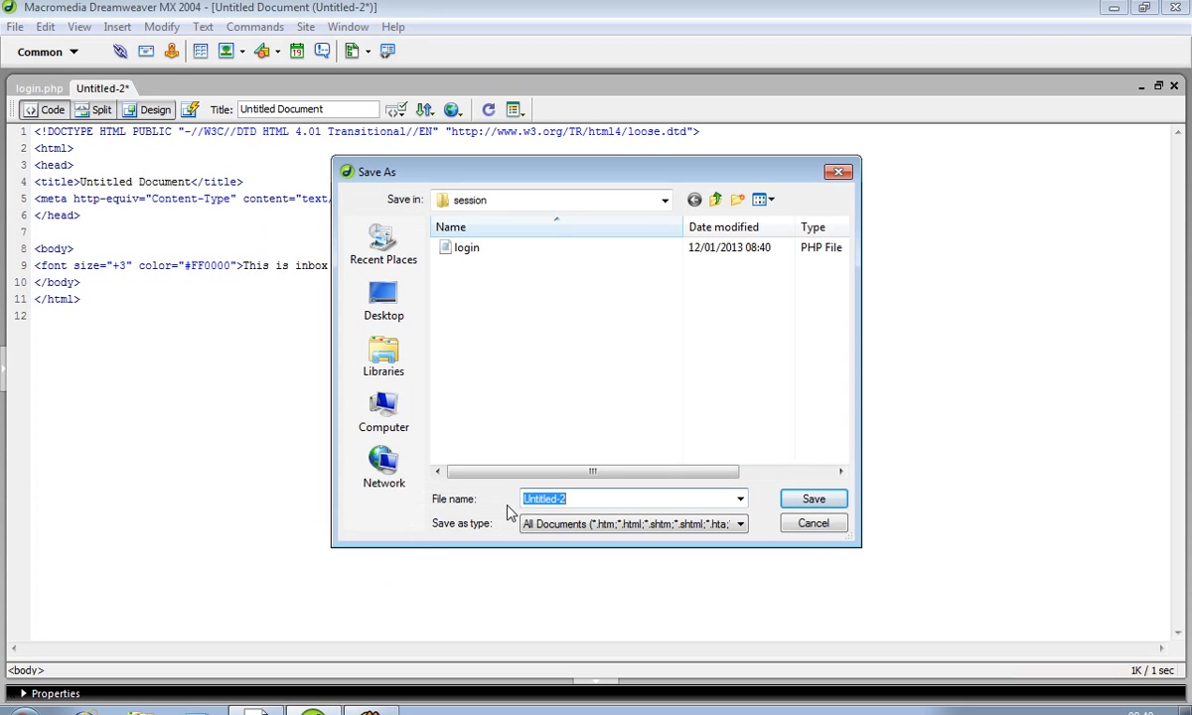
Save the page as inbox.php and return to the login page tab
{"action": "type", "text": "inbox"}
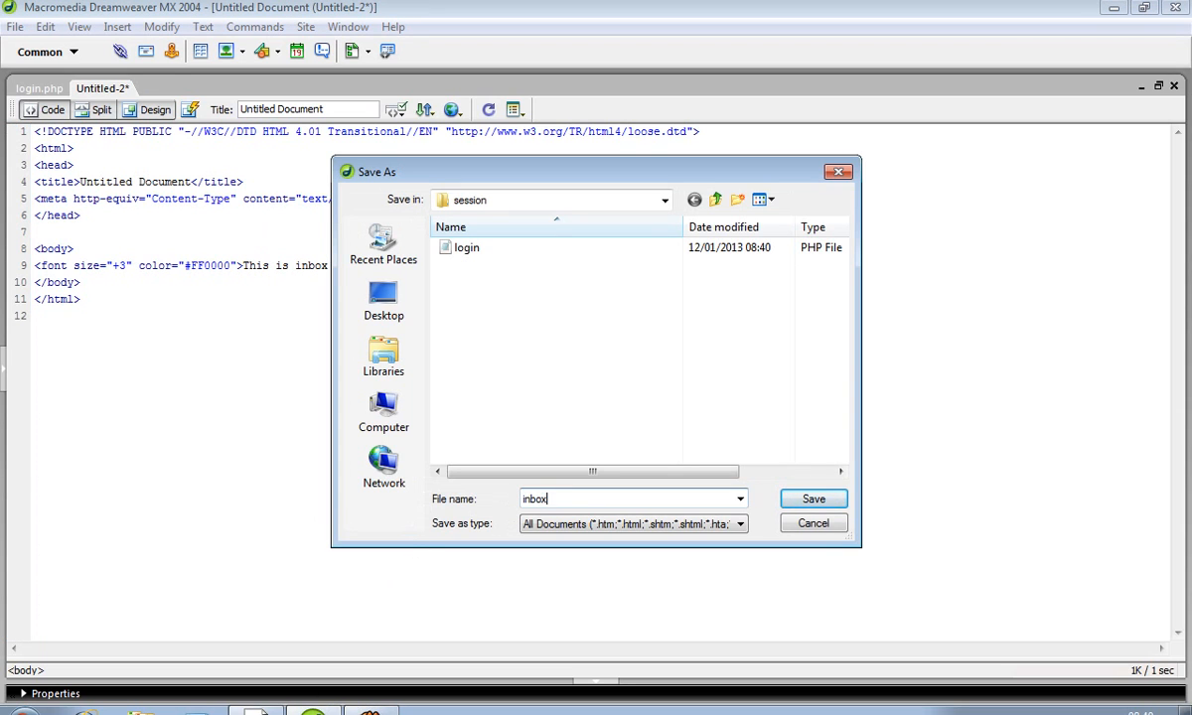
{"action": "left_click", "coordinate": [813, 499]}
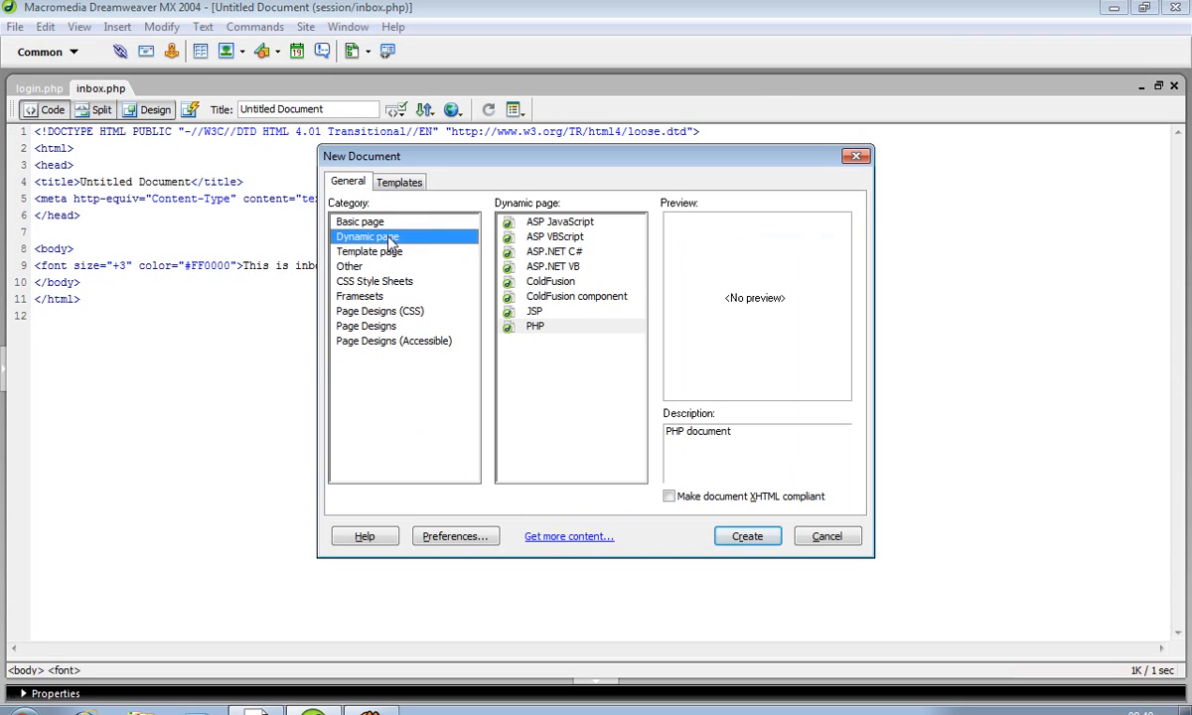
{"action": "left_click", "coordinate": [747, 536]}
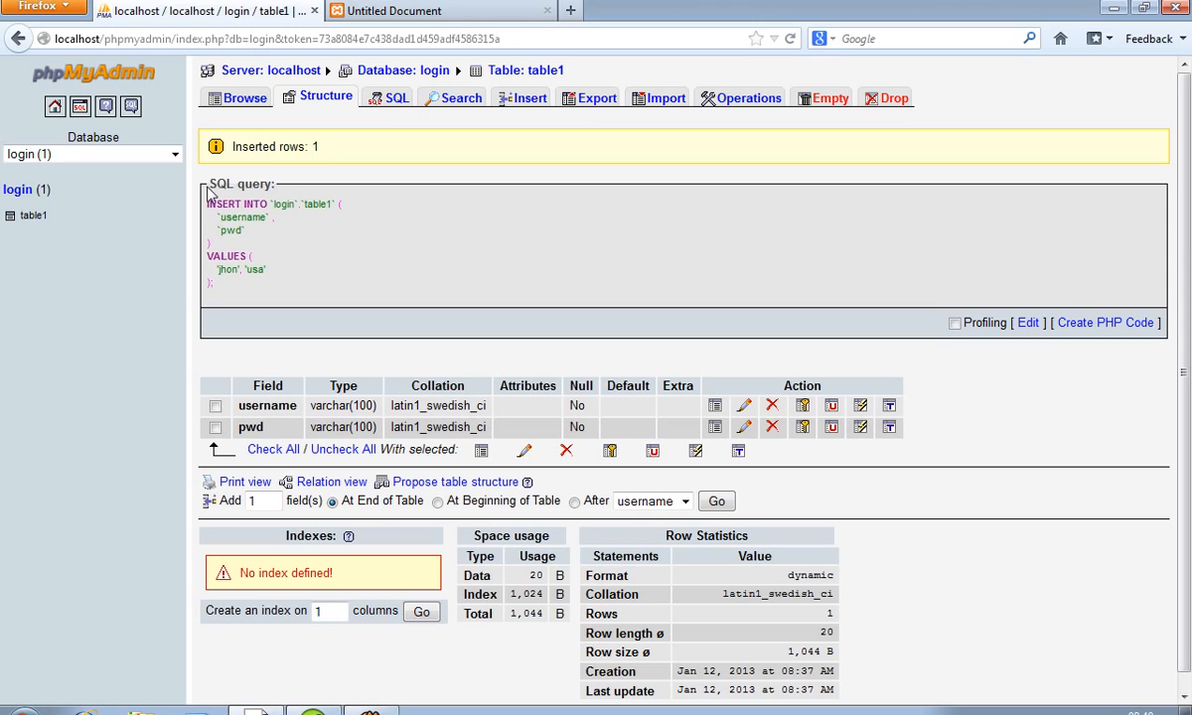
{"action": "left_click", "coordinate": [407, 12]}
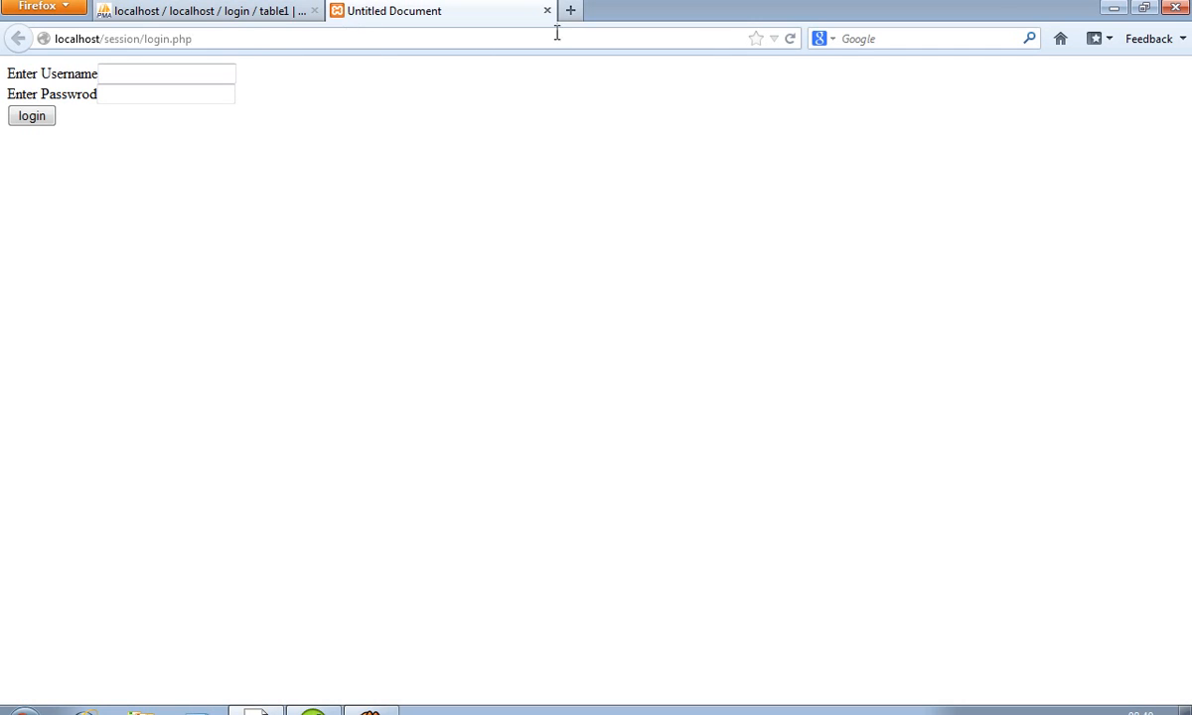
Load localhost/session/inbox.php directly, then submit the login form with the test username
{"action": "double_click", "coordinate": [167, 40]}
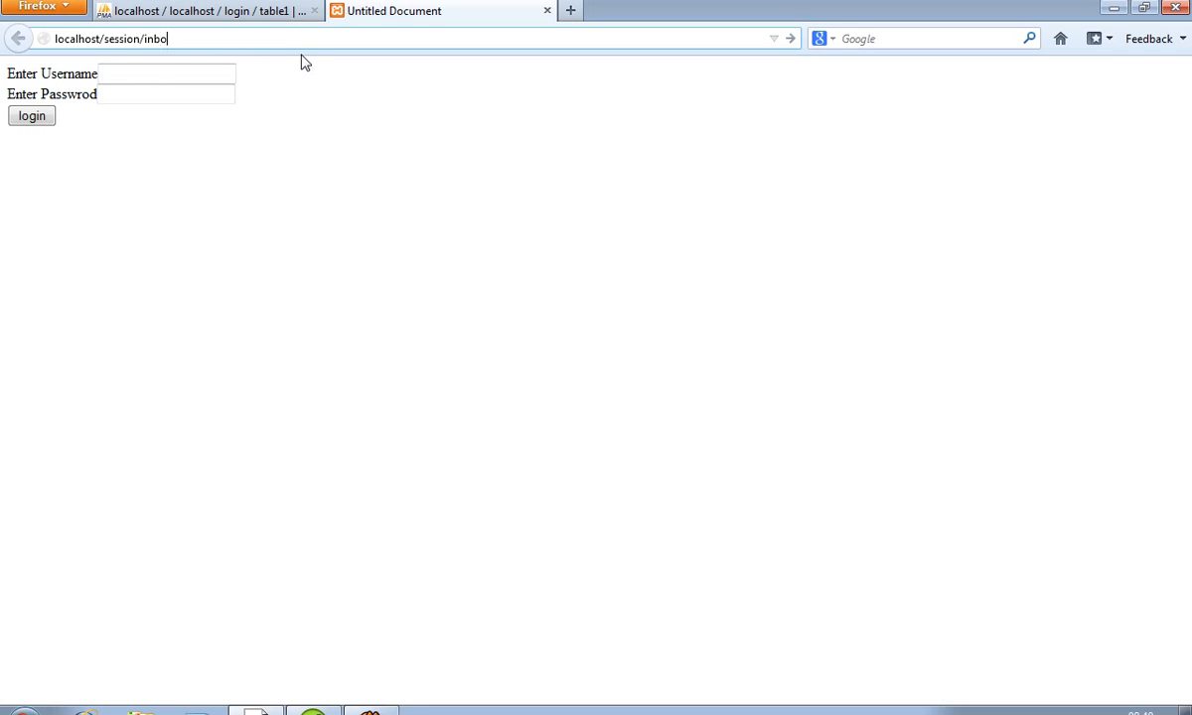
{"action": "key", "text": "Return"}
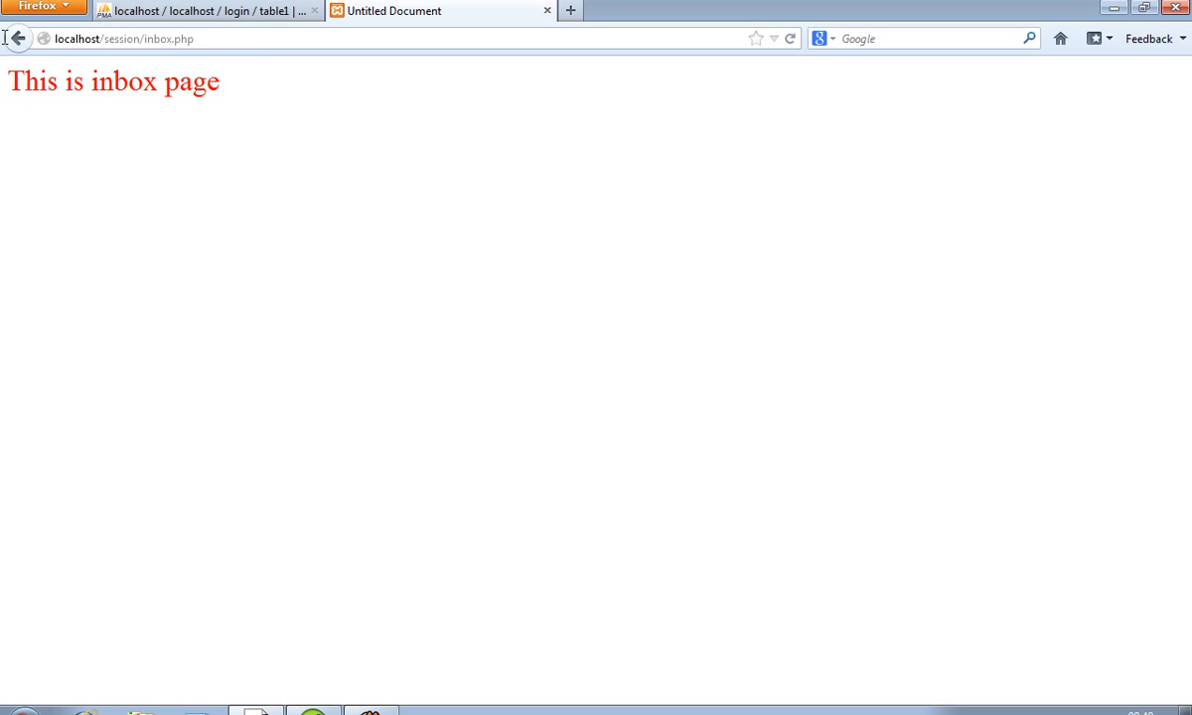
{"action": "mouse_move", "coordinate": [191, 149]}
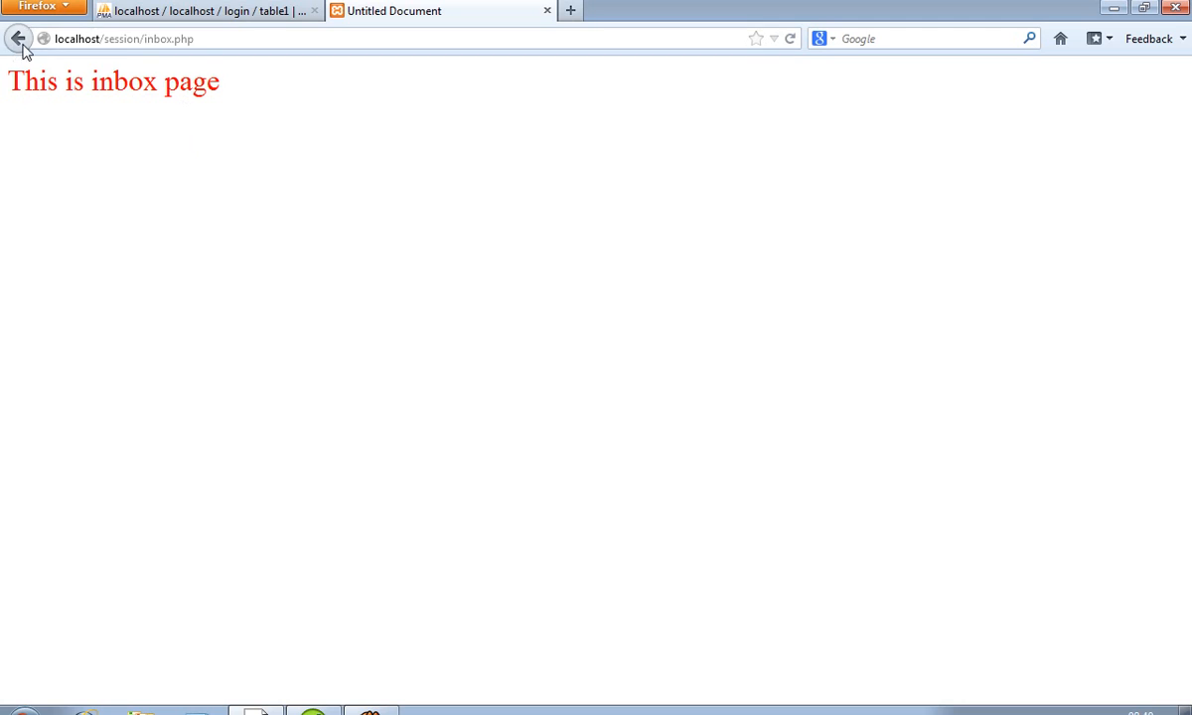
{"action": "left_click", "coordinate": [18, 38]}
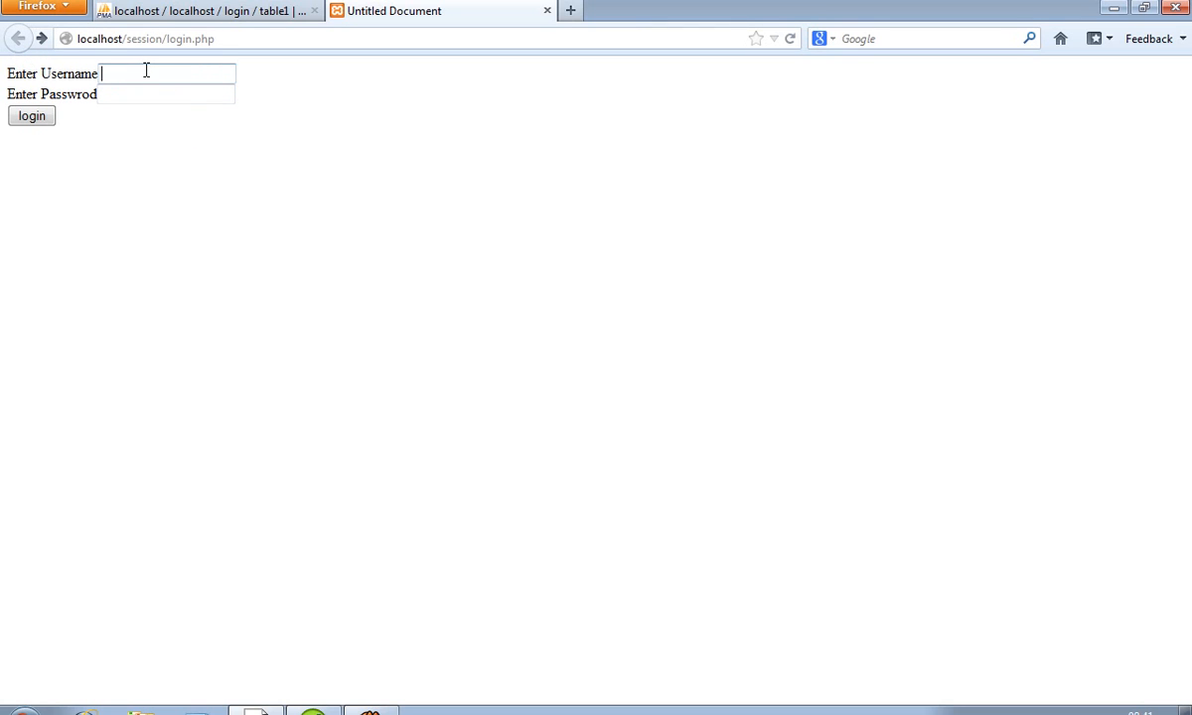
{"action": "type", "text": "jhon"}
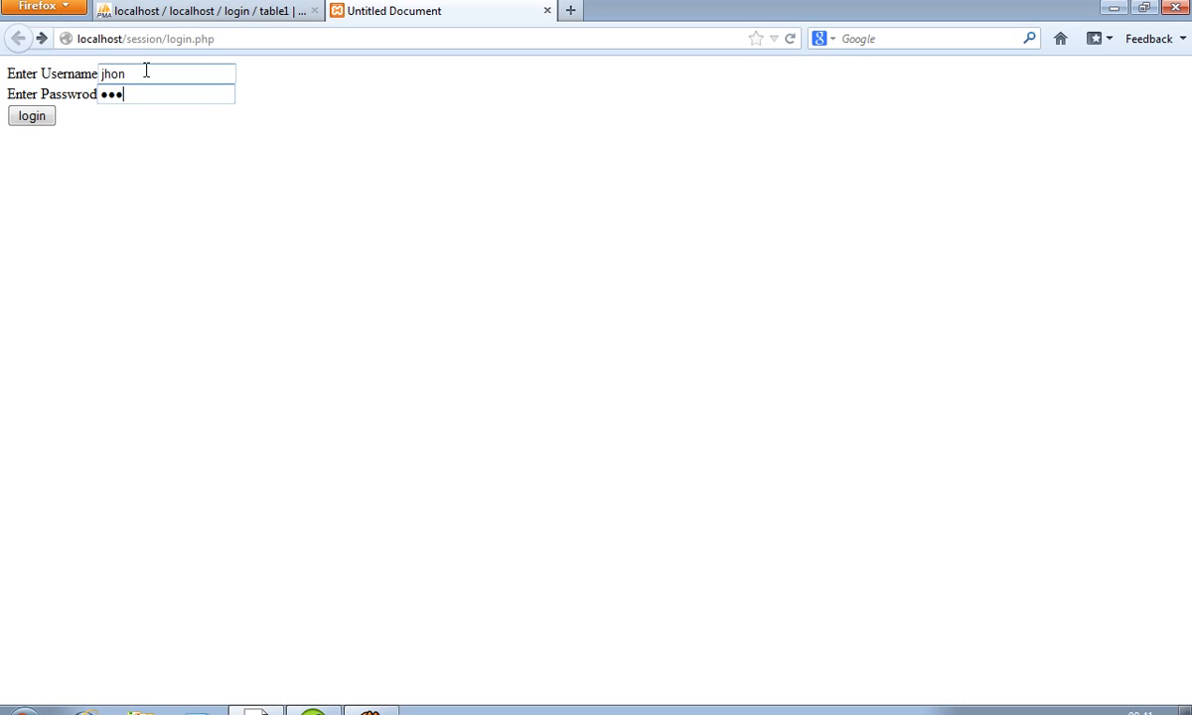
{"action": "left_click", "coordinate": [32, 115]}
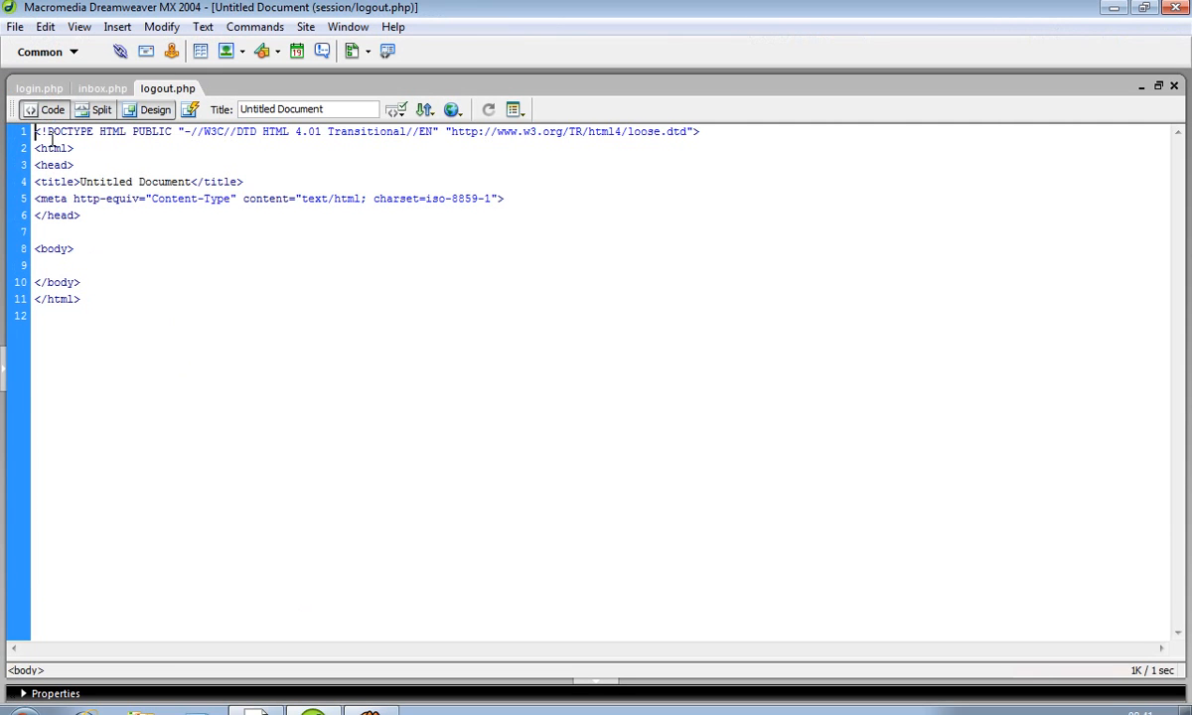
Add <?php session_start(); ?> at the top of login.php
{"action": "left_click", "coordinate": [40, 87]}
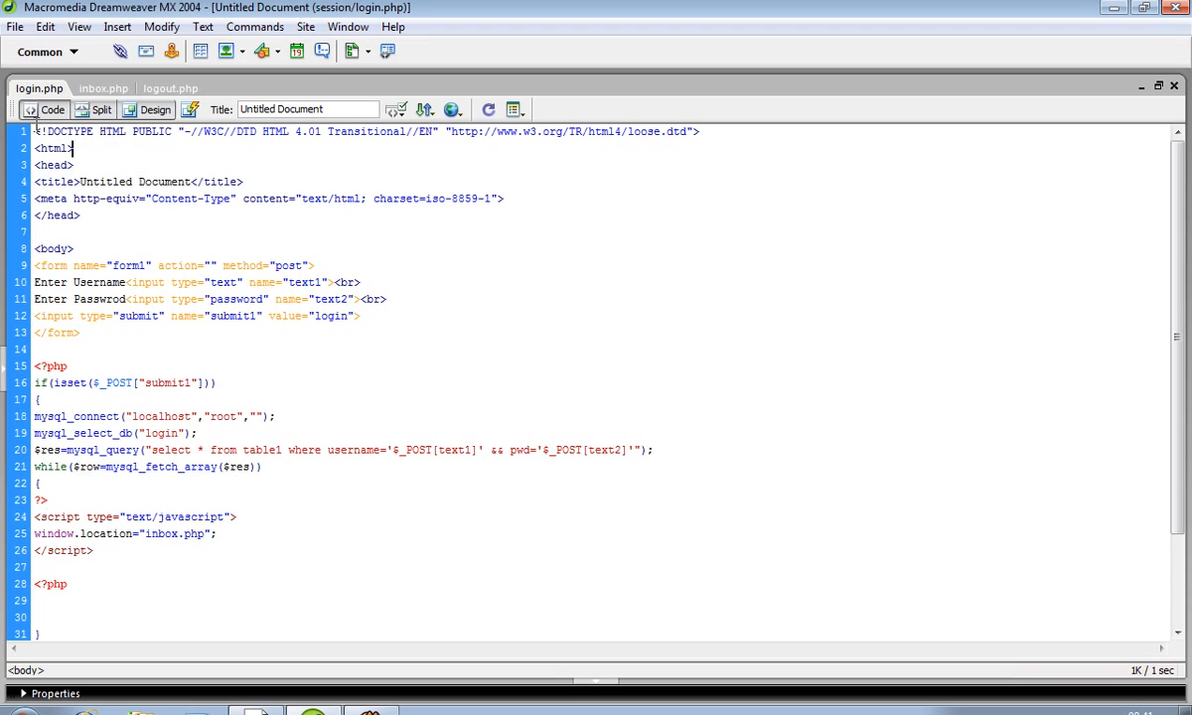
{"action": "type", "text": "<?php"}
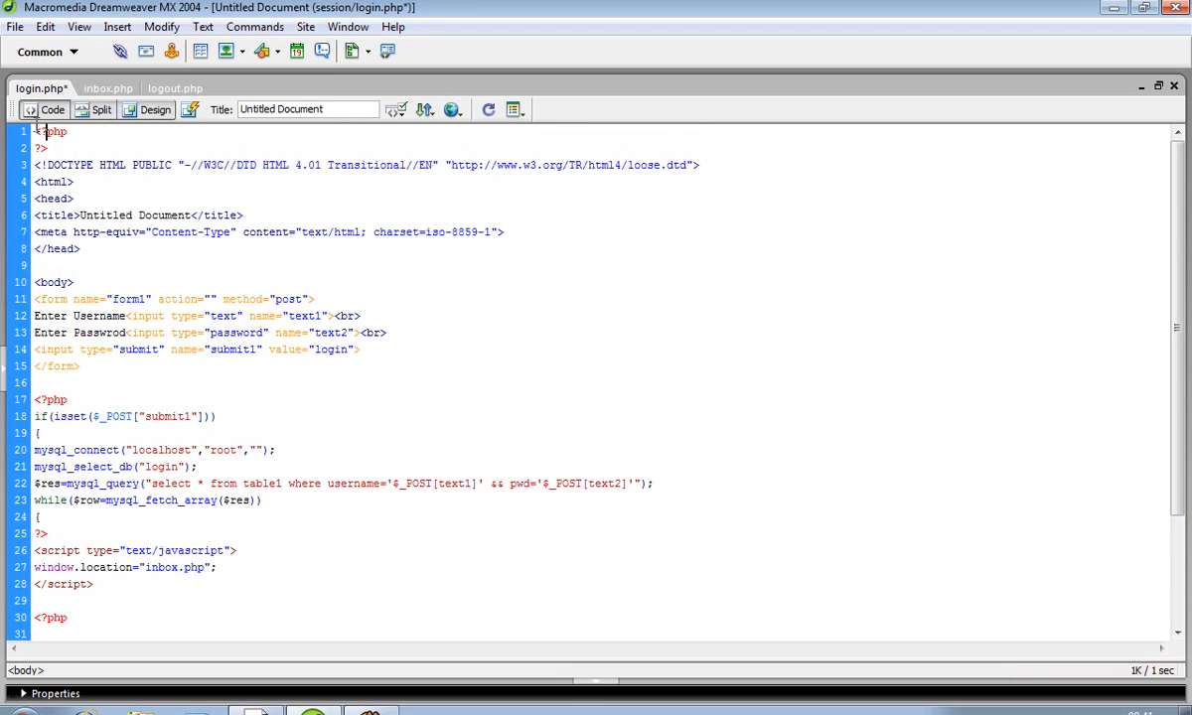
{"action": "type", "text": "session_start();"}
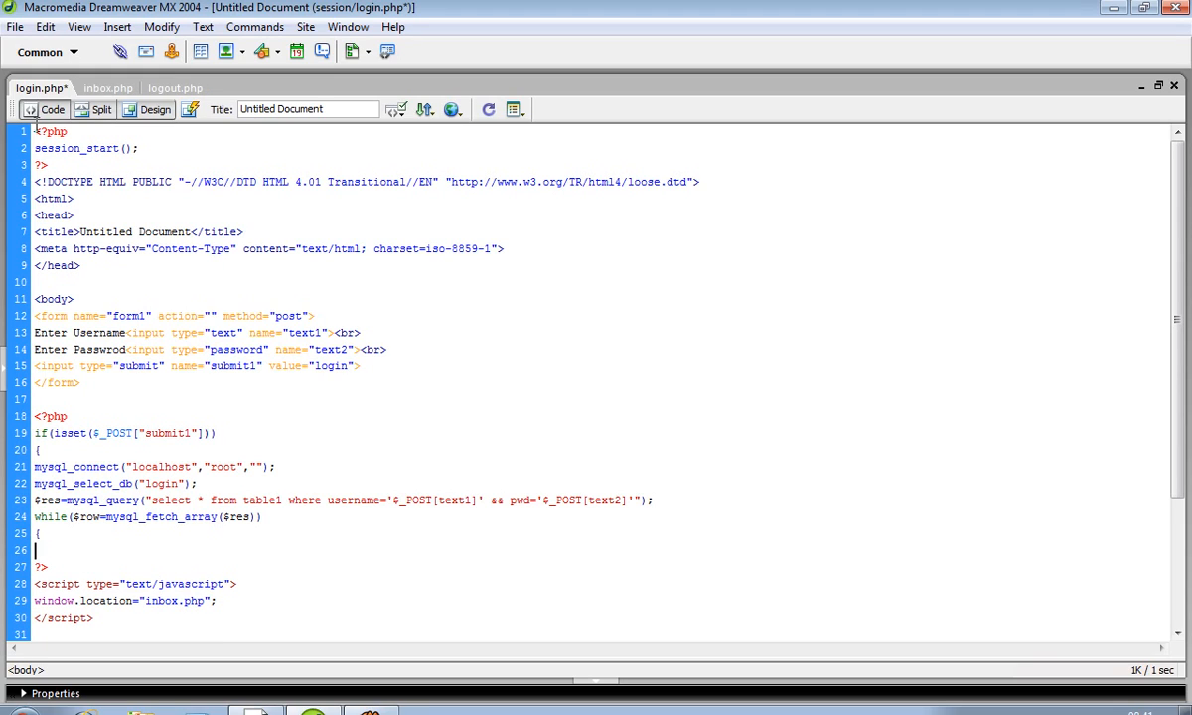
Store $_SESSION["unm"]=$row["username"]; inside the while loop, then switch to inbox.php
{"action": "type", "text": "$_SESSION"}
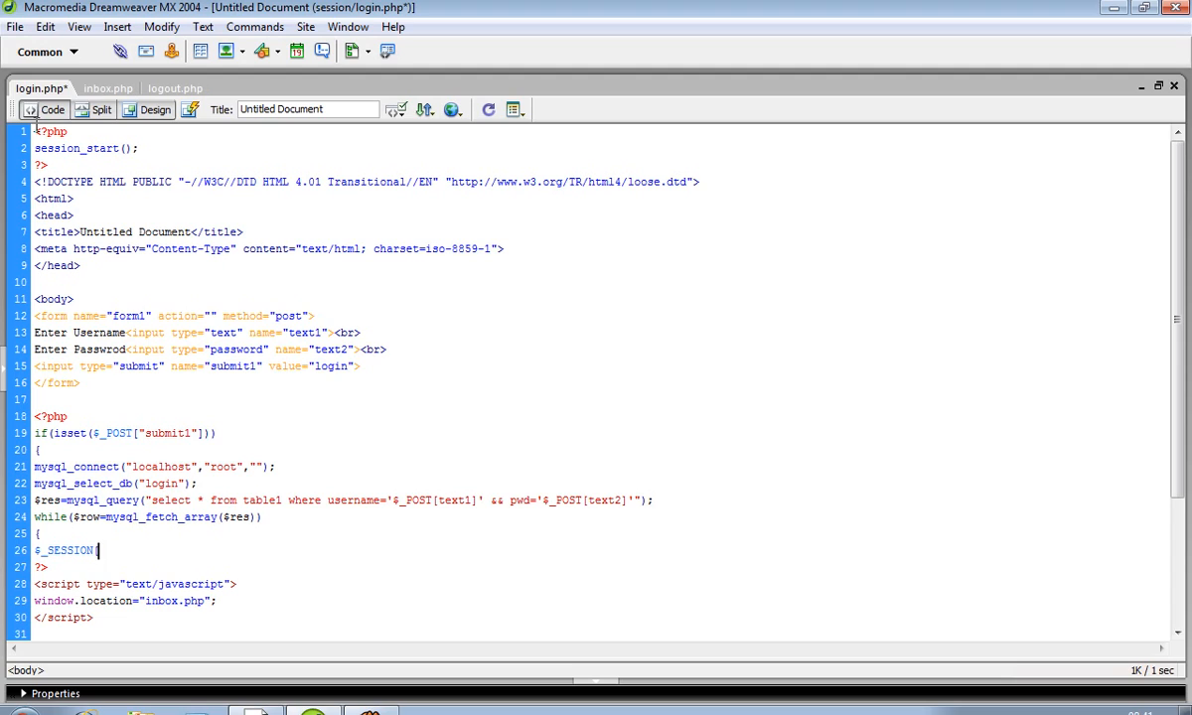
{"action": "type", "text": "[\""}
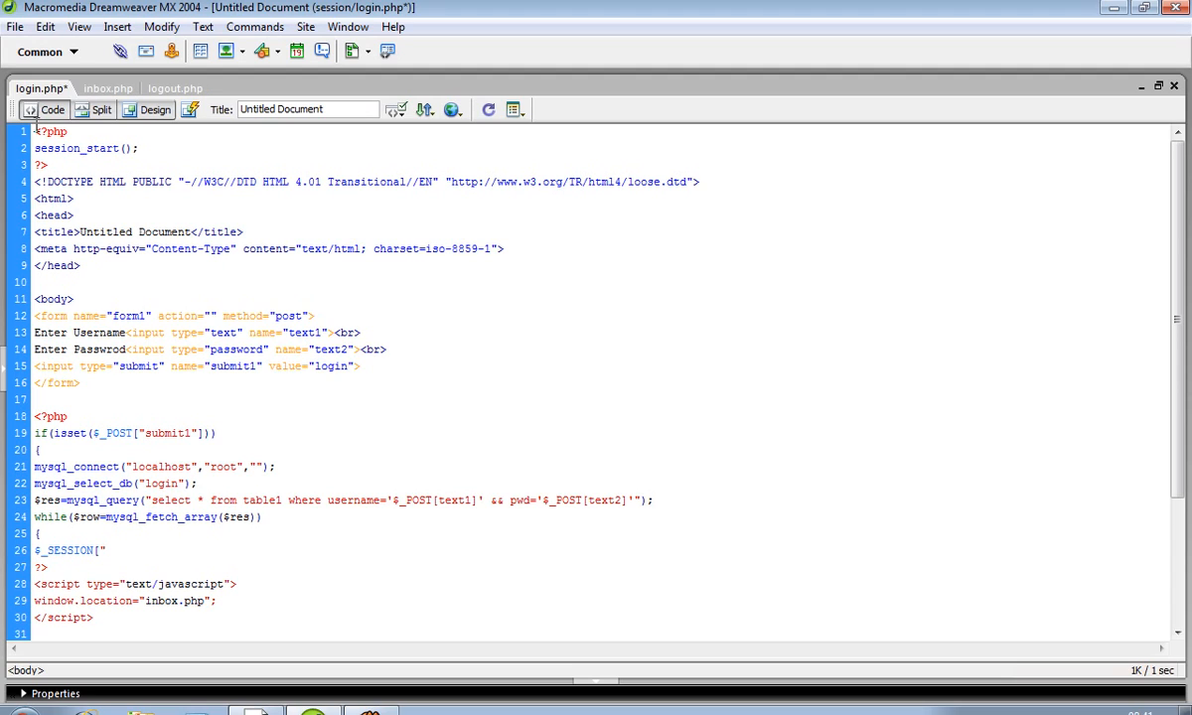
{"action": "type", "text": "unn"}
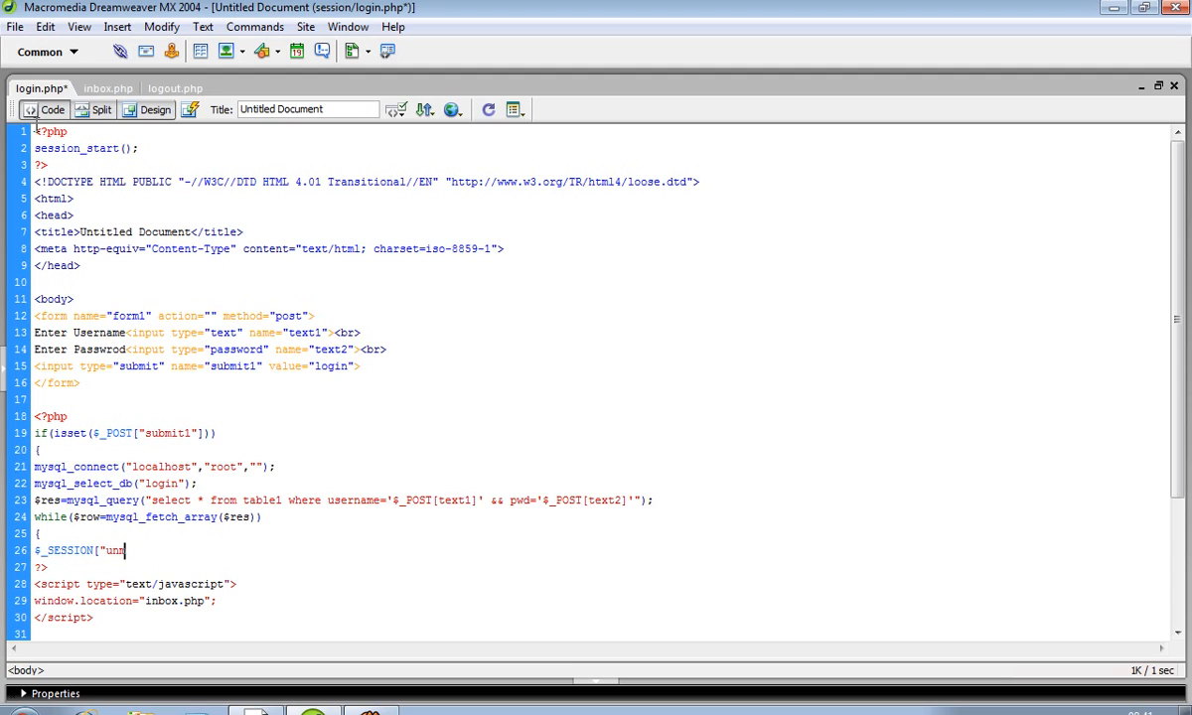
{"action": "type", "text": "m\"]"}
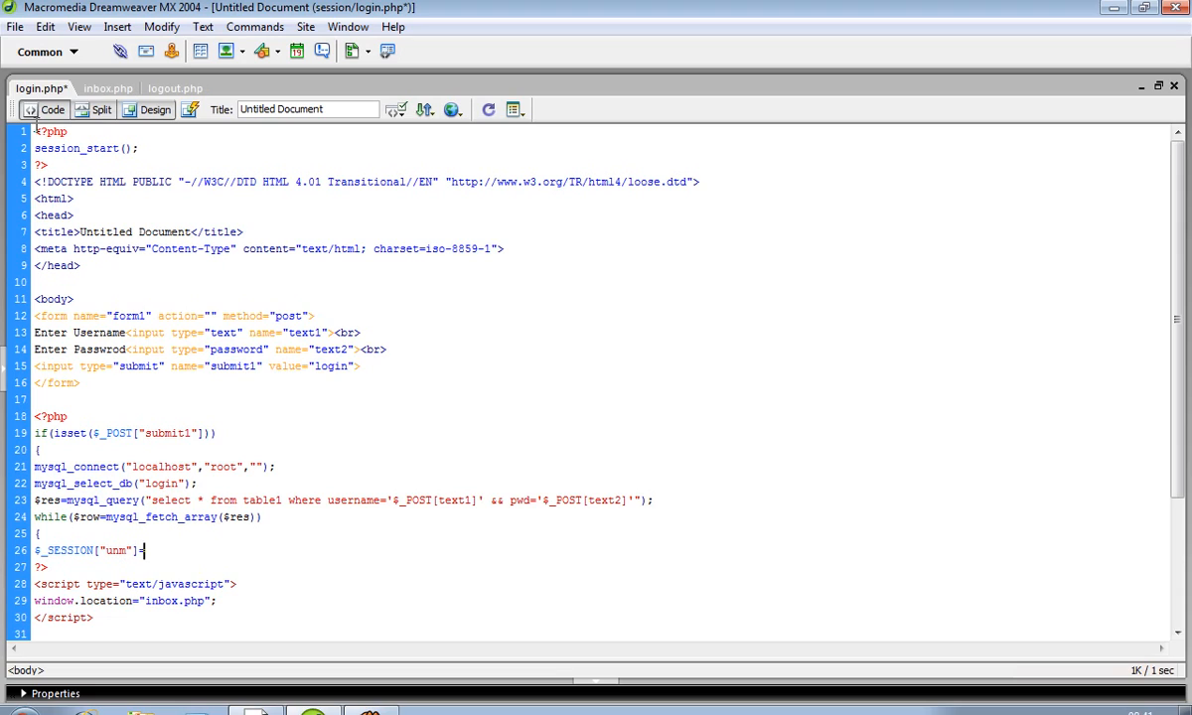
{"action": "type", "text": "=$row[\"\"];"}
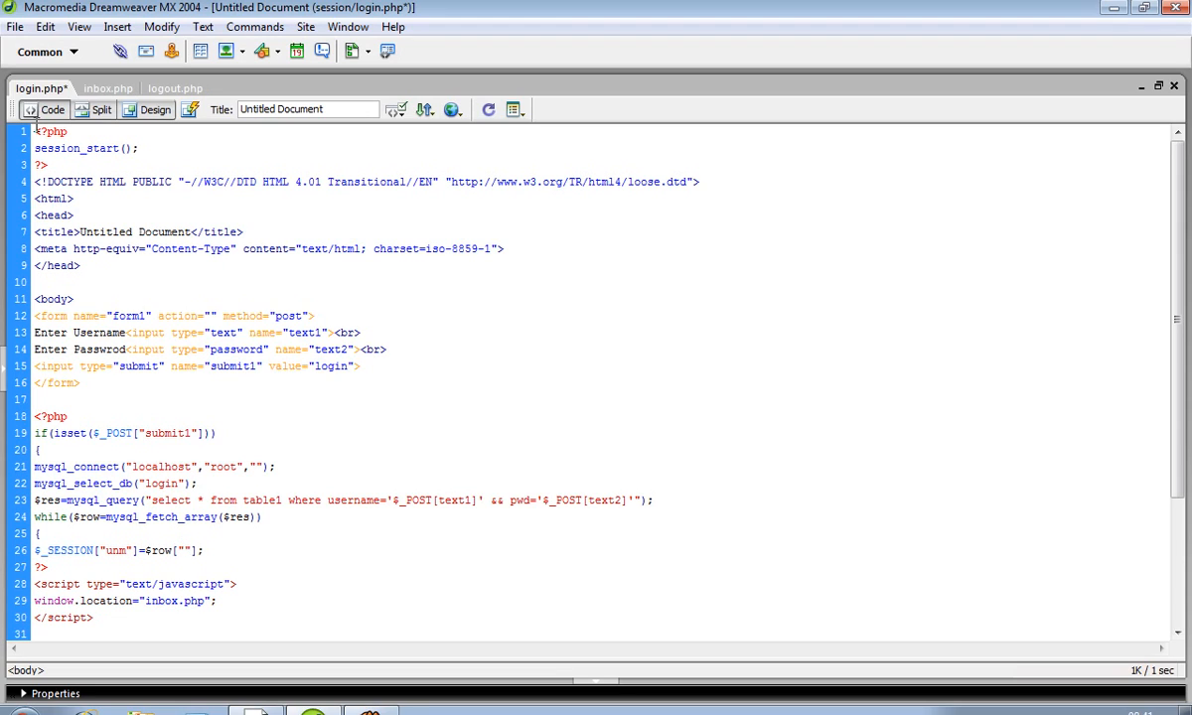
{"action": "type", "text": "username"}
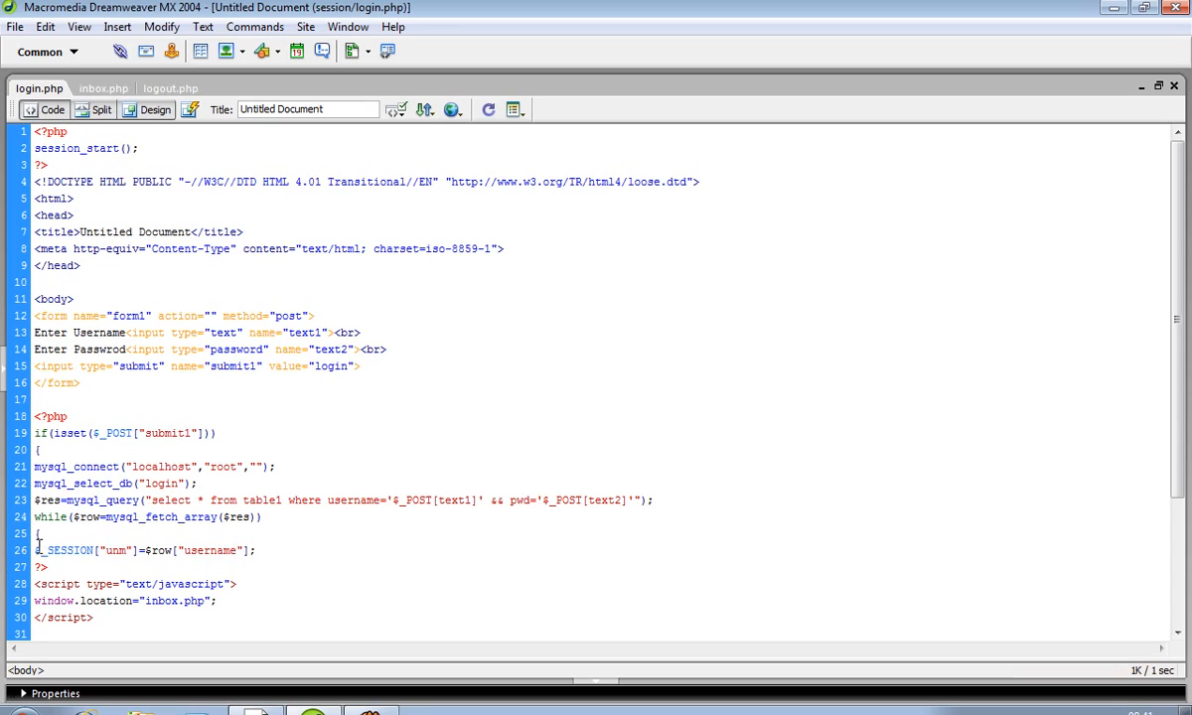
{"action": "double_click", "coordinate": [80, 551]}
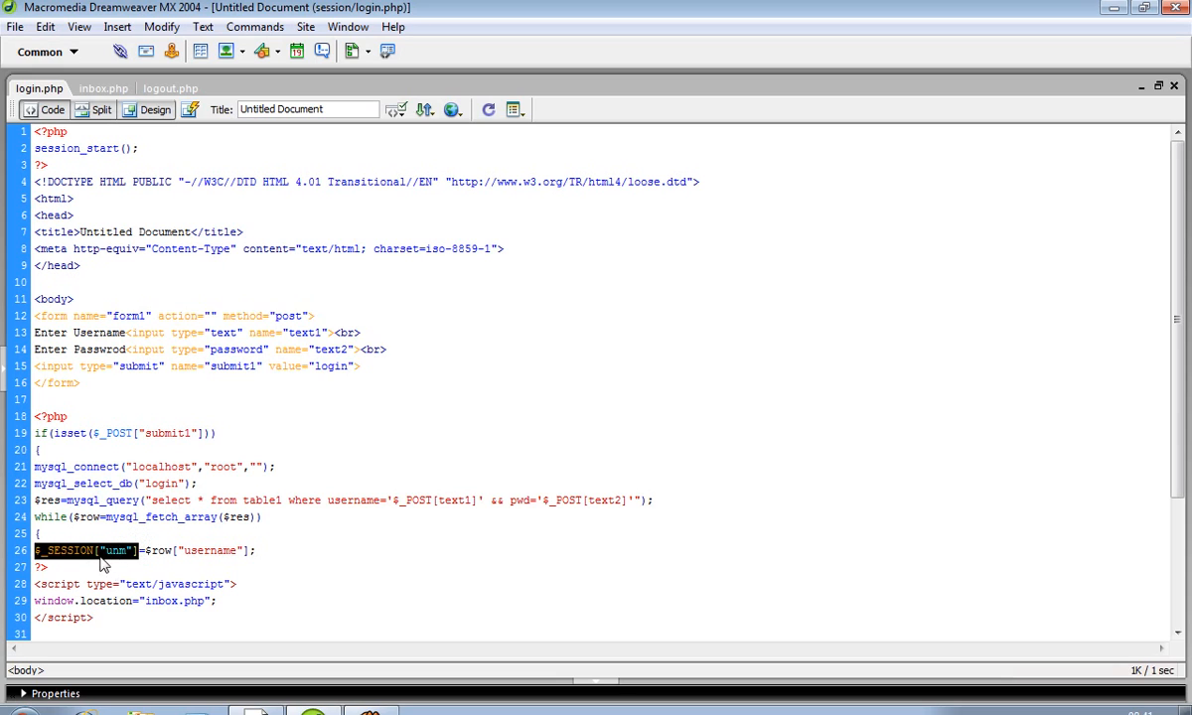
{"action": "left_click", "coordinate": [99, 87]}
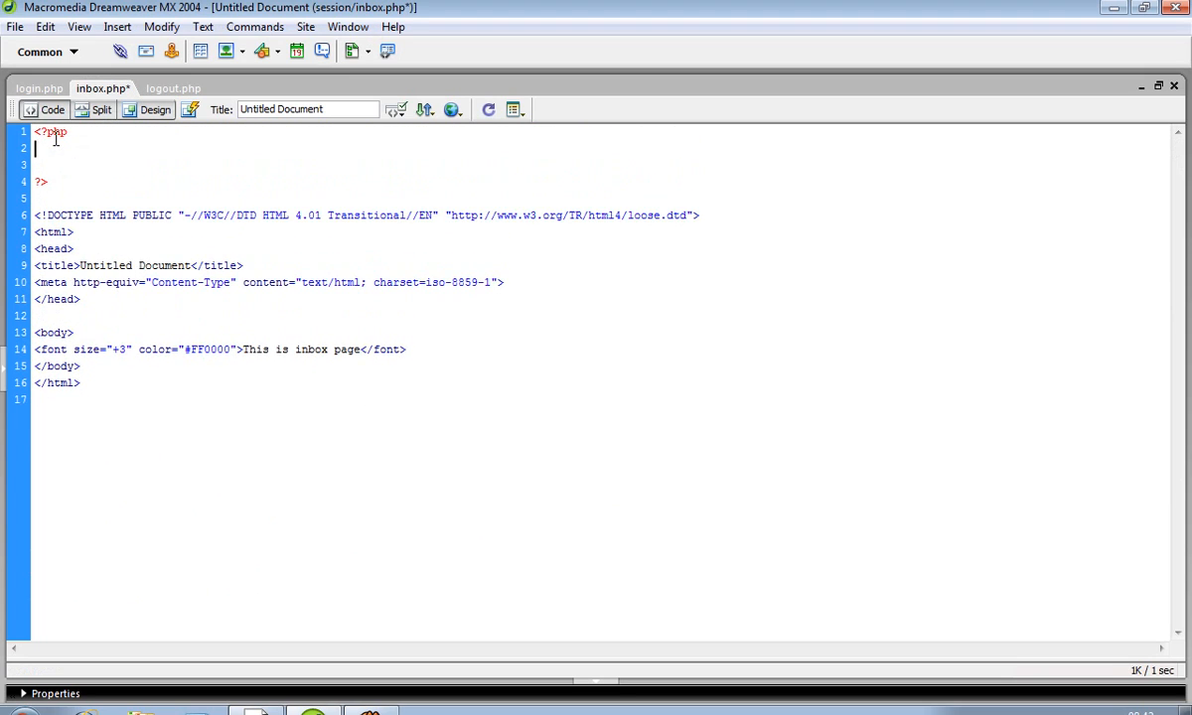
In inbox.php start the session and add if($_SESSION["unm"]=="") { ... ?>
{"action": "type", "text": "session_start();"}
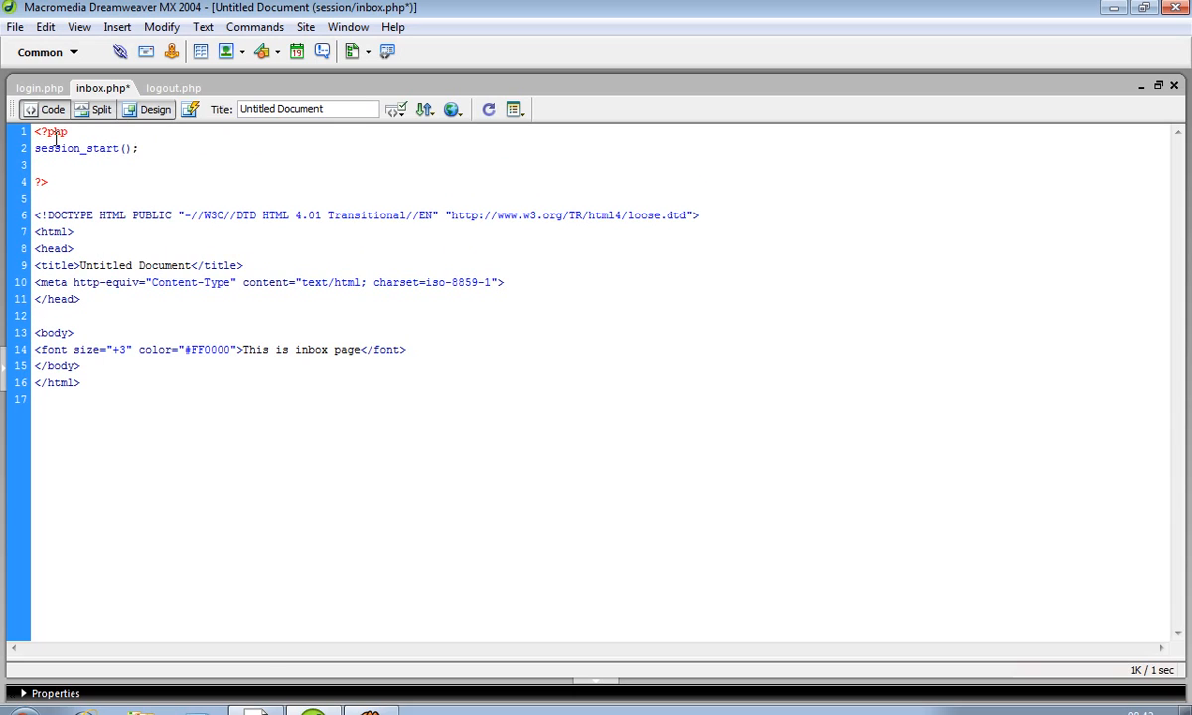
{"action": "type", "text": "_SESSION[\"unm\"]"}
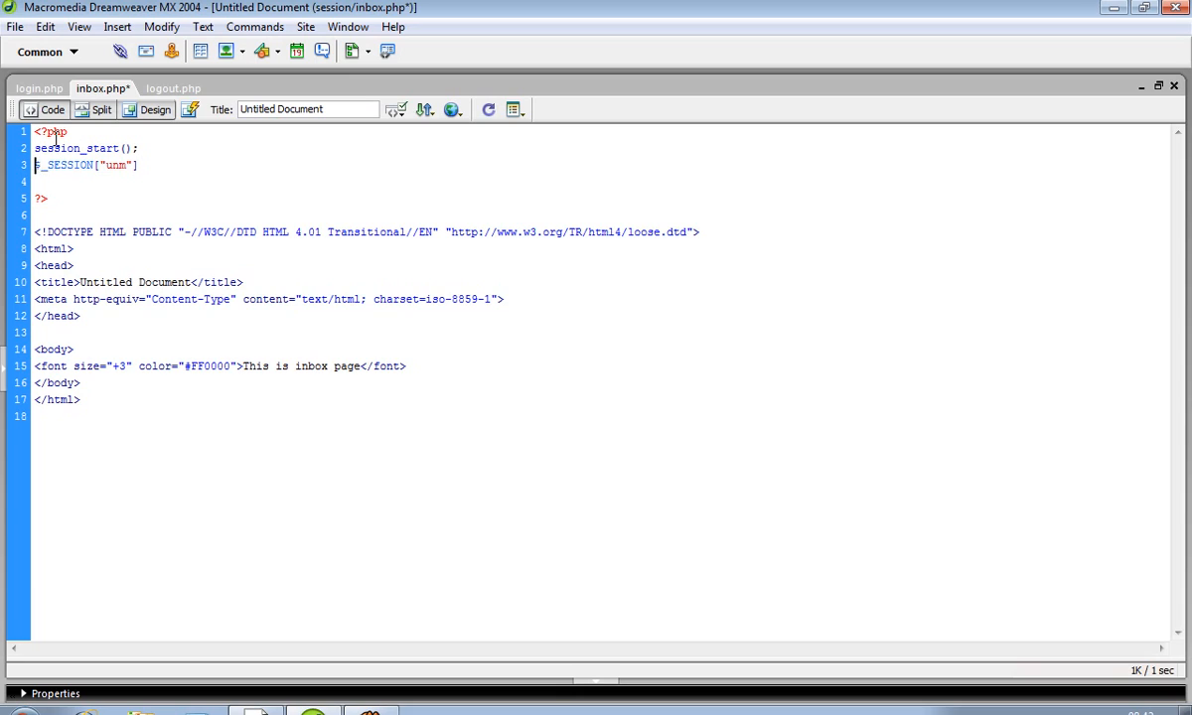
{"action": "type", "text": "if("}
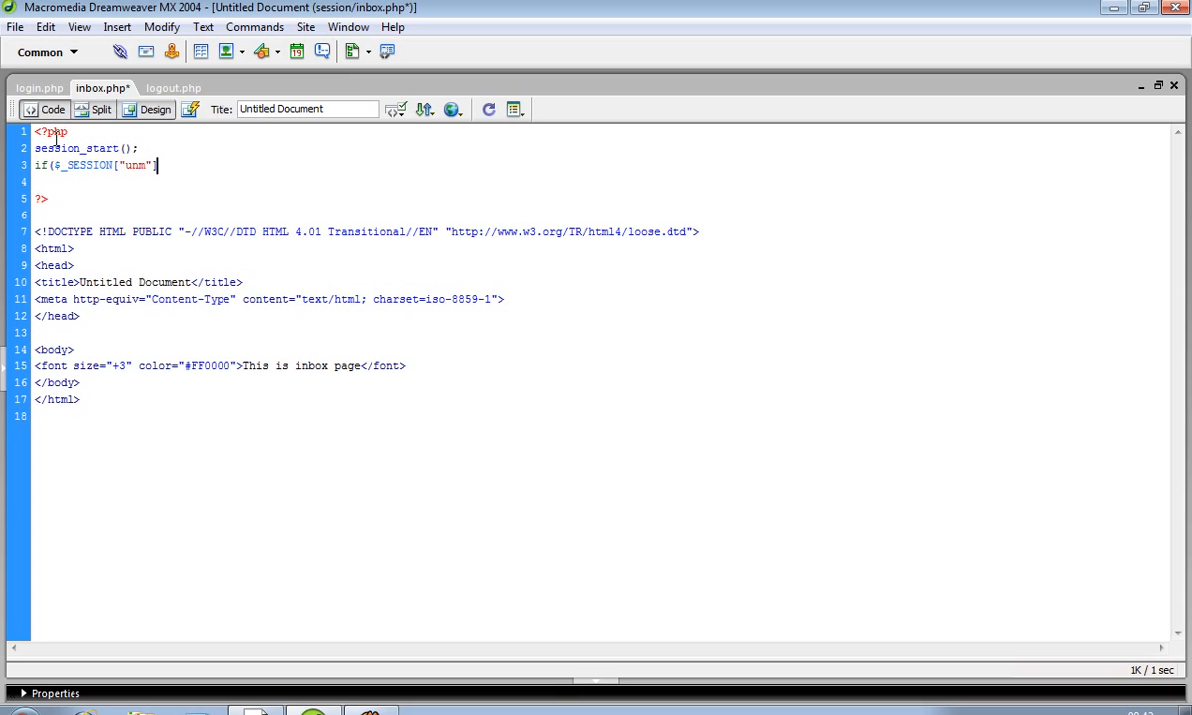
{"action": "type", "text": "]==\"\")"}
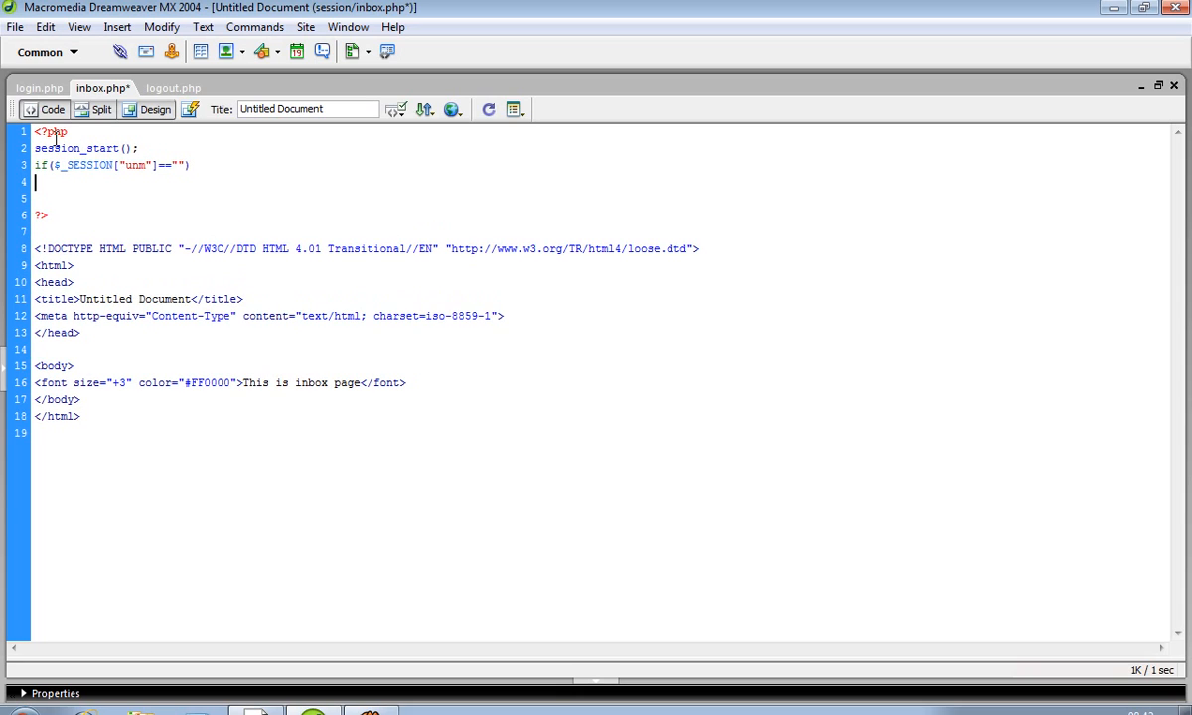
{"action": "type", "text": "{"}
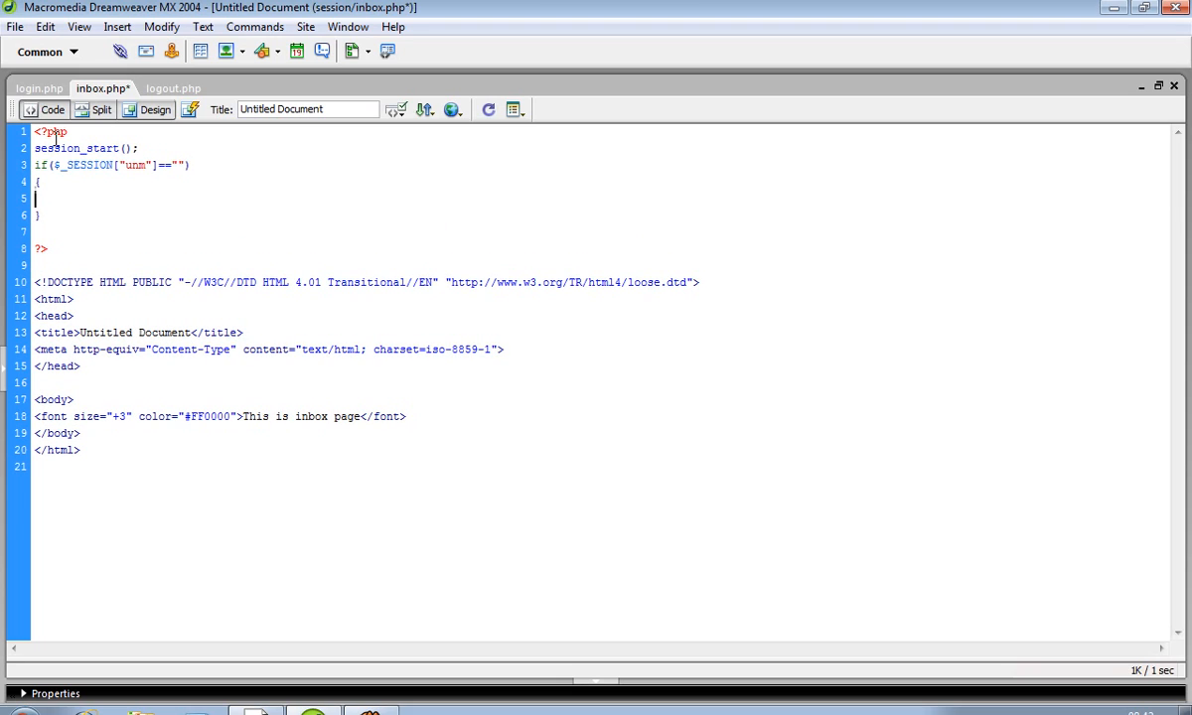
{"action": "type", "text": "?>"}
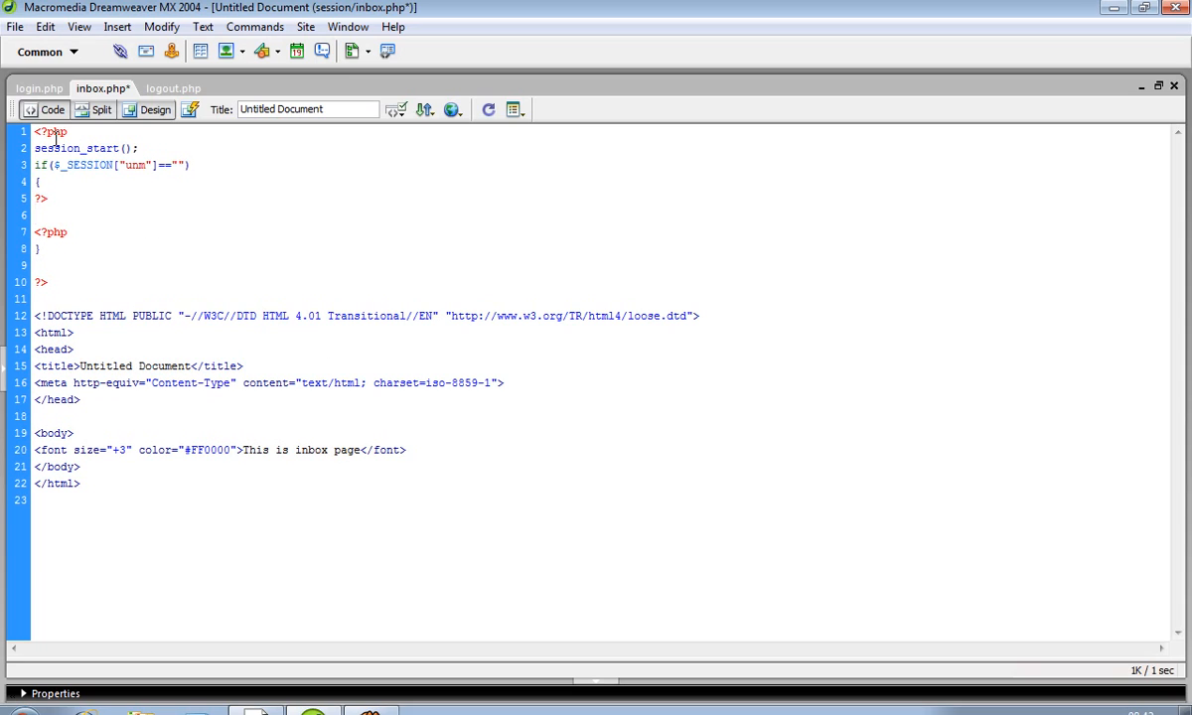
Add a text/javascript script setting window.location to login.php, then open logout.php
{"action": "type", "text": "<scripttype=\""}
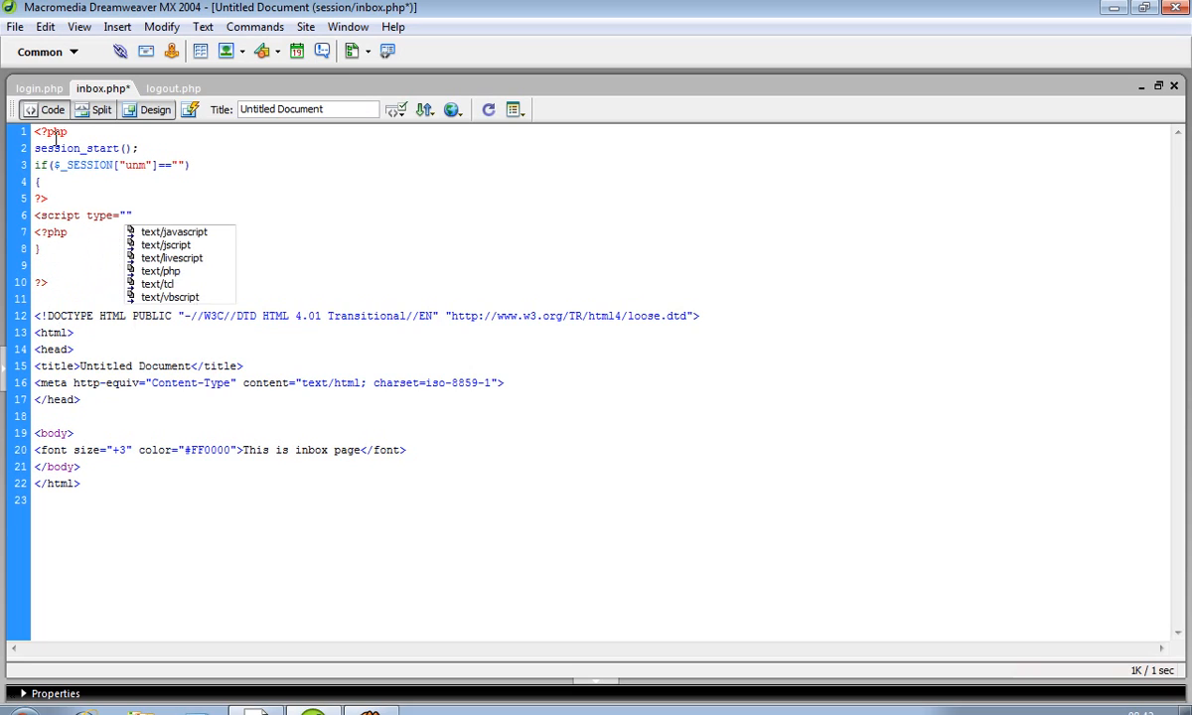
{"action": "left_click", "coordinate": [173, 231]}
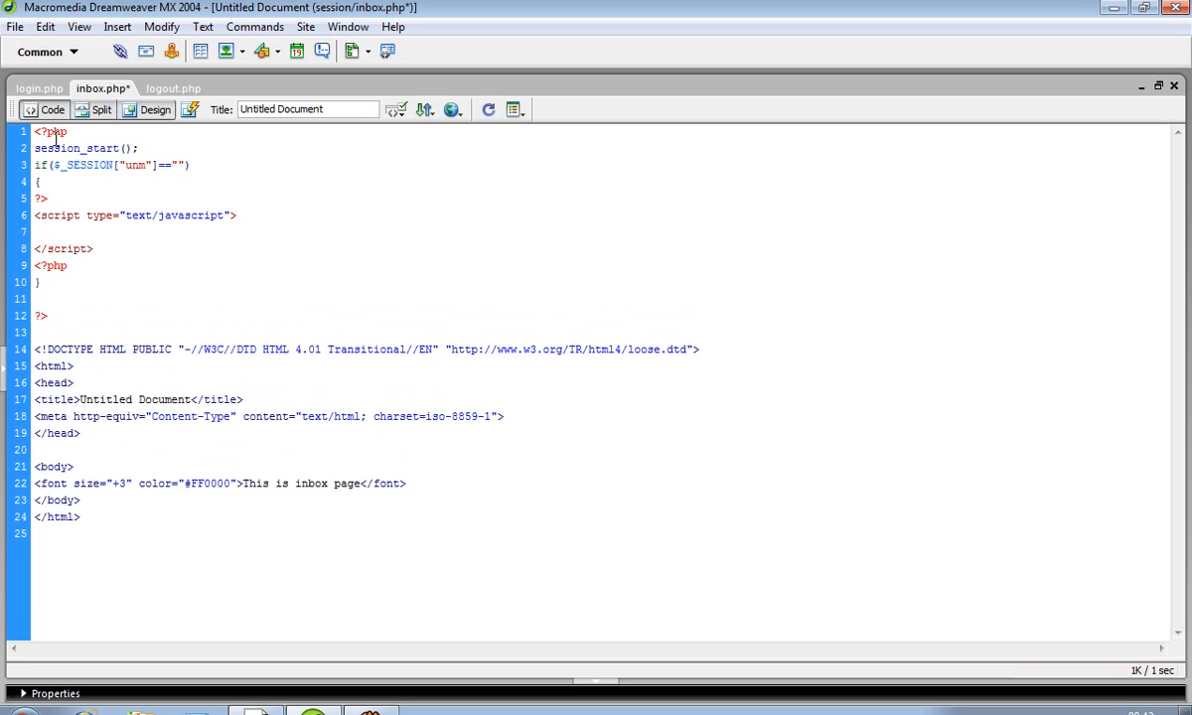
{"action": "type", "text": "window.location=\"login.php\";"}
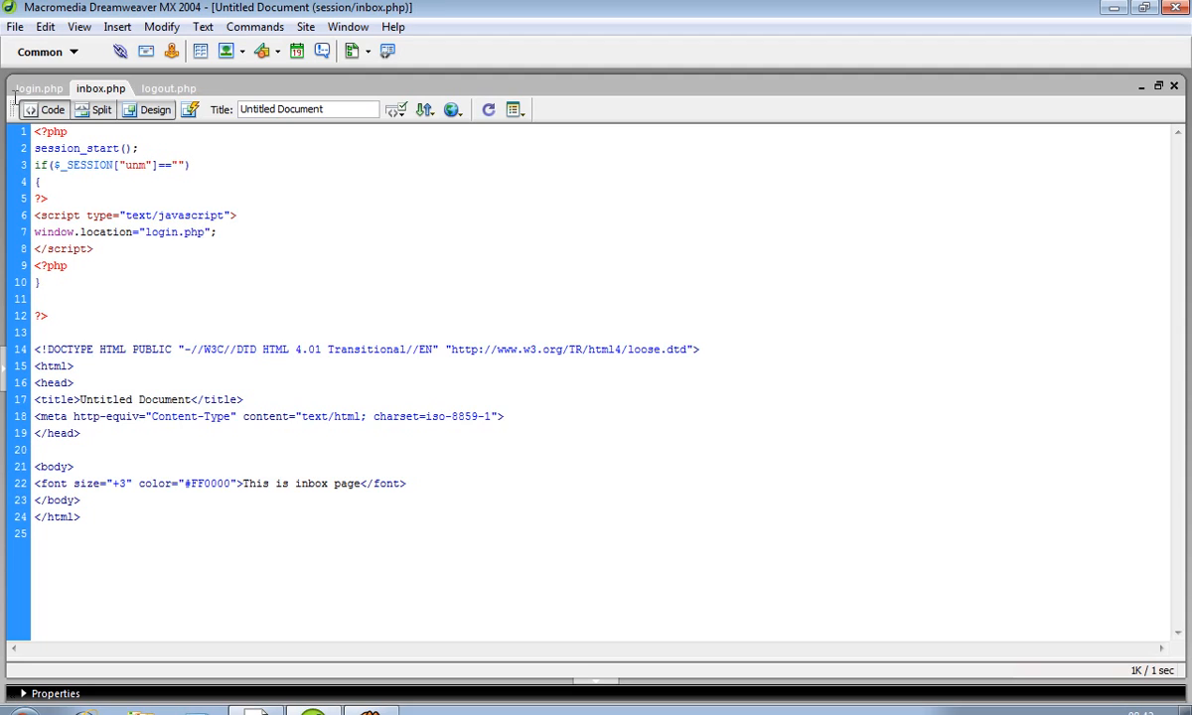
{"action": "left_click", "coordinate": [167, 87]}
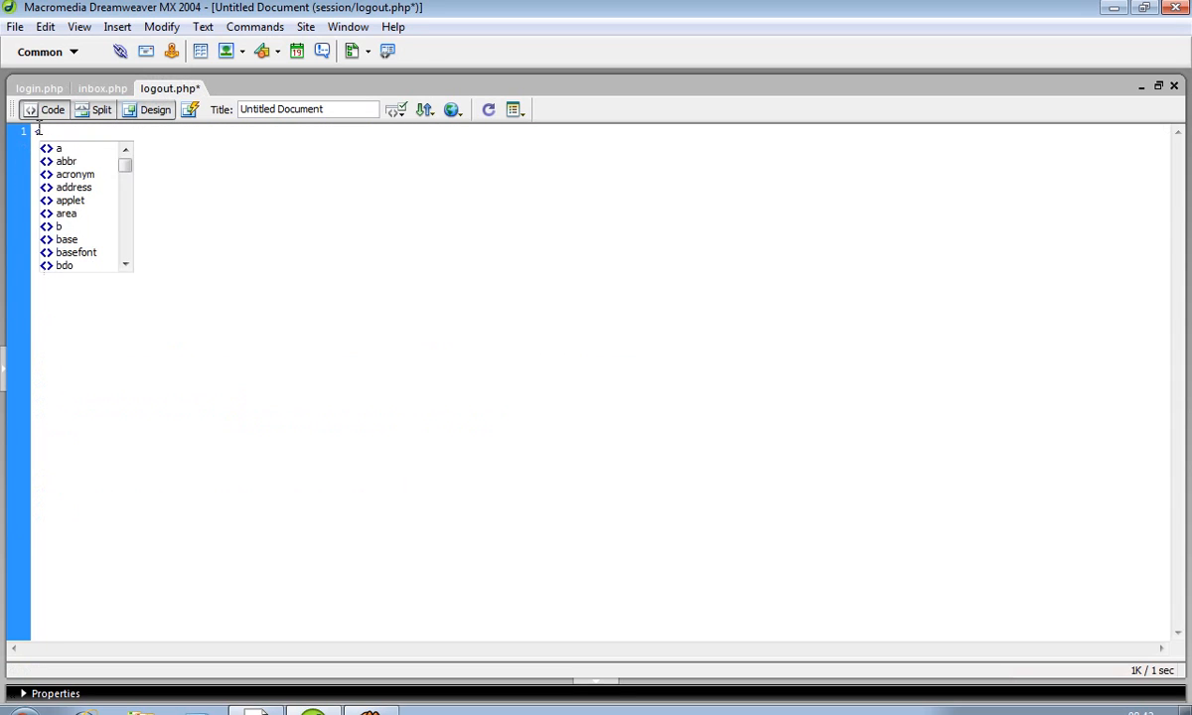
In logout.php write <?php session_start(); session_destroy(); ?>
{"action": "type", "text": "<?php"}
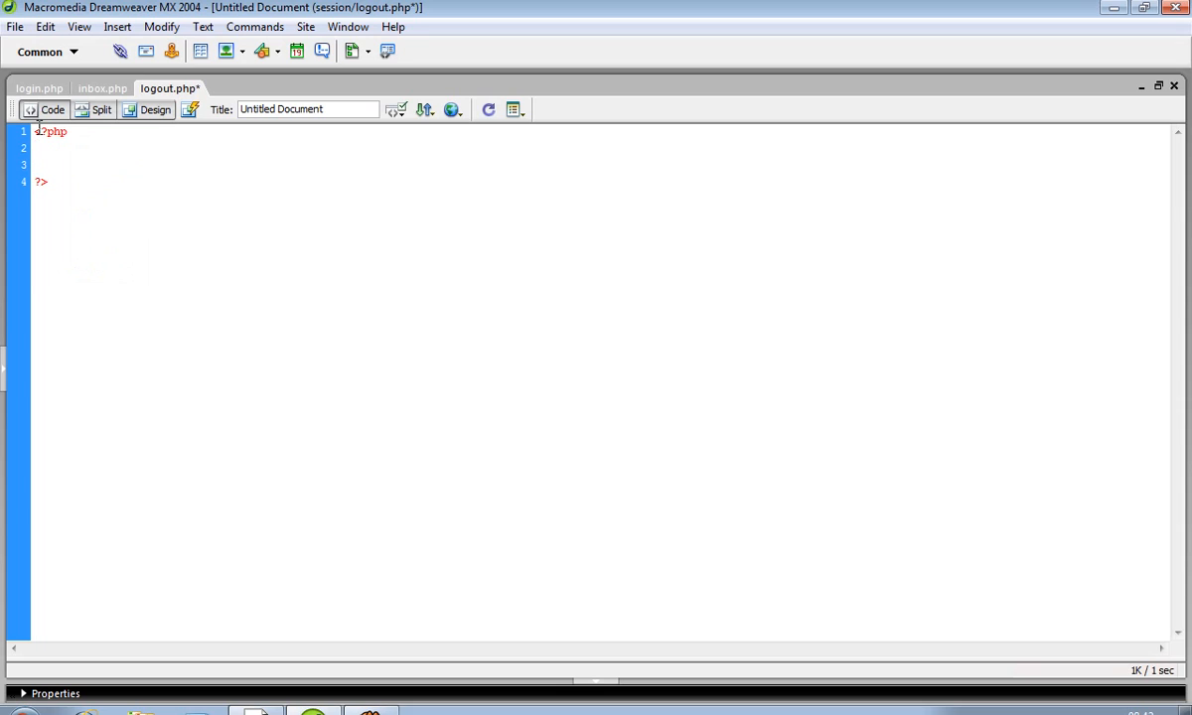
{"action": "type", "text": "session_start();"}
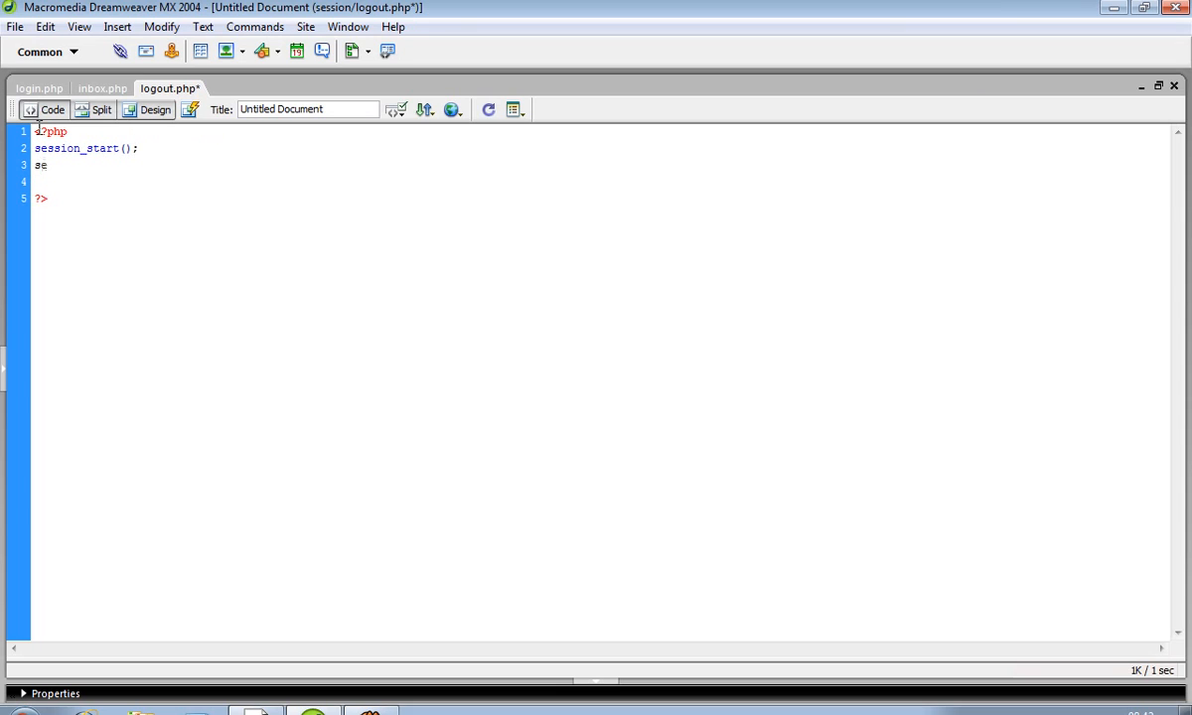
{"action": "type", "text": "ssion_des"}
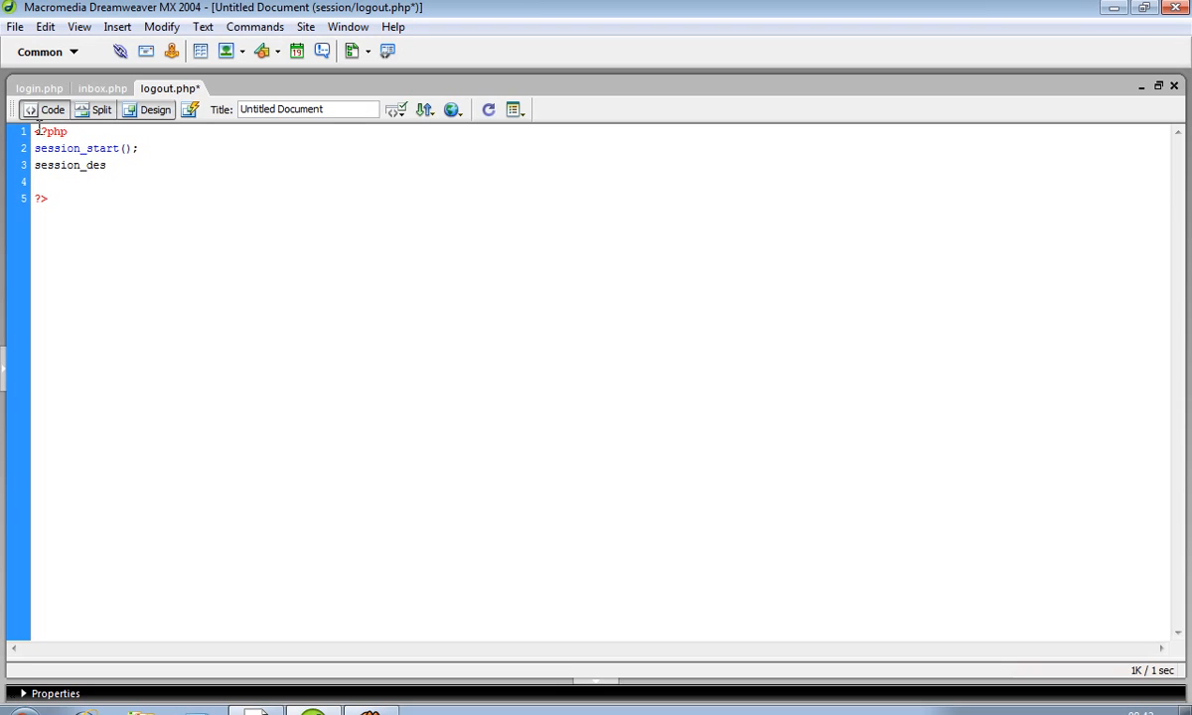
{"action": "type", "text": "tr"}
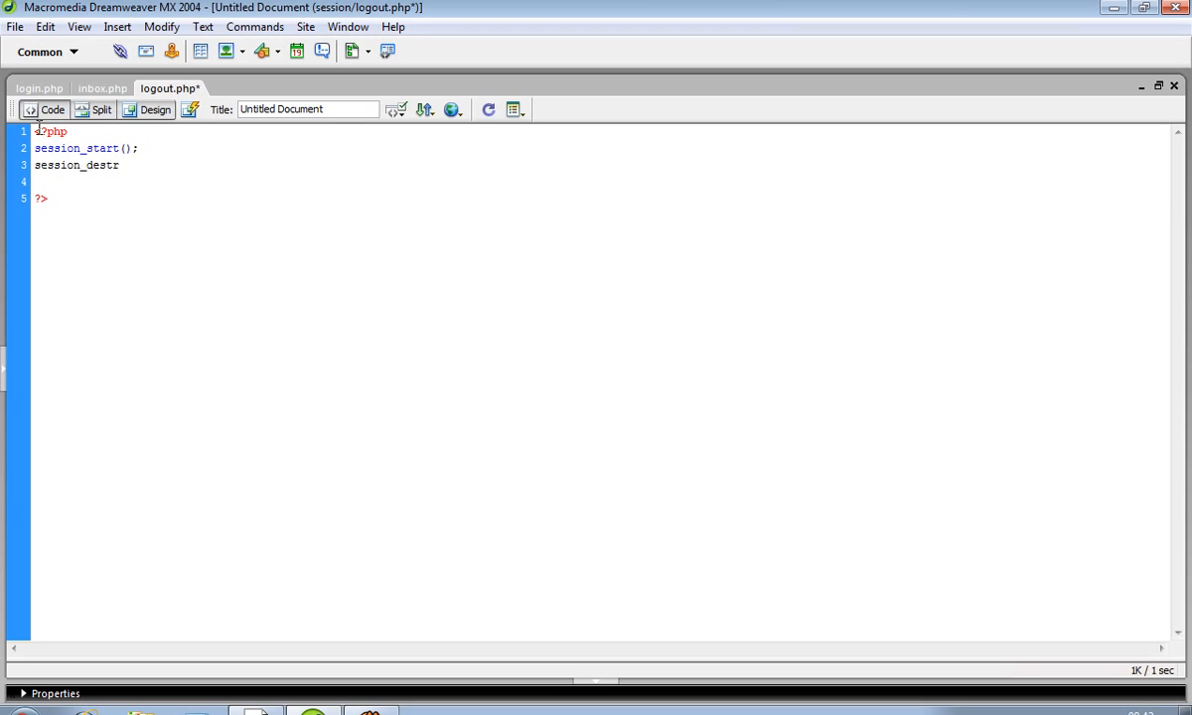
{"action": "type", "text": "oy();"}
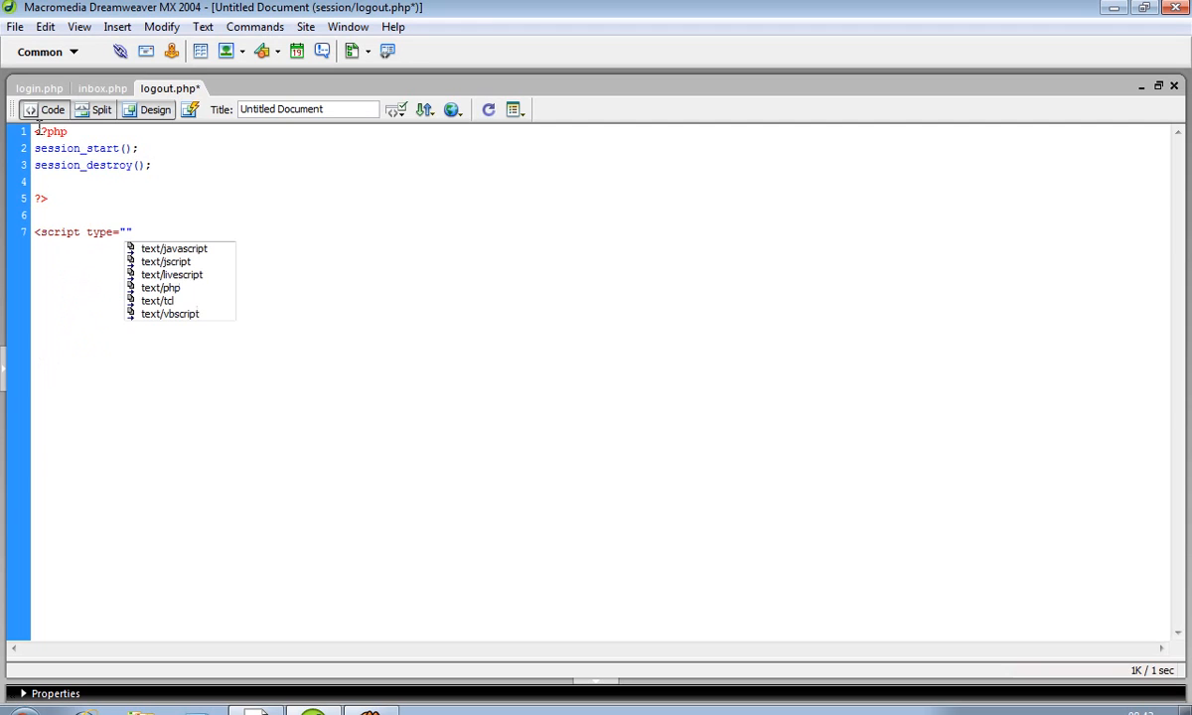
Add a text/javascript script setting window.location="login.php"
{"action": "left_click", "coordinate": [175, 248]}
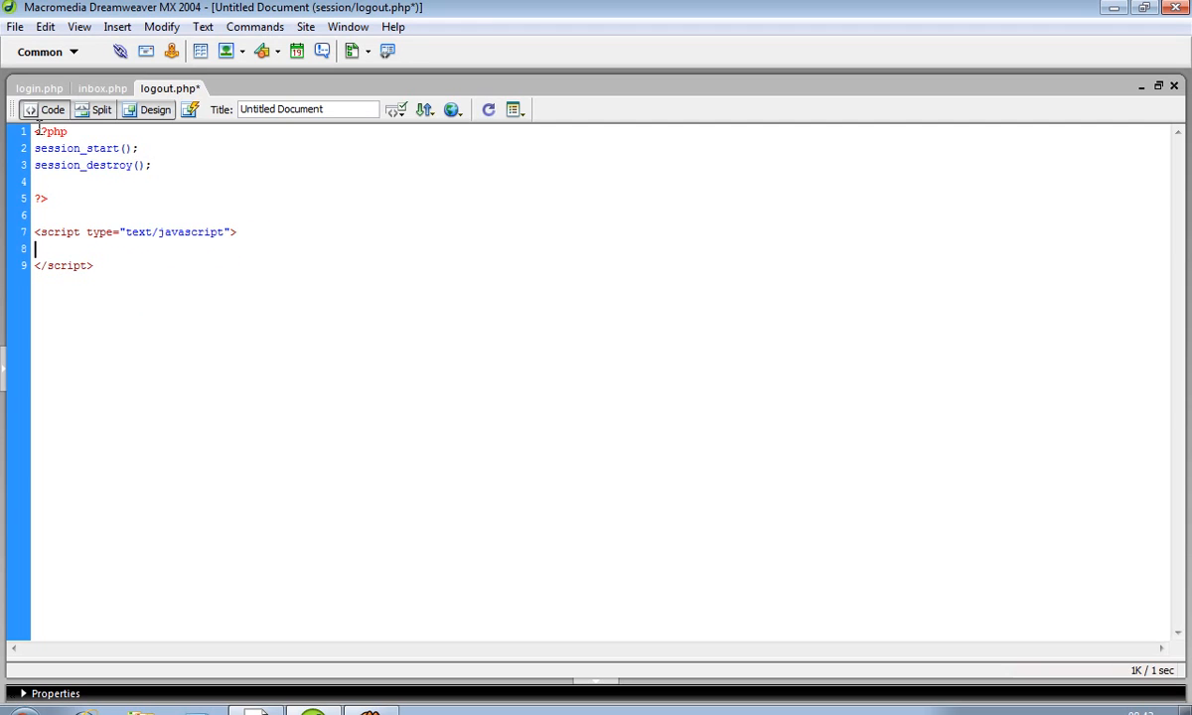
{"action": "type", "text": "window."}
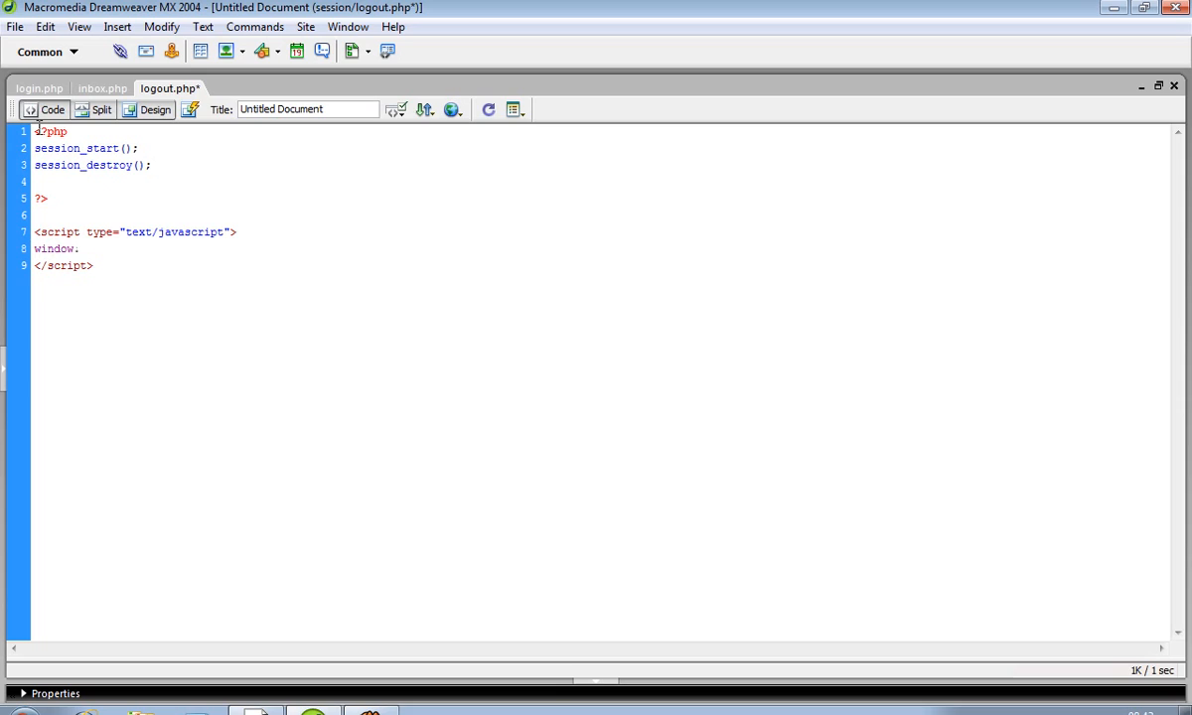
{"action": "type", "text": ".locati"}
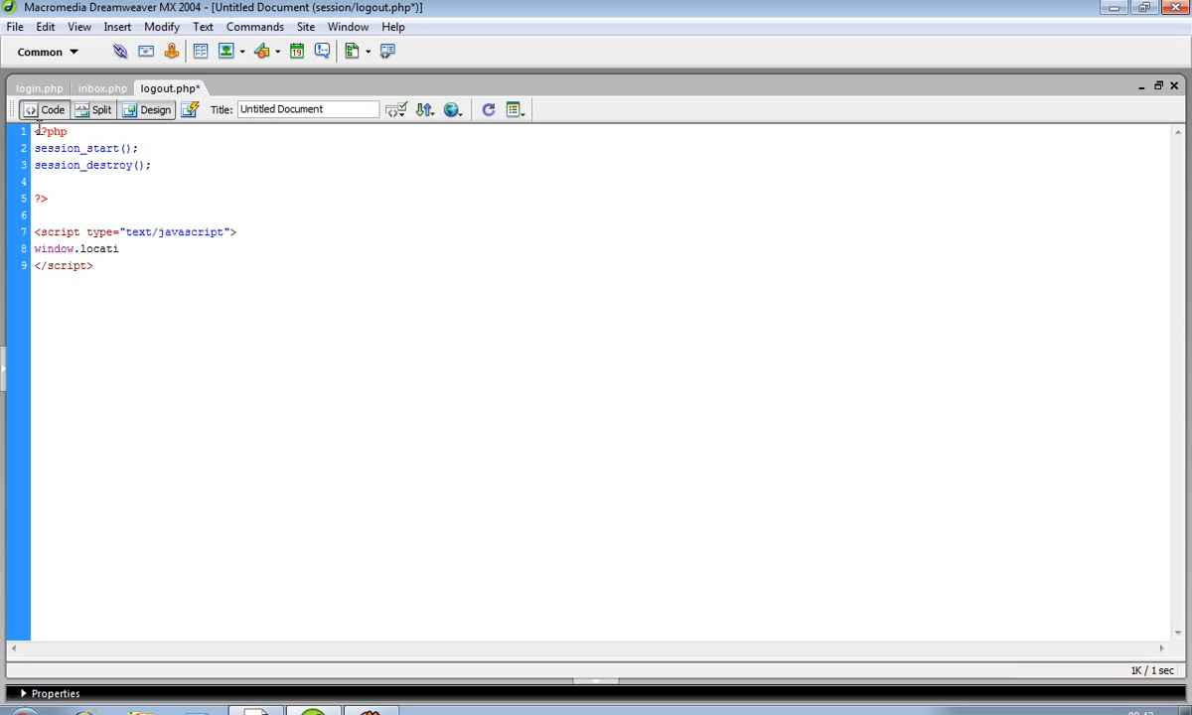
{"action": "type", "text": "on=\"\";"}
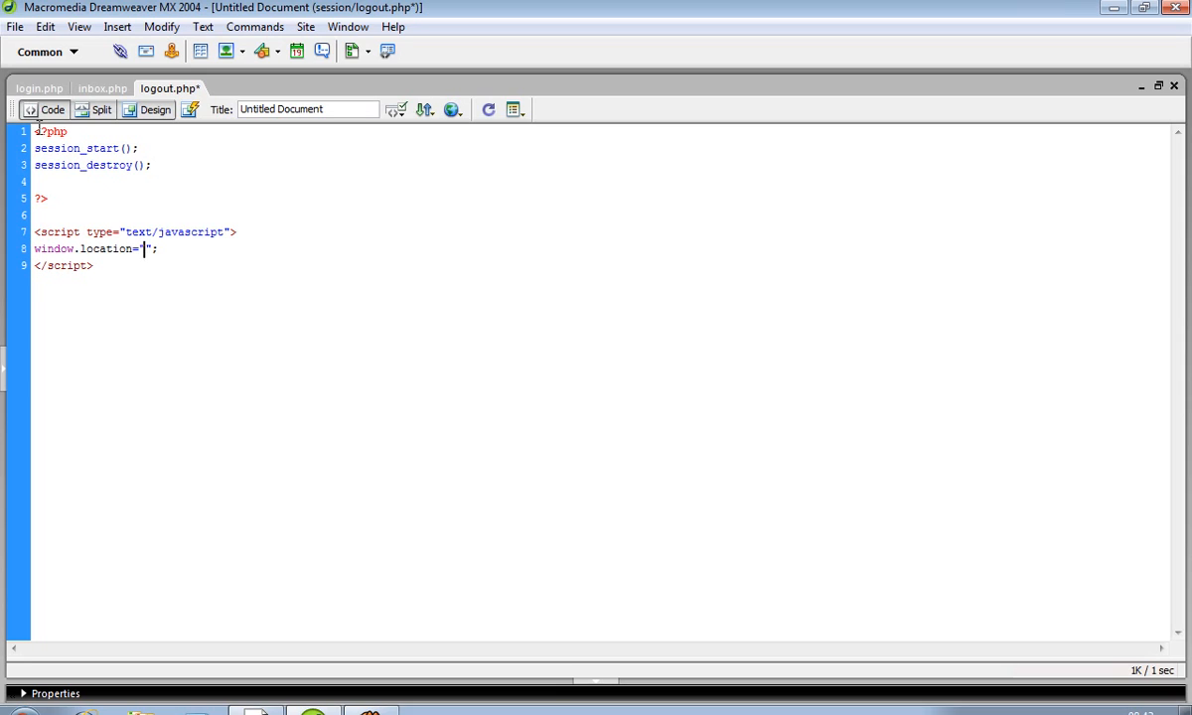
{"action": "type", "text": "login.php"}
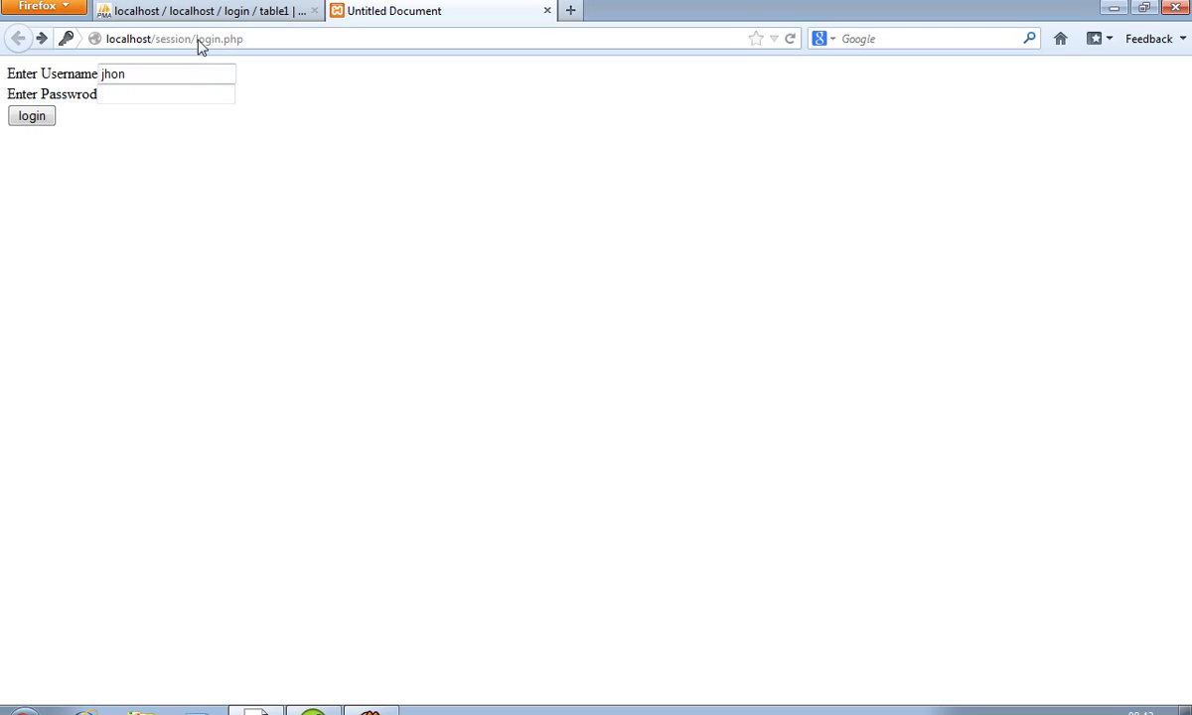
Reload login.php in Firefox, log in as jhon, and dismiss the Remember Password prompt
{"action": "type", "text": "in"}
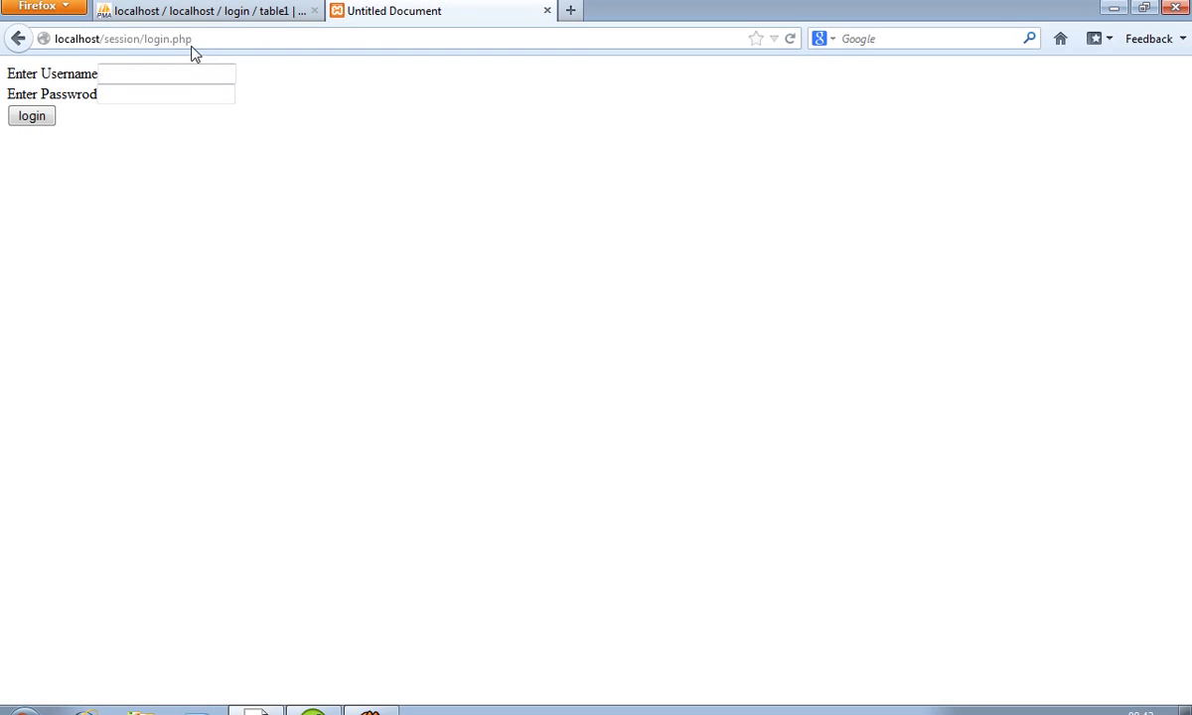
{"action": "double_click", "coordinate": [167, 40]}
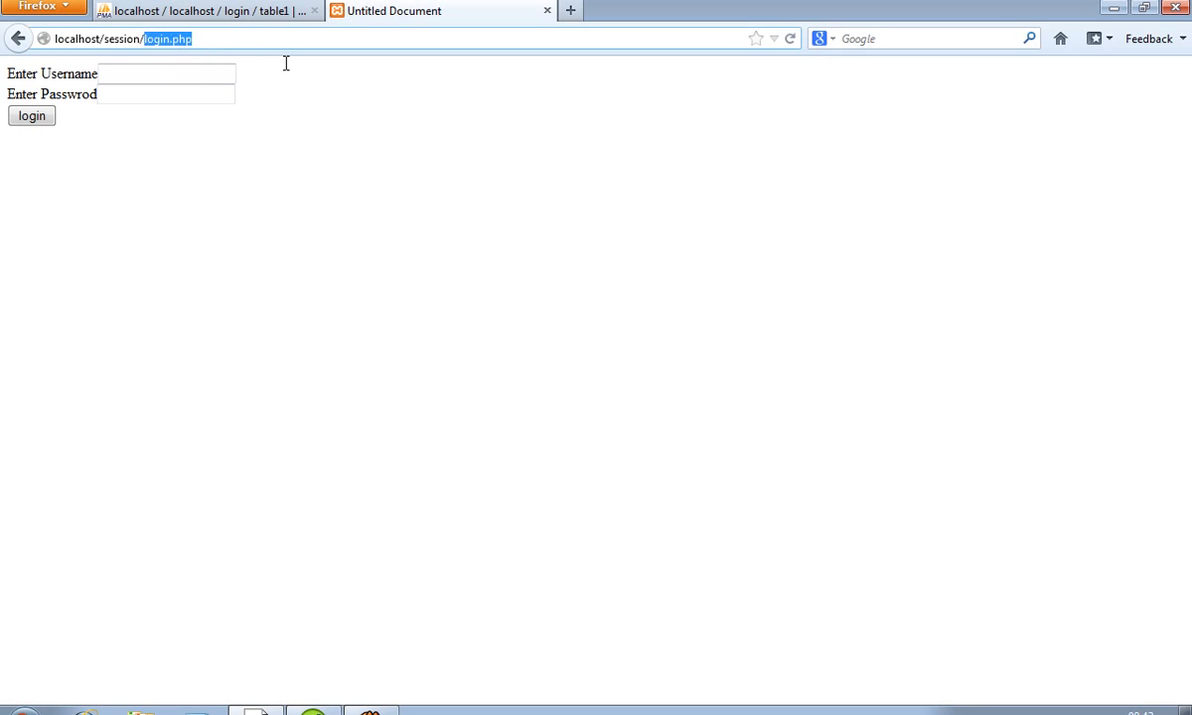
{"action": "left_click", "coordinate": [167, 72]}
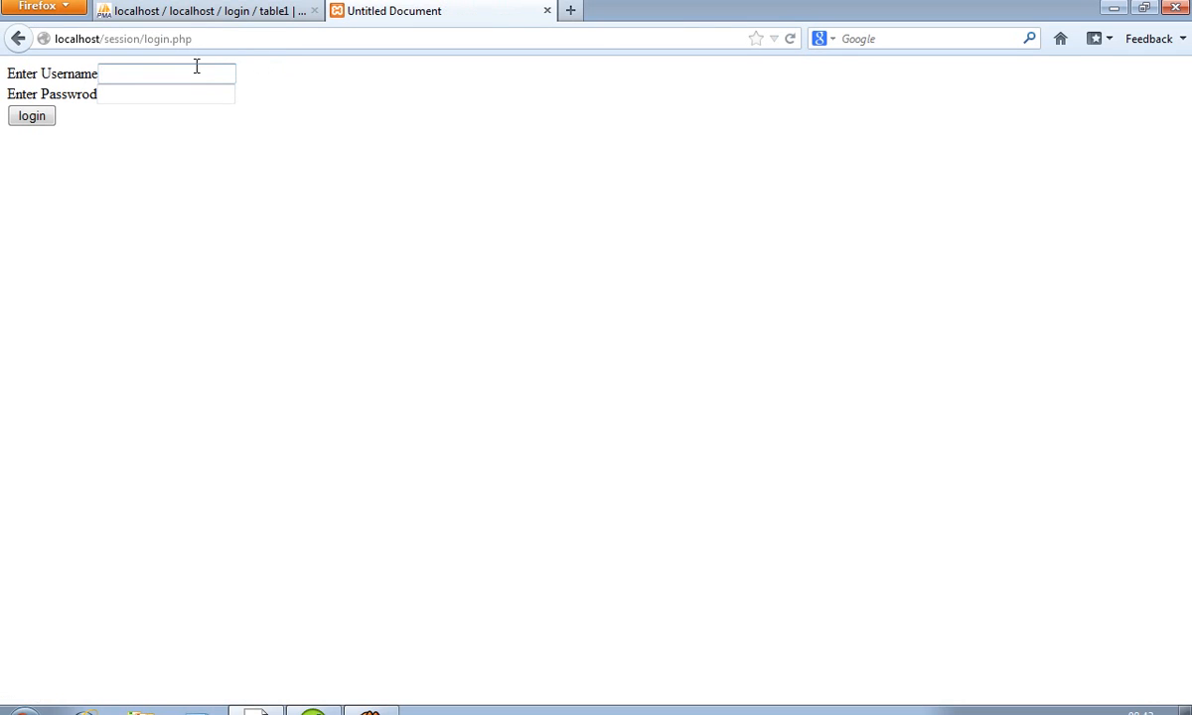
{"action": "type", "text": "jhon"}
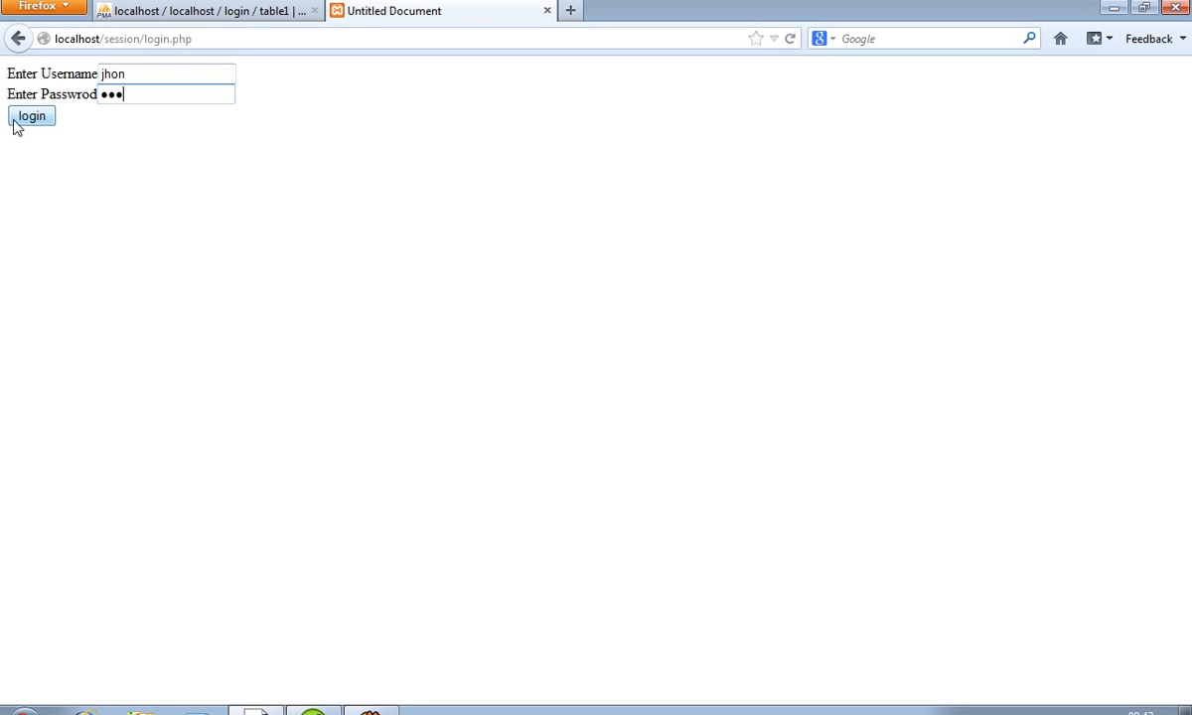
{"action": "left_click", "coordinate": [31, 115]}
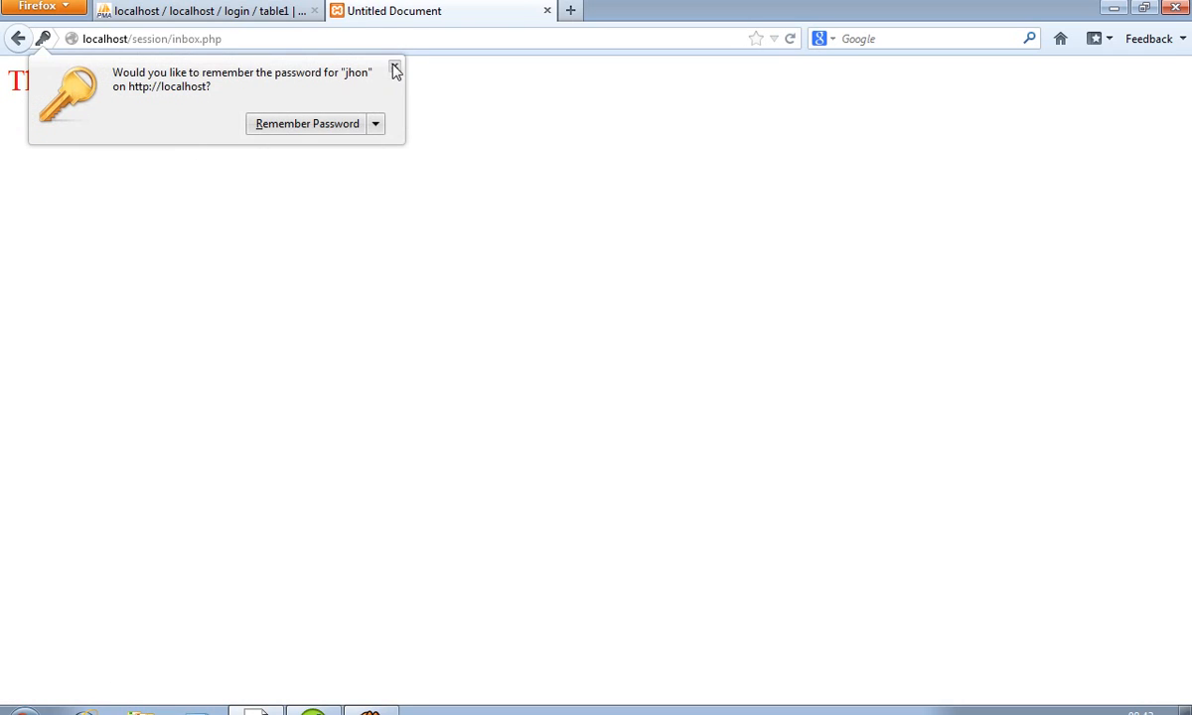
{"action": "left_click", "coordinate": [394, 72]}
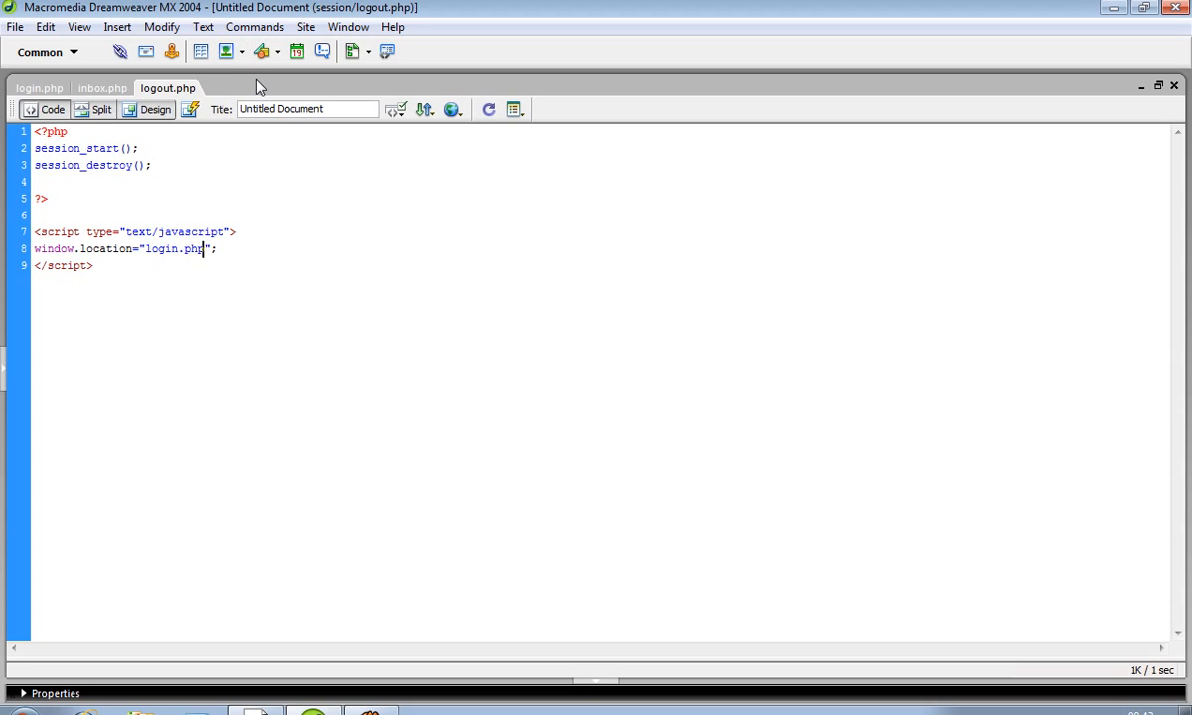
{"action": "mouse_move", "coordinate": [231, 109]}
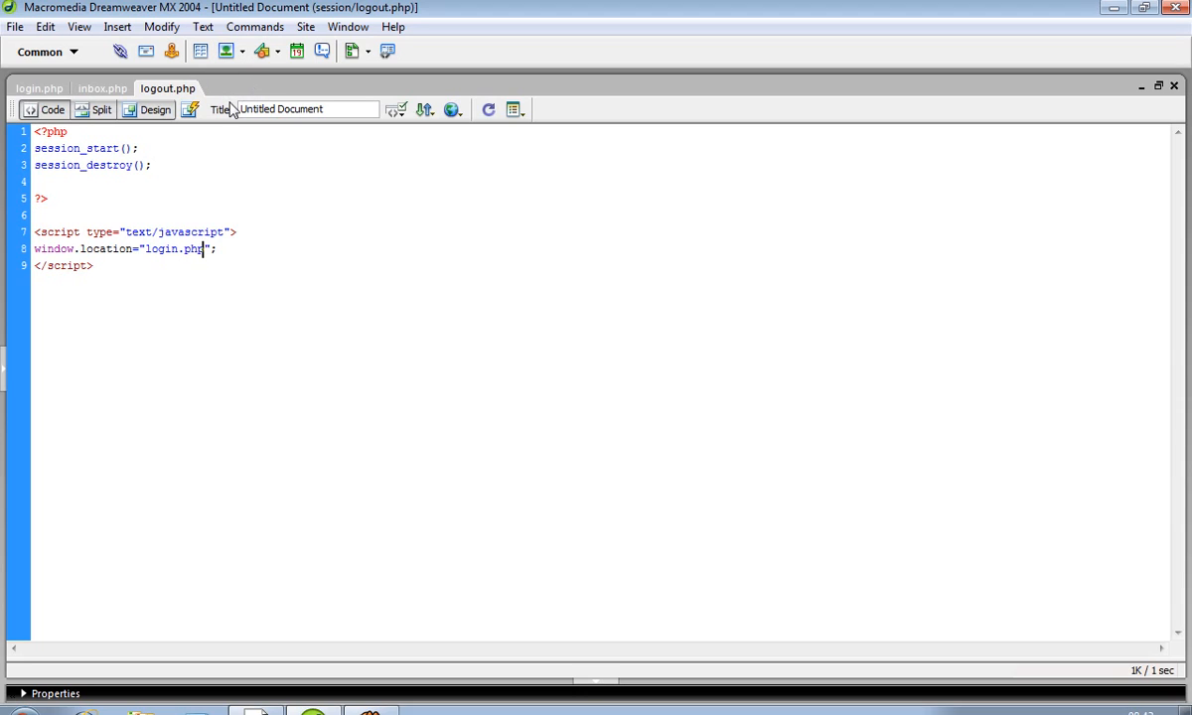
Switch to inbox.php and review its $_SESSION["unm"] empty check redirect
{"action": "left_click", "coordinate": [99, 88]}
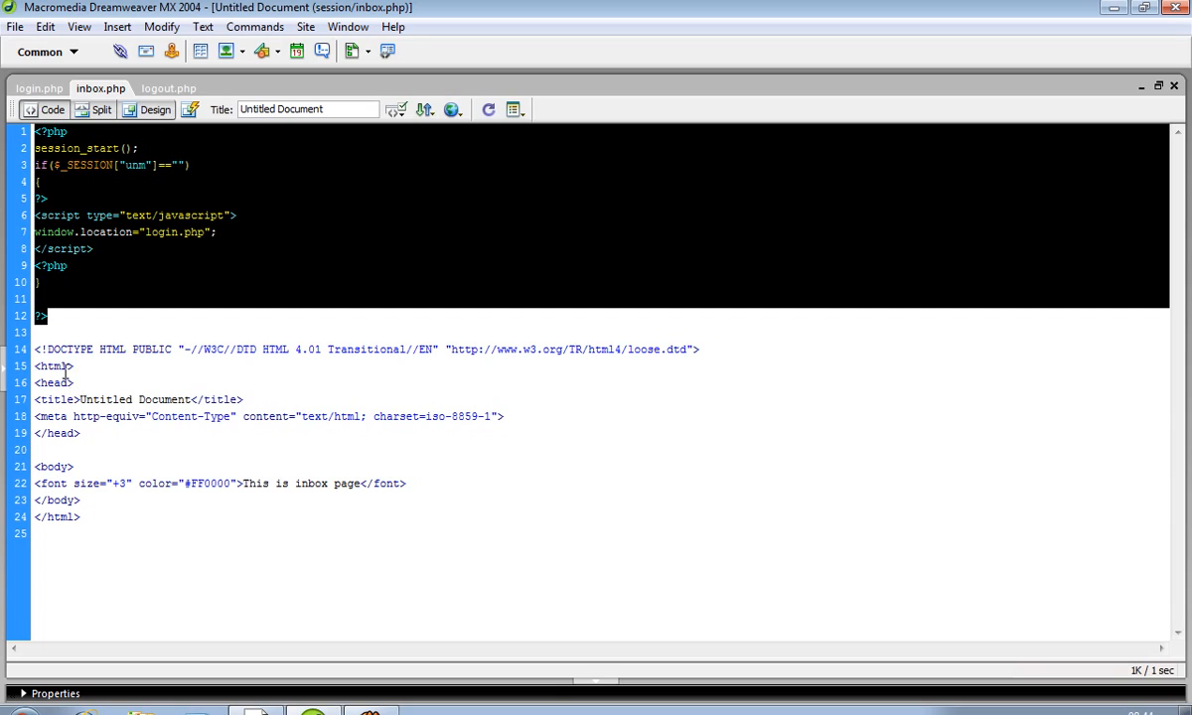
{"action": "left_click", "coordinate": [183, 270]}
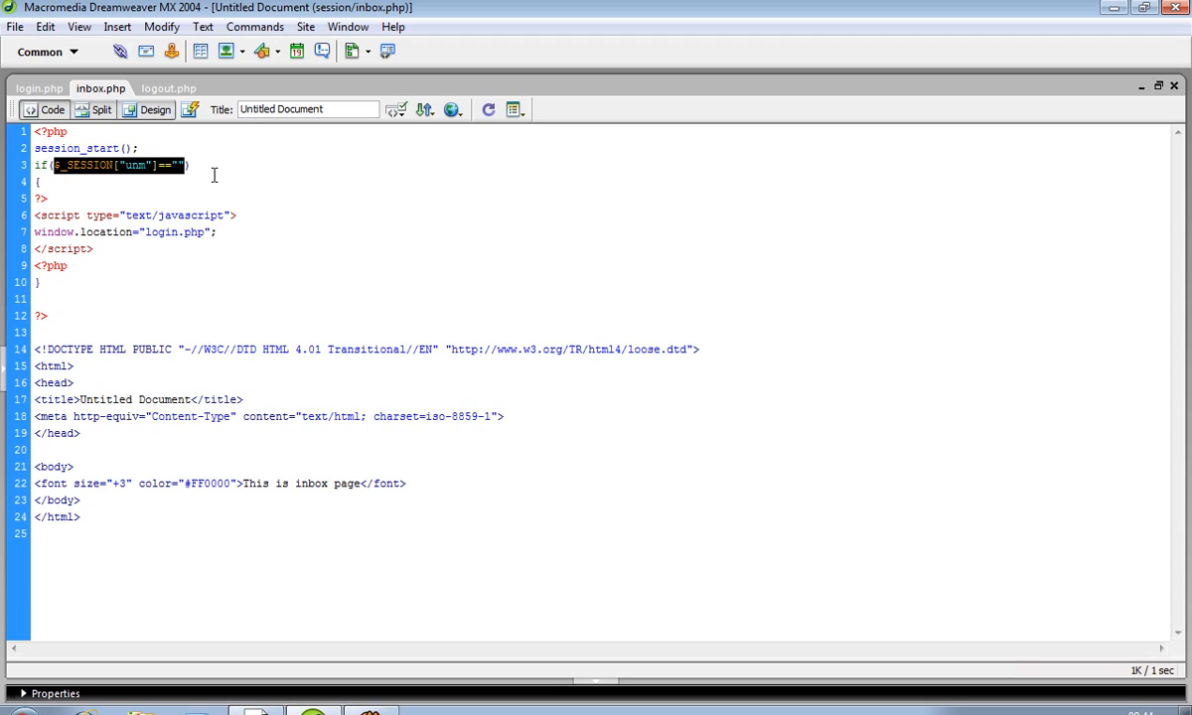
{"action": "mouse_move", "coordinate": [190, 231]}
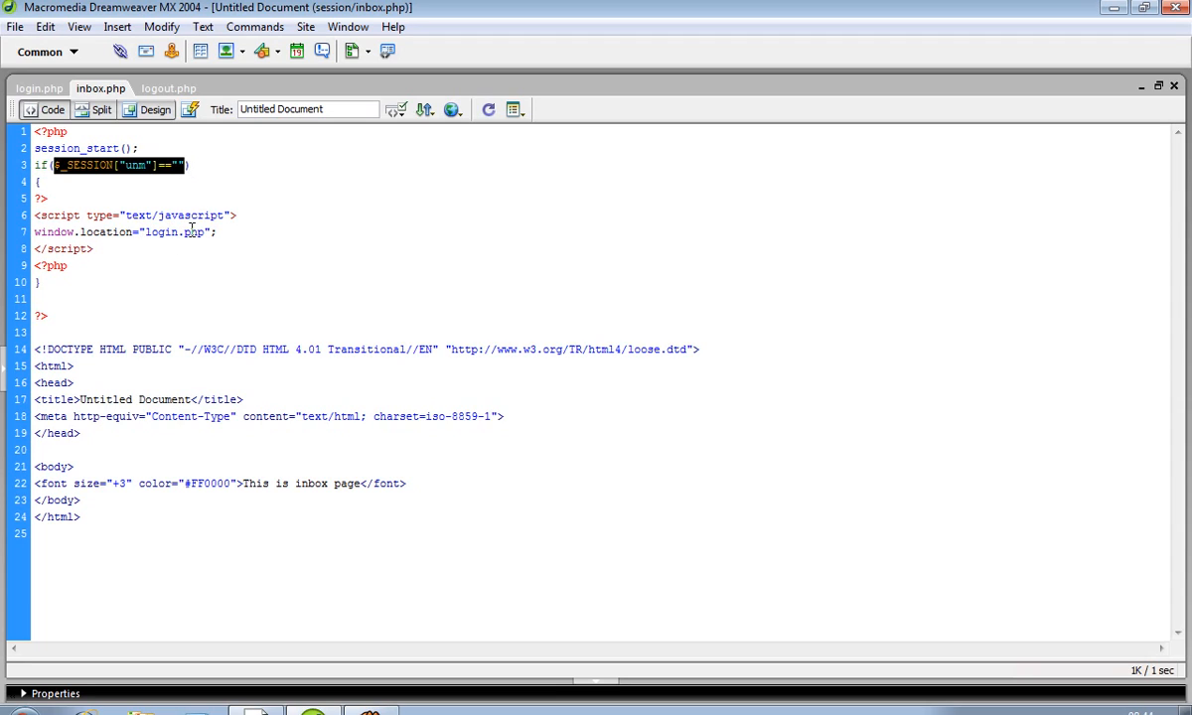
{"action": "mouse_move", "coordinate": [274, 696]}
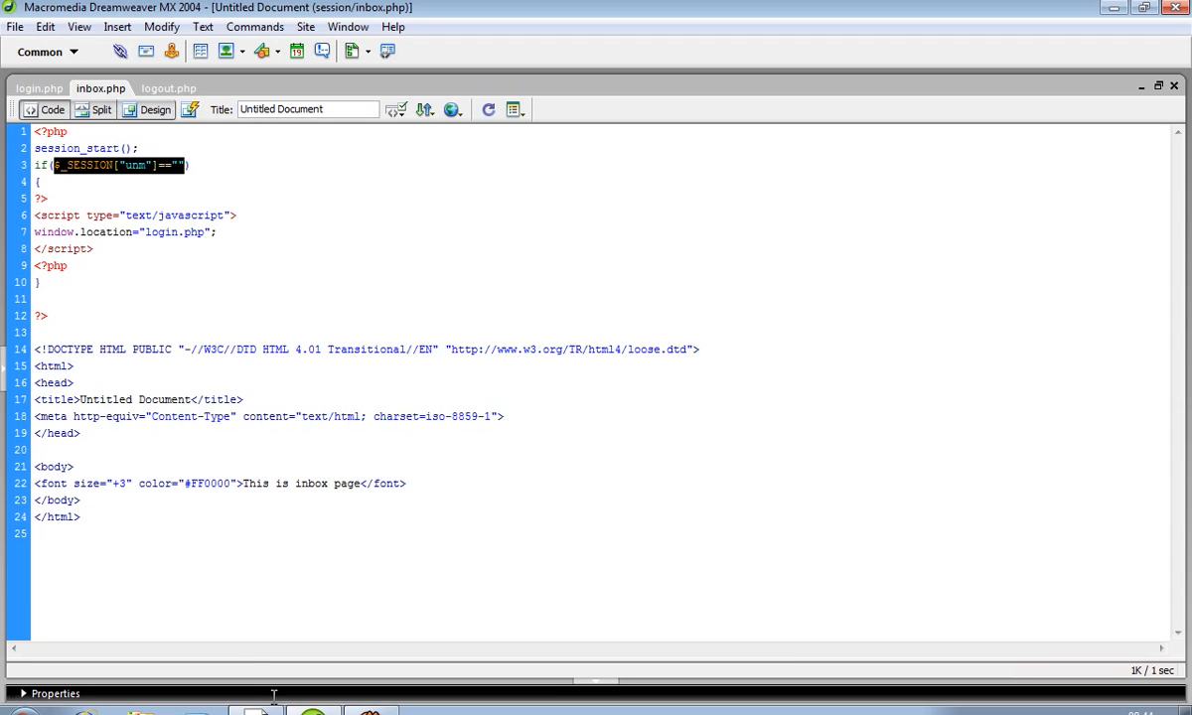